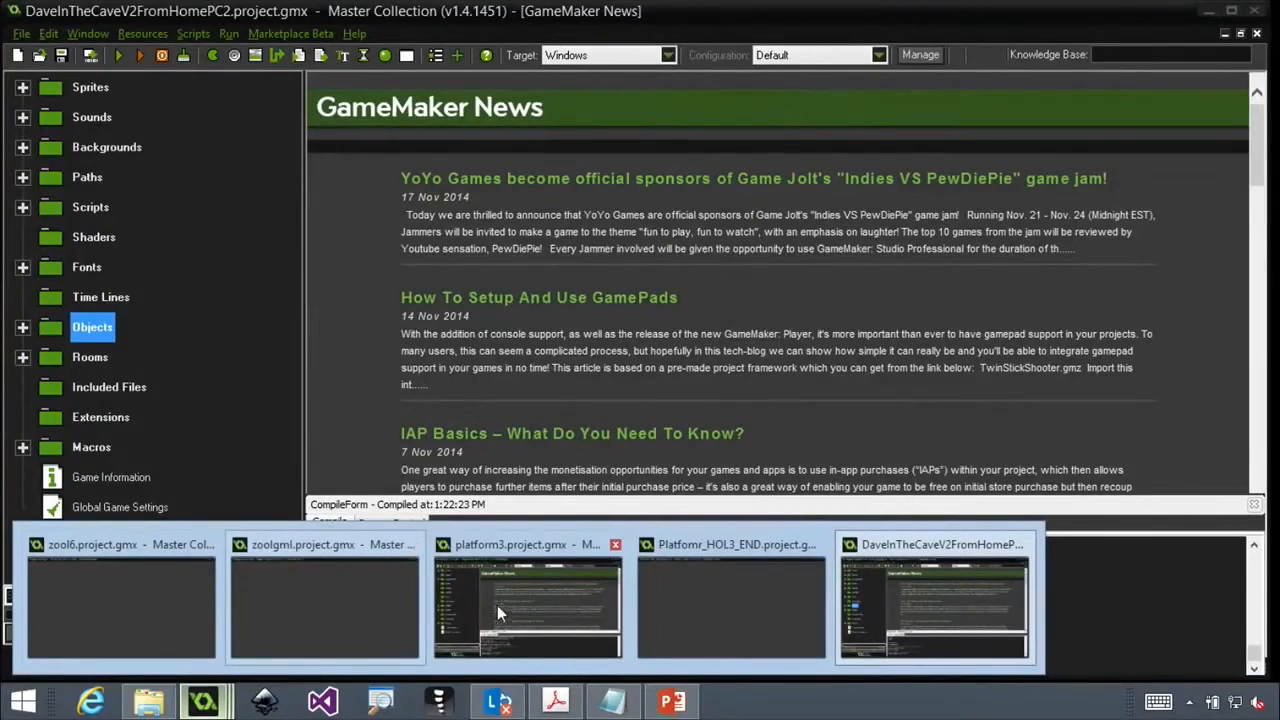
# Step: Switch to the platform3 project and run its platformer game
pyautogui.click(528, 600)
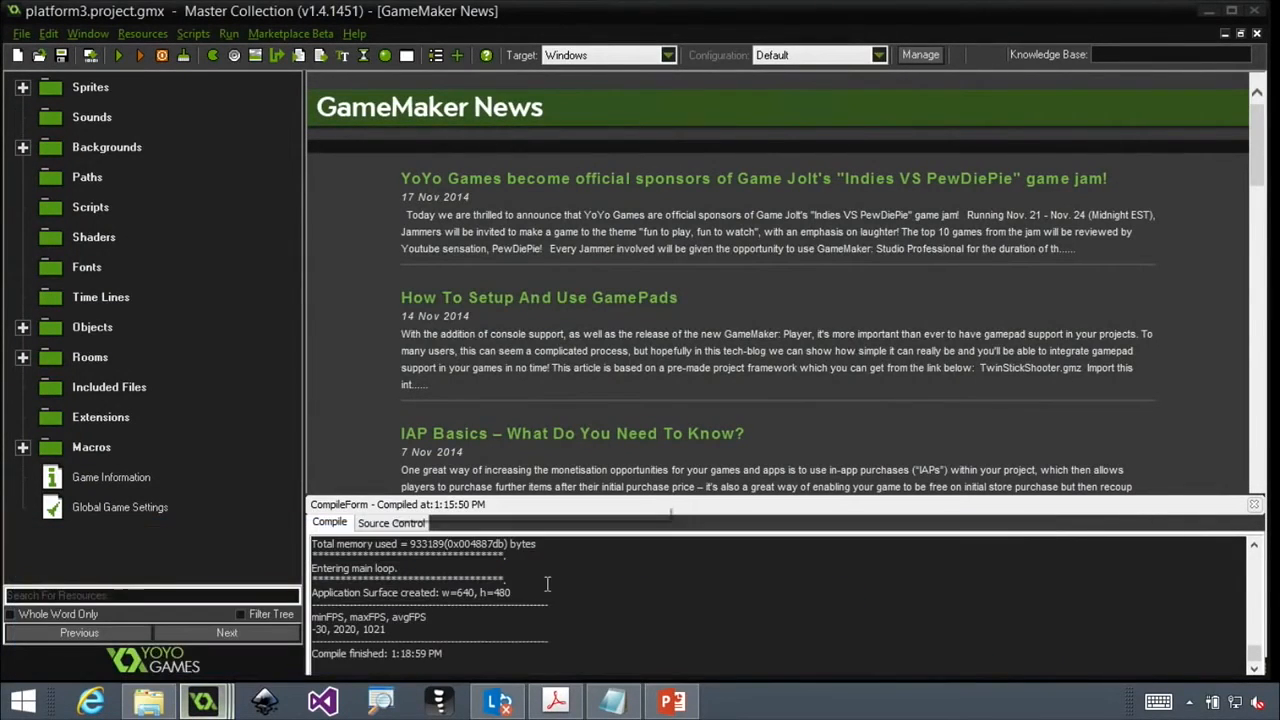
pyautogui.moveTo(120, 56)
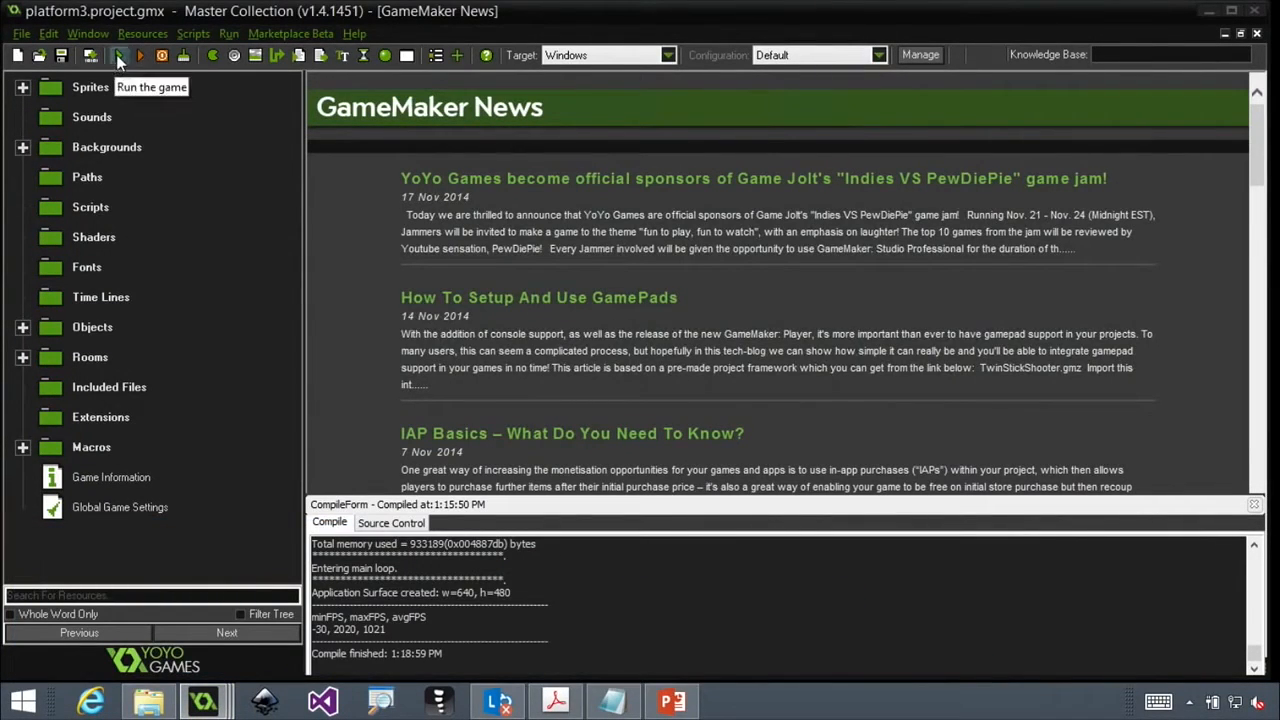
pyautogui.click(140, 56)
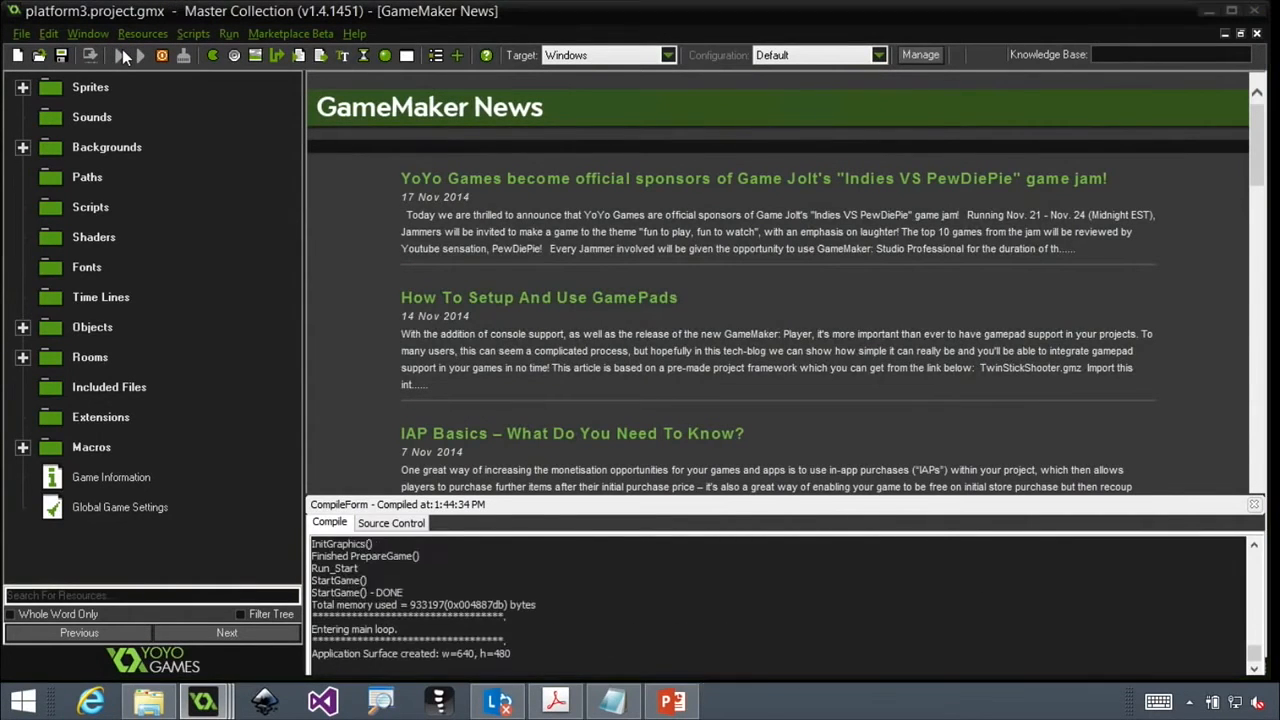
pyautogui.click(140, 56)
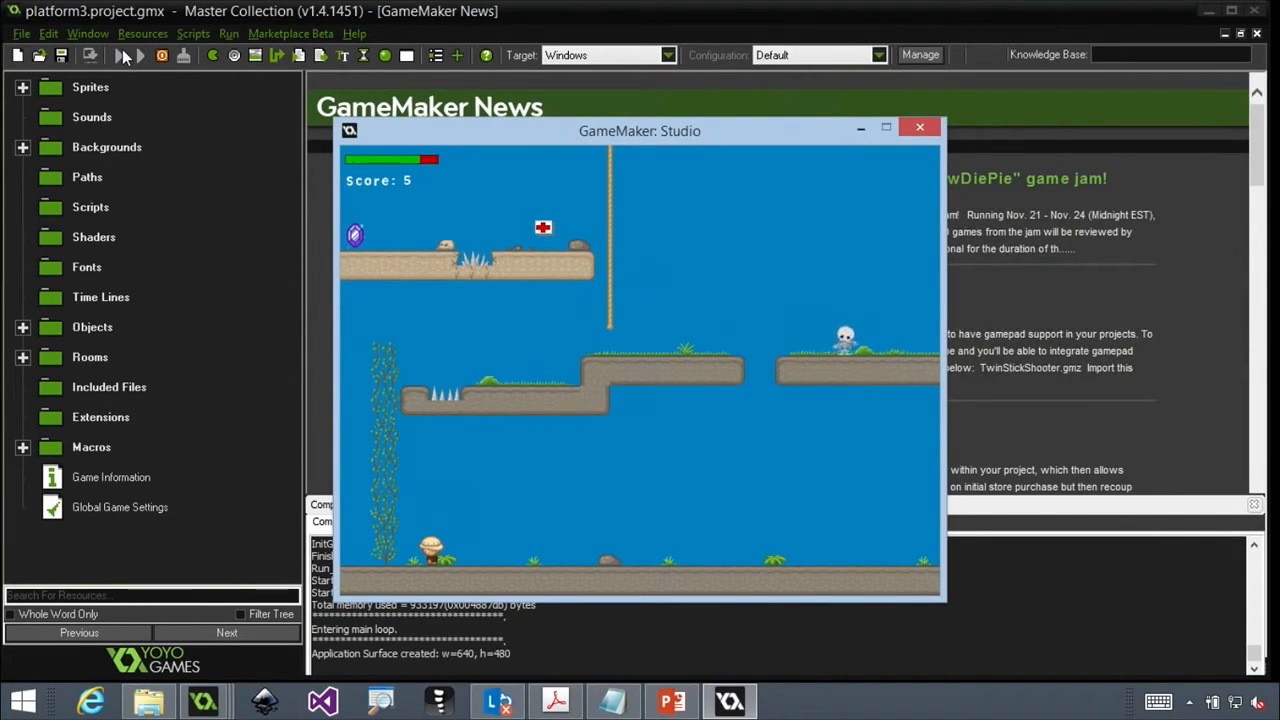
# Step: Switch to Platformr_HOL3_END, inspect room0's level layout in the room editor, then close it
pyautogui.click(920, 128)
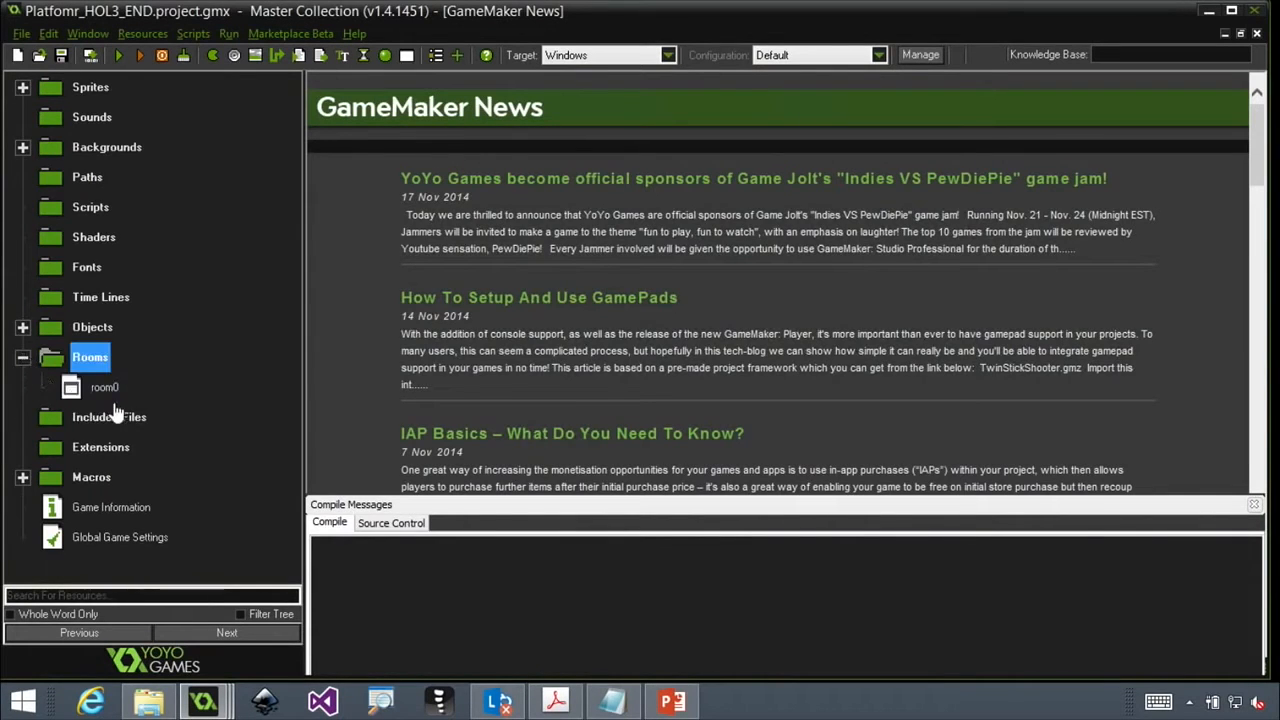
pyautogui.doubleClick(104, 388)
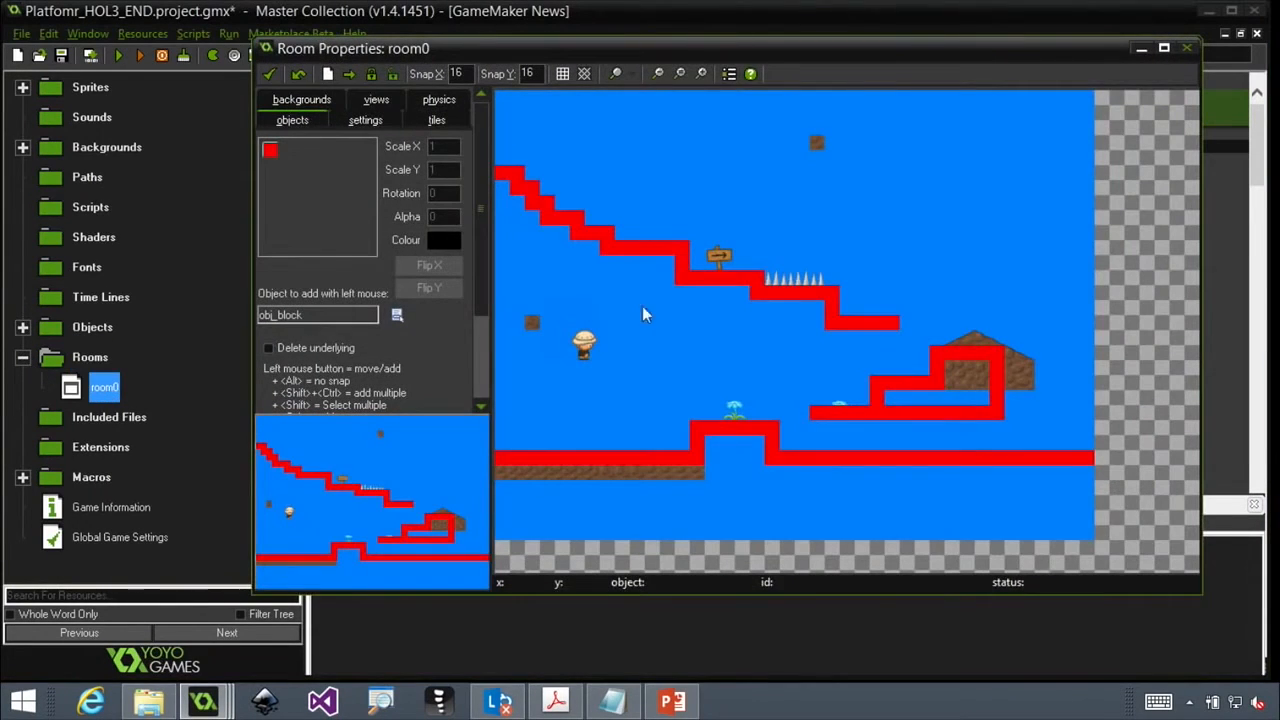
pyautogui.moveTo(728, 308)
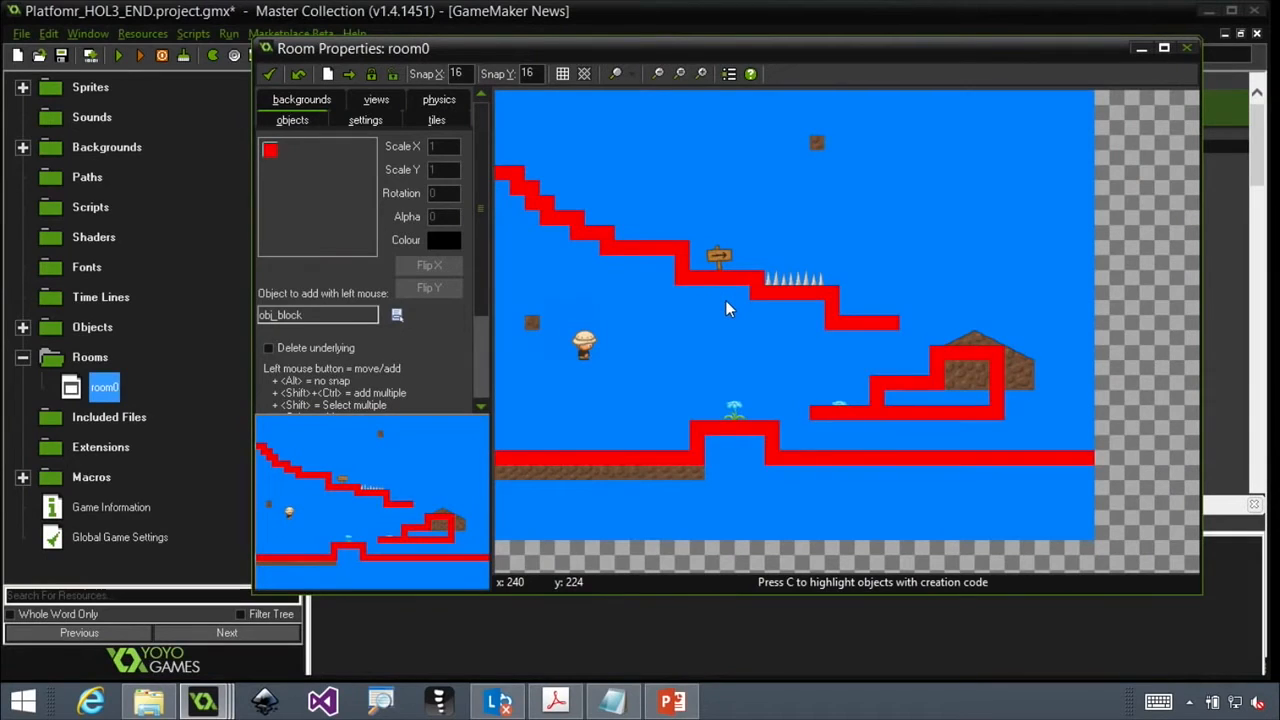
pyautogui.moveTo(1164, 48)
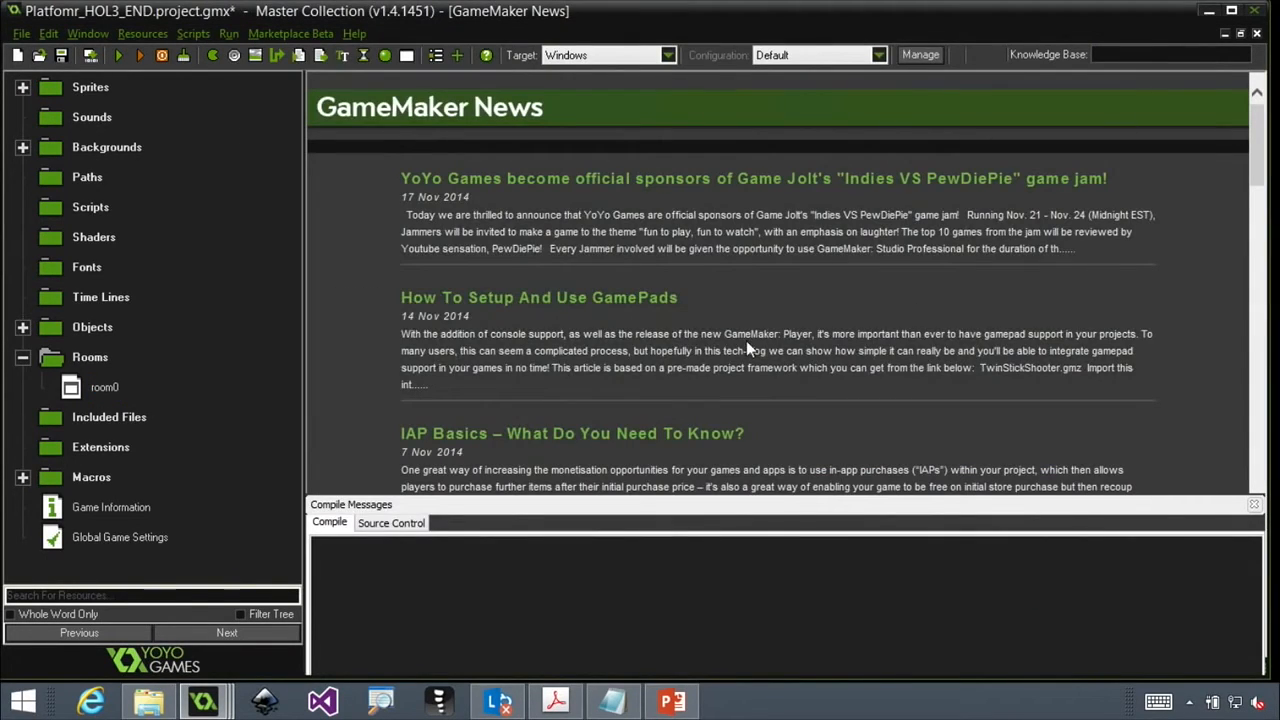
pyautogui.moveTo(258, 376)
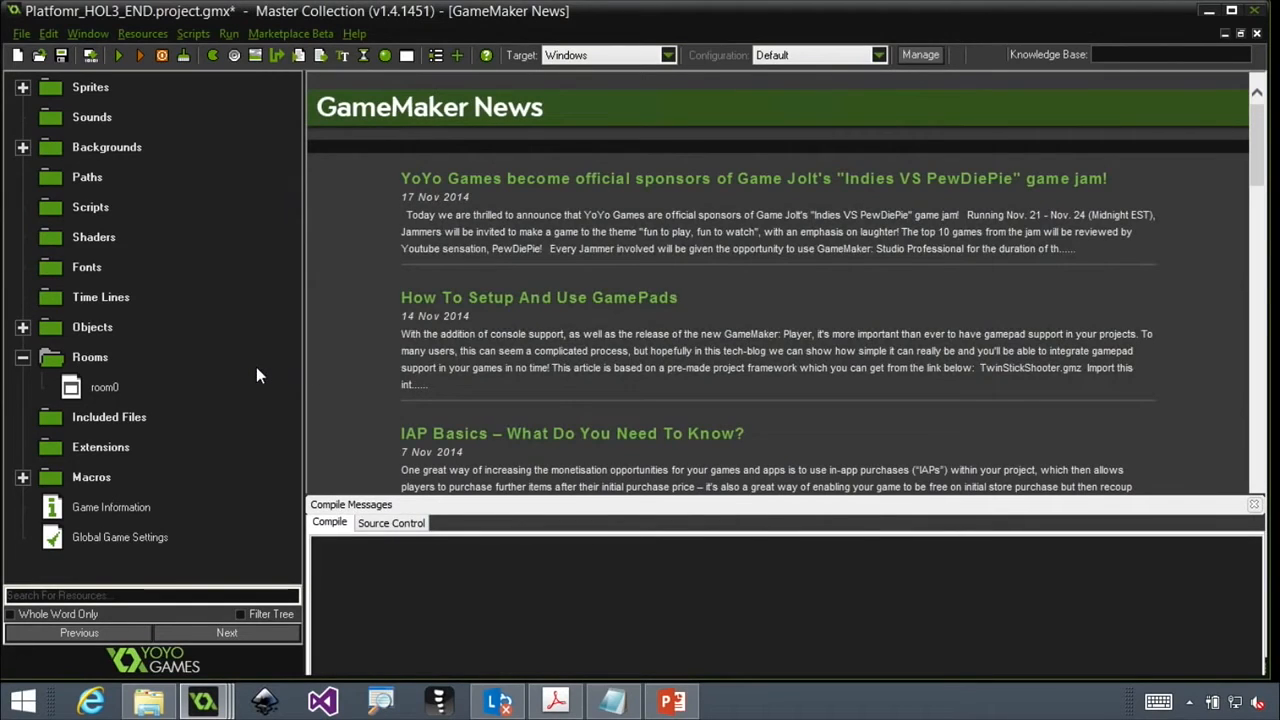
pyautogui.moveTo(68, 424)
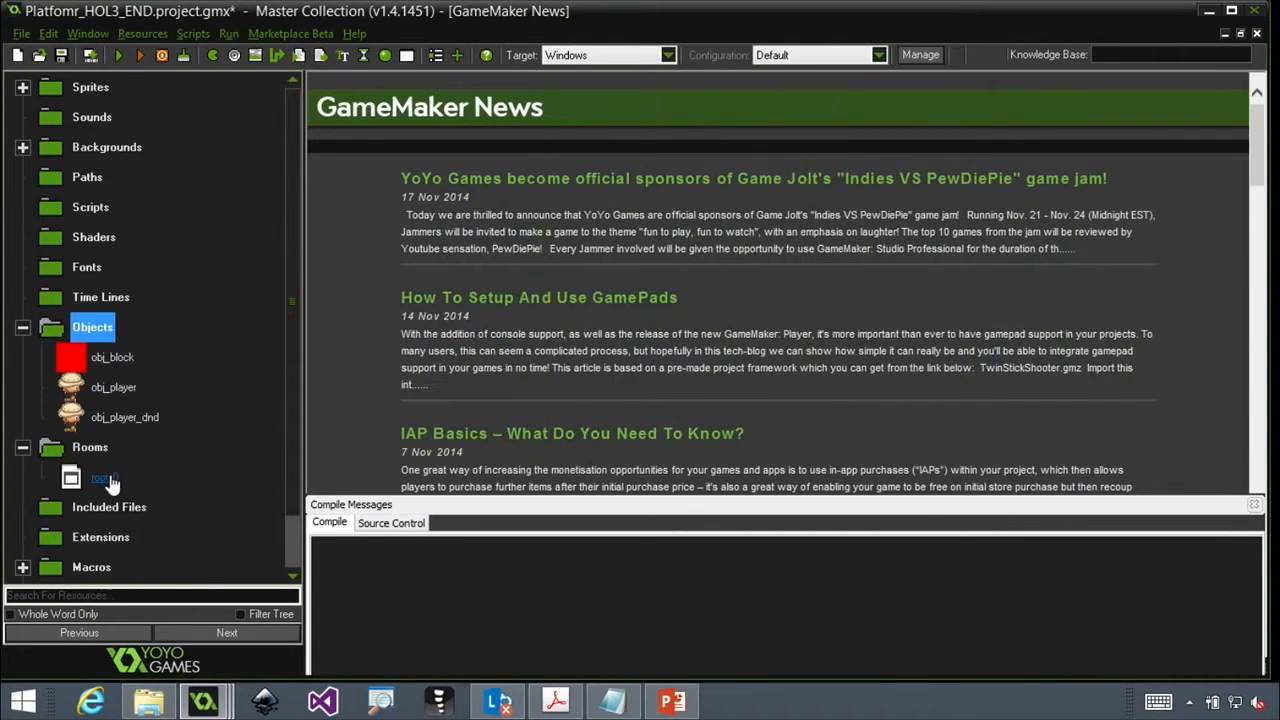
pyautogui.doubleClick(104, 476)
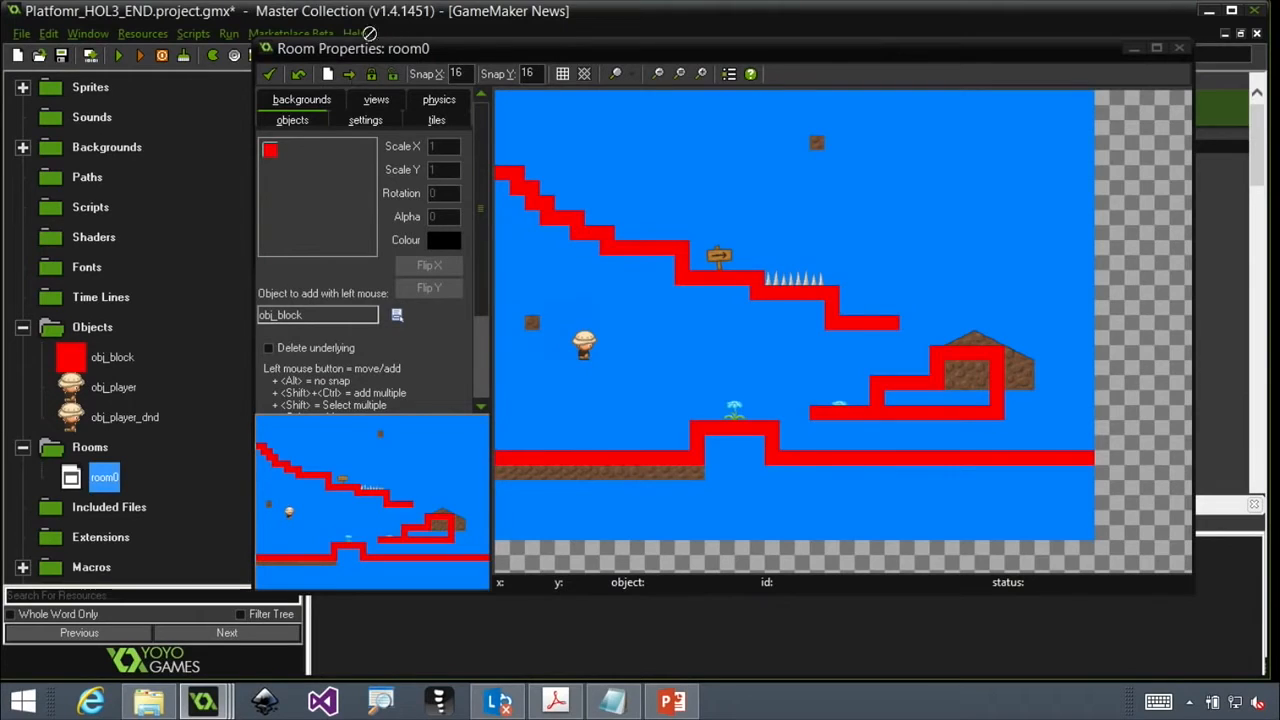
pyautogui.moveTo(550, 268)
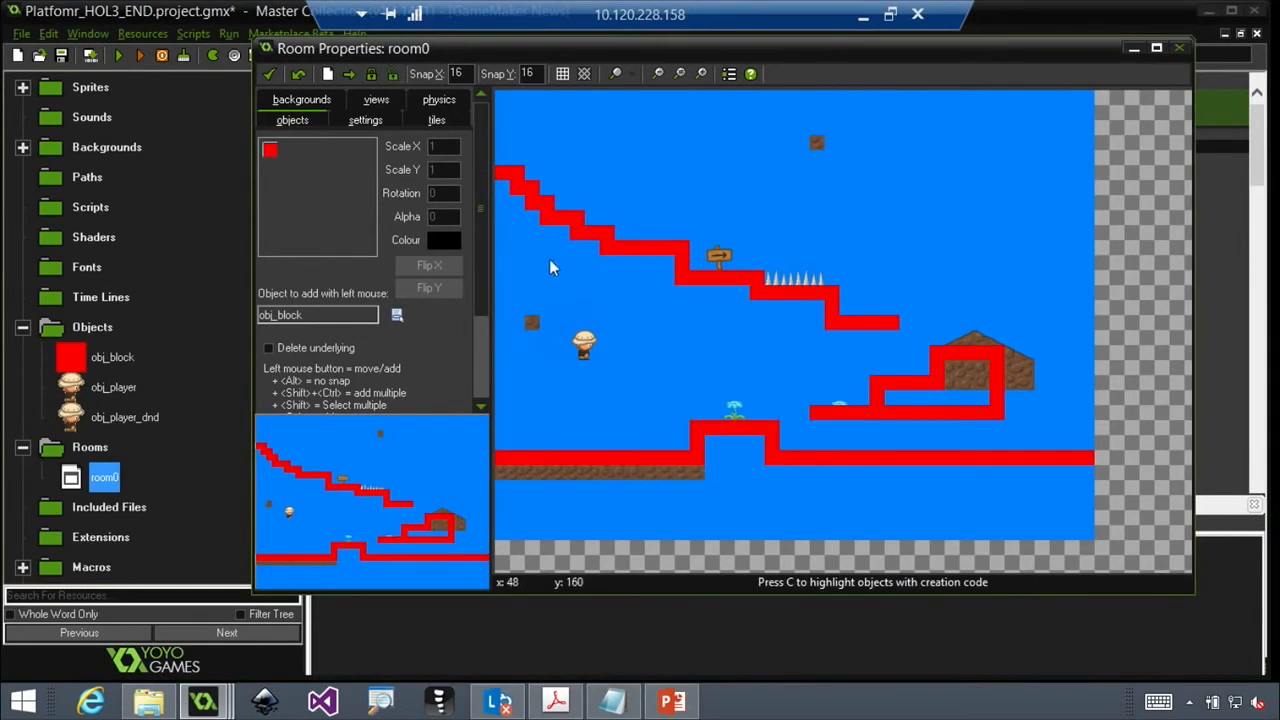
pyautogui.moveTo(588, 352)
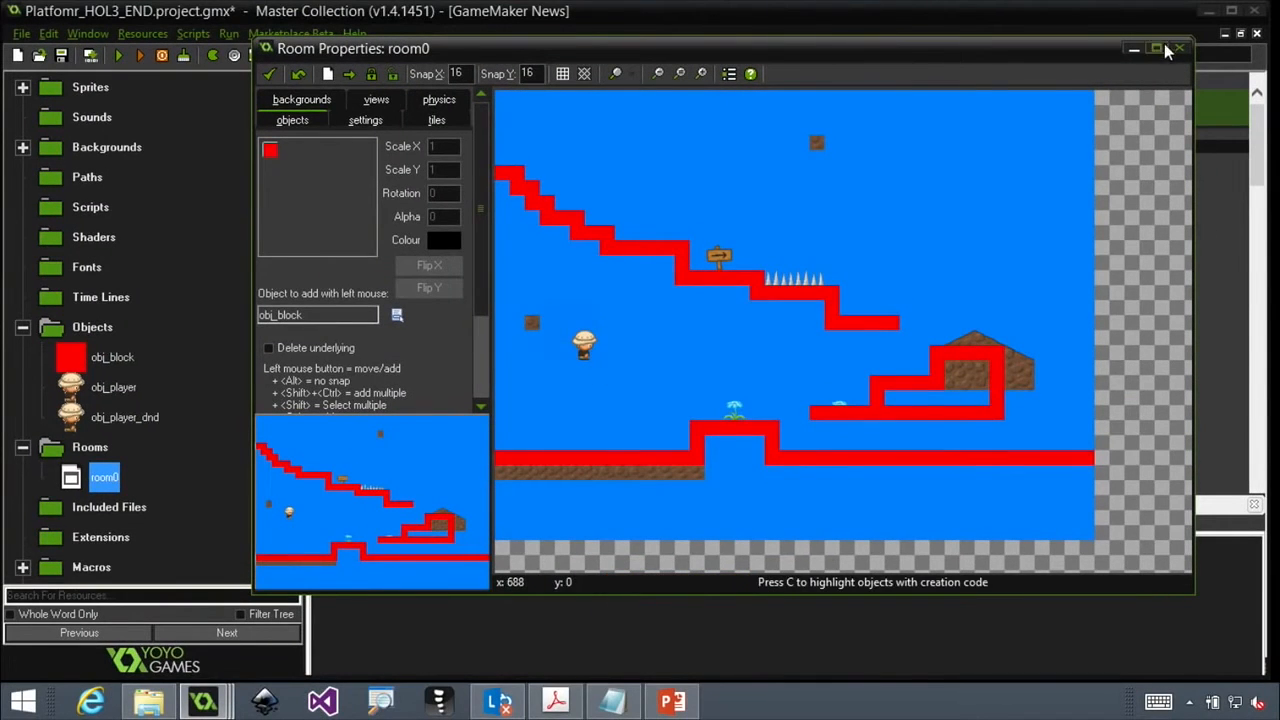
pyautogui.click(1178, 48)
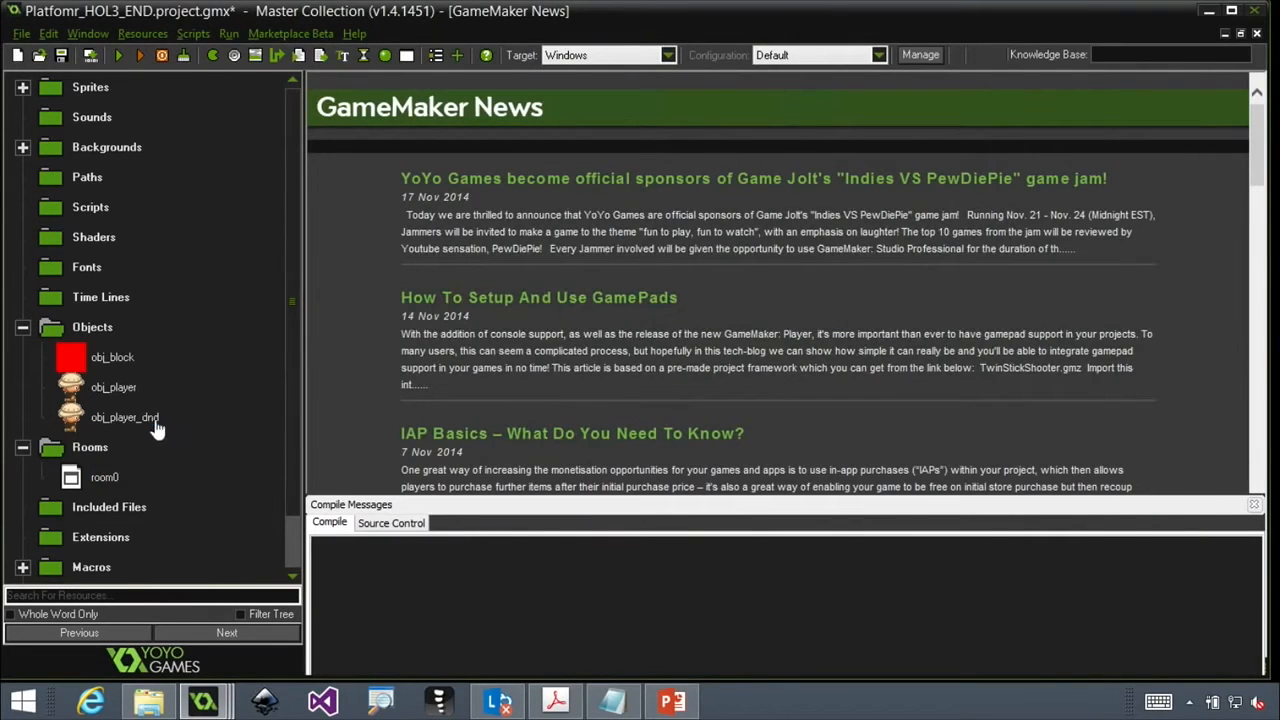
# Step: Review obj_player_dnd's Create event actions, including health set to 100, then its Step event
pyautogui.doubleClick(124, 418)
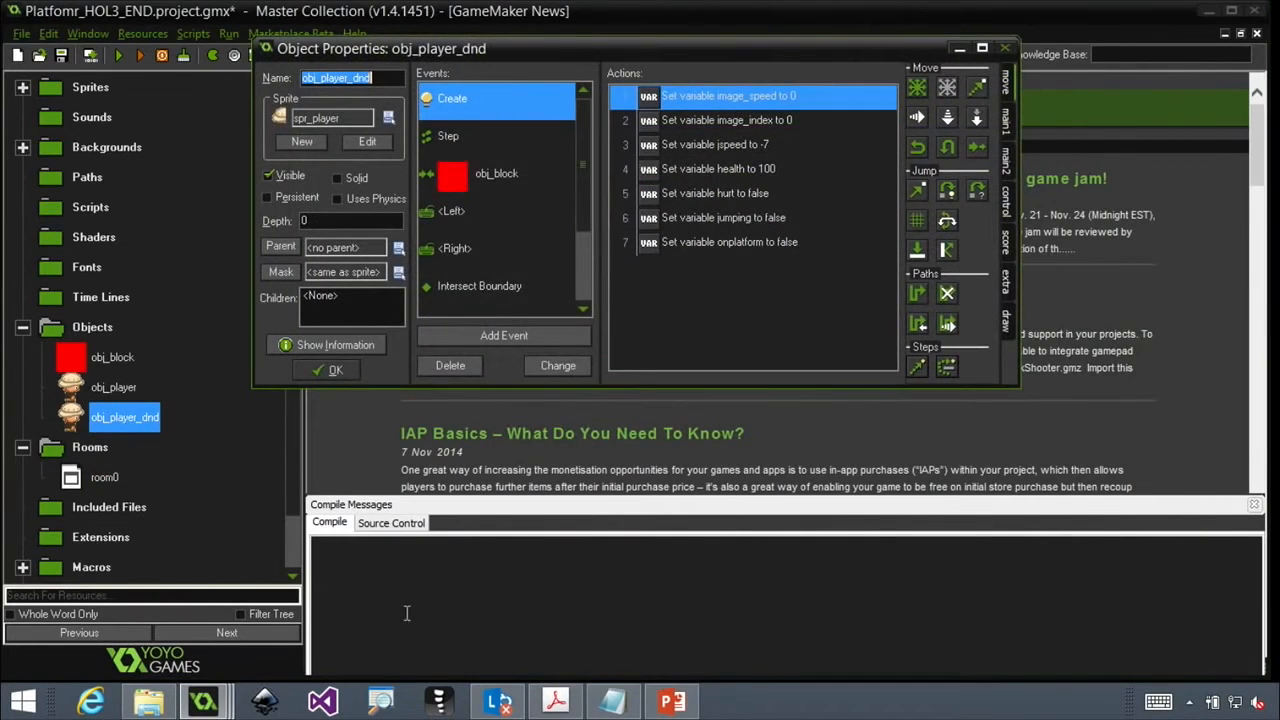
pyautogui.moveTo(380, 48); pyautogui.dragTo(522, 144)
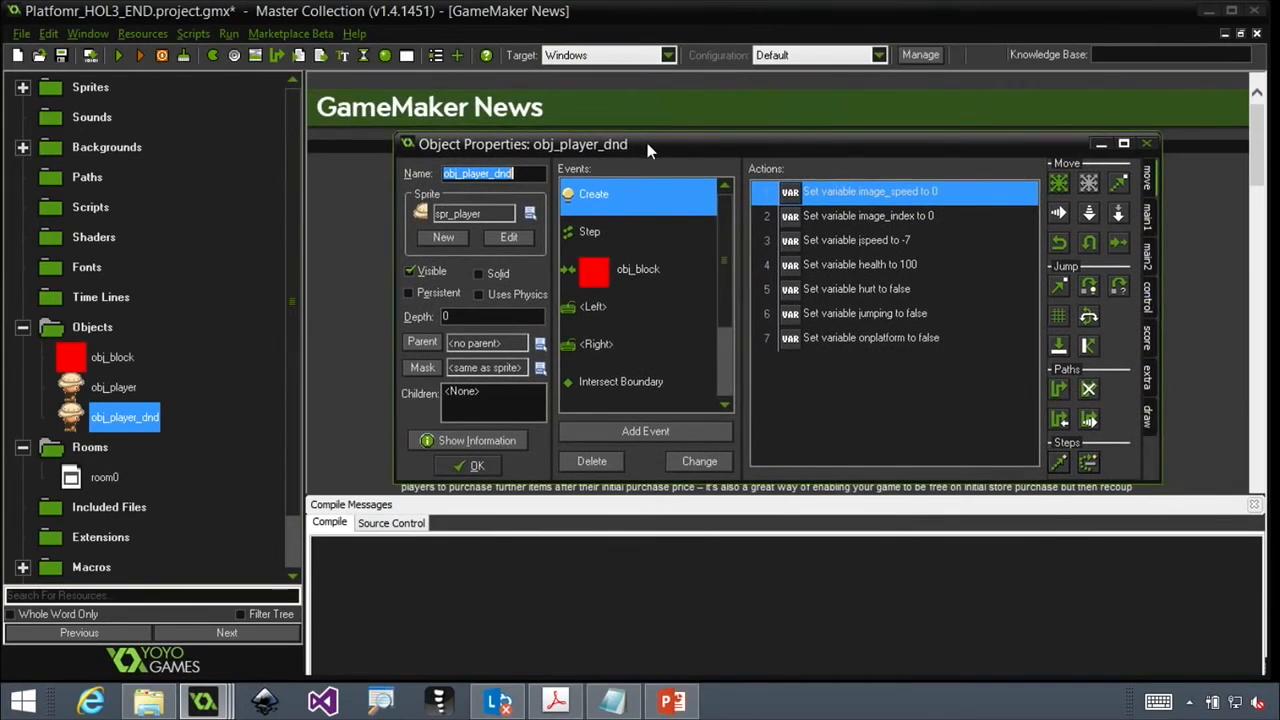
pyautogui.moveTo(790, 244)
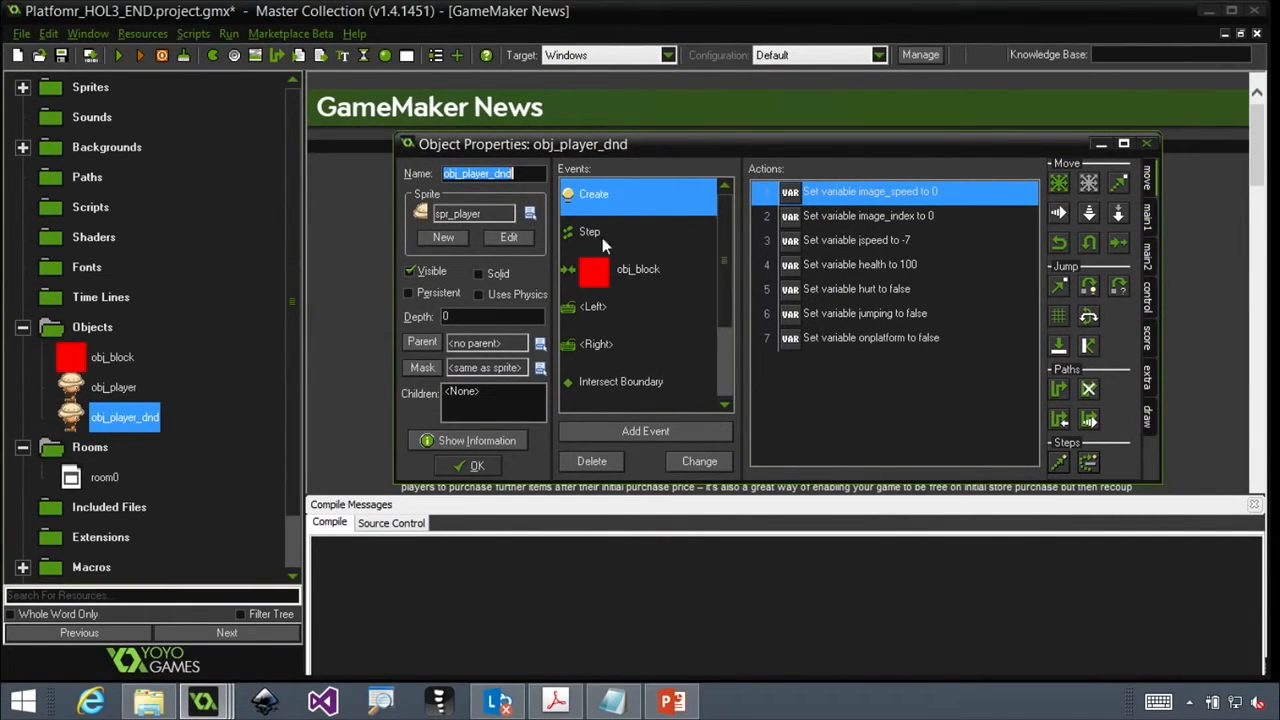
pyautogui.click(592, 194)
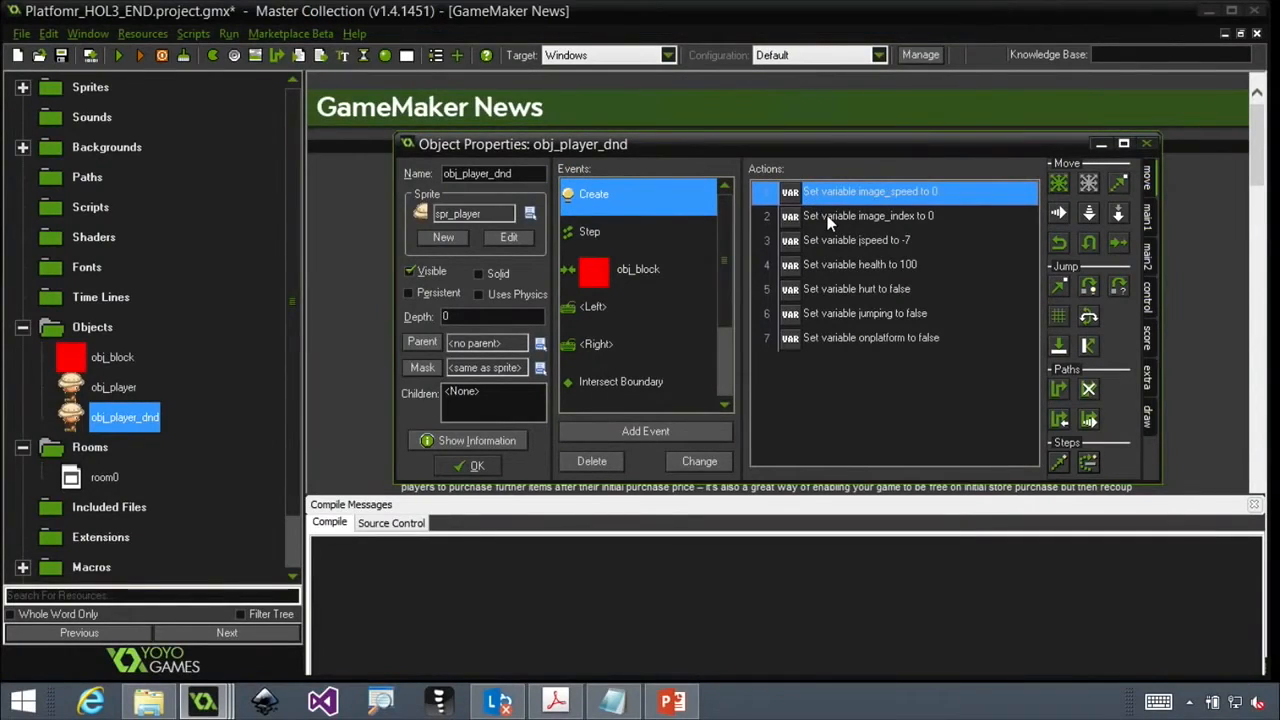
pyautogui.moveTo(838, 228)
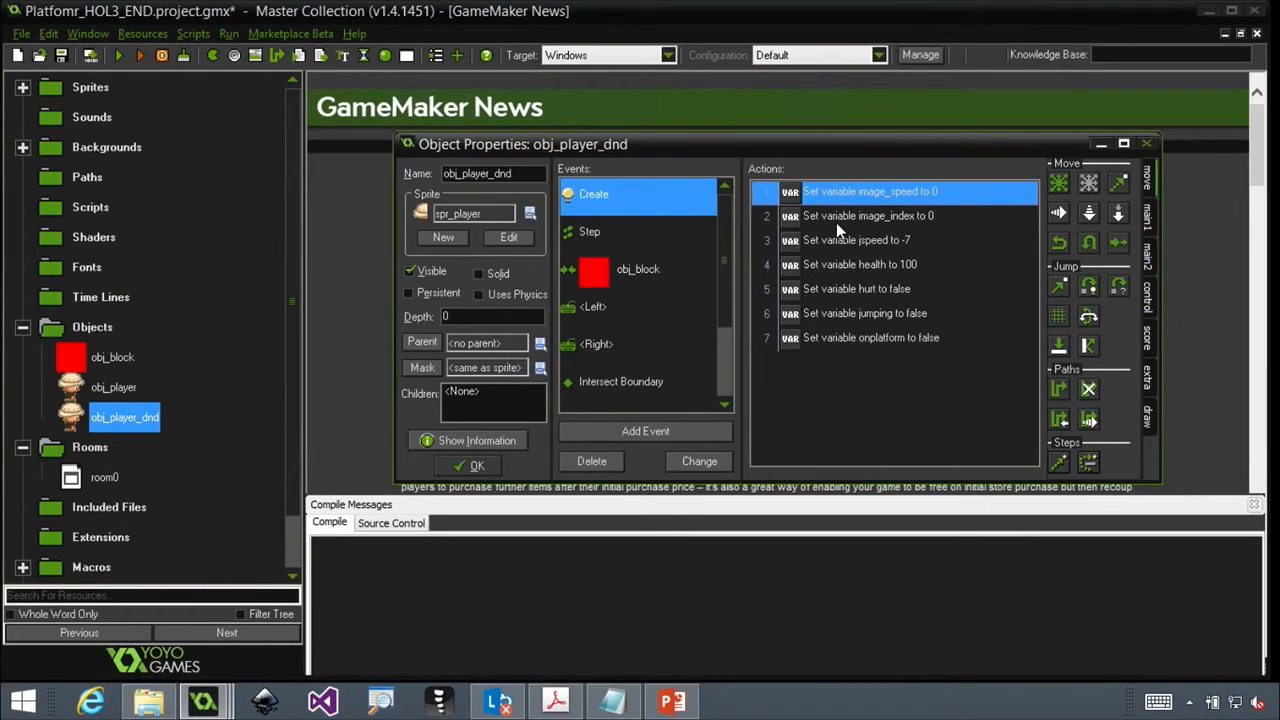
pyautogui.moveTo(840, 268)
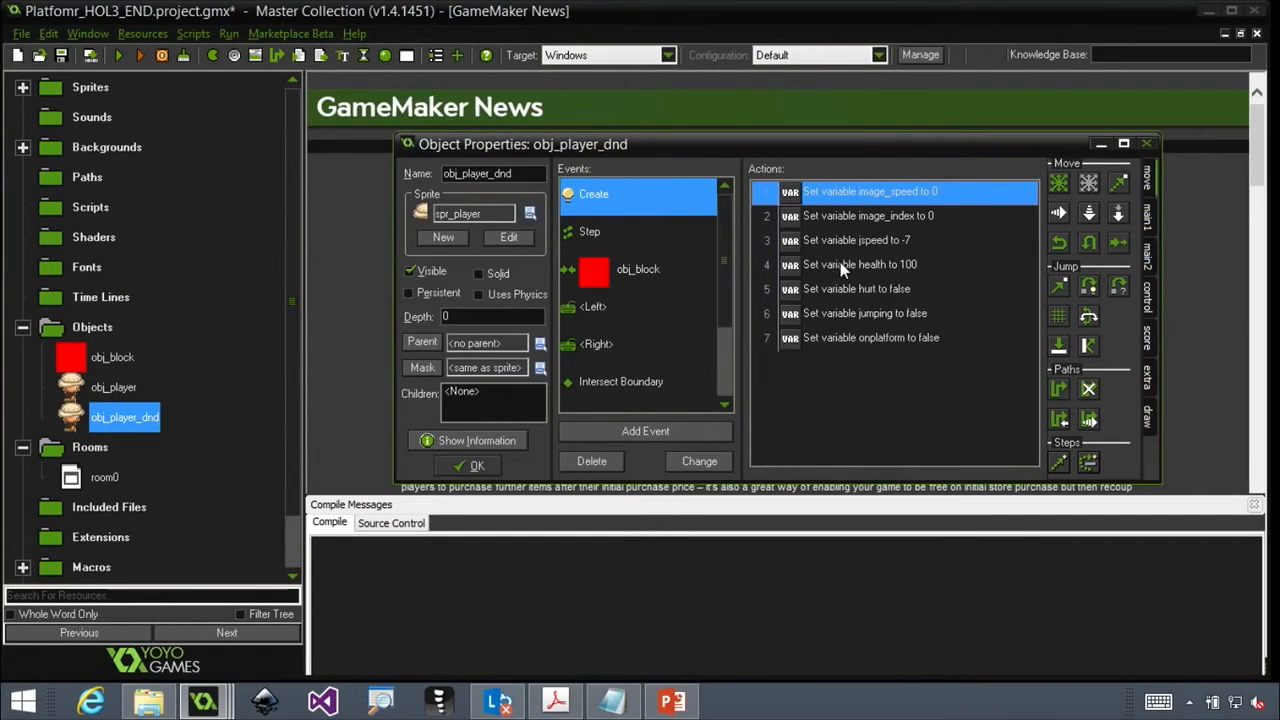
pyautogui.click(860, 264)
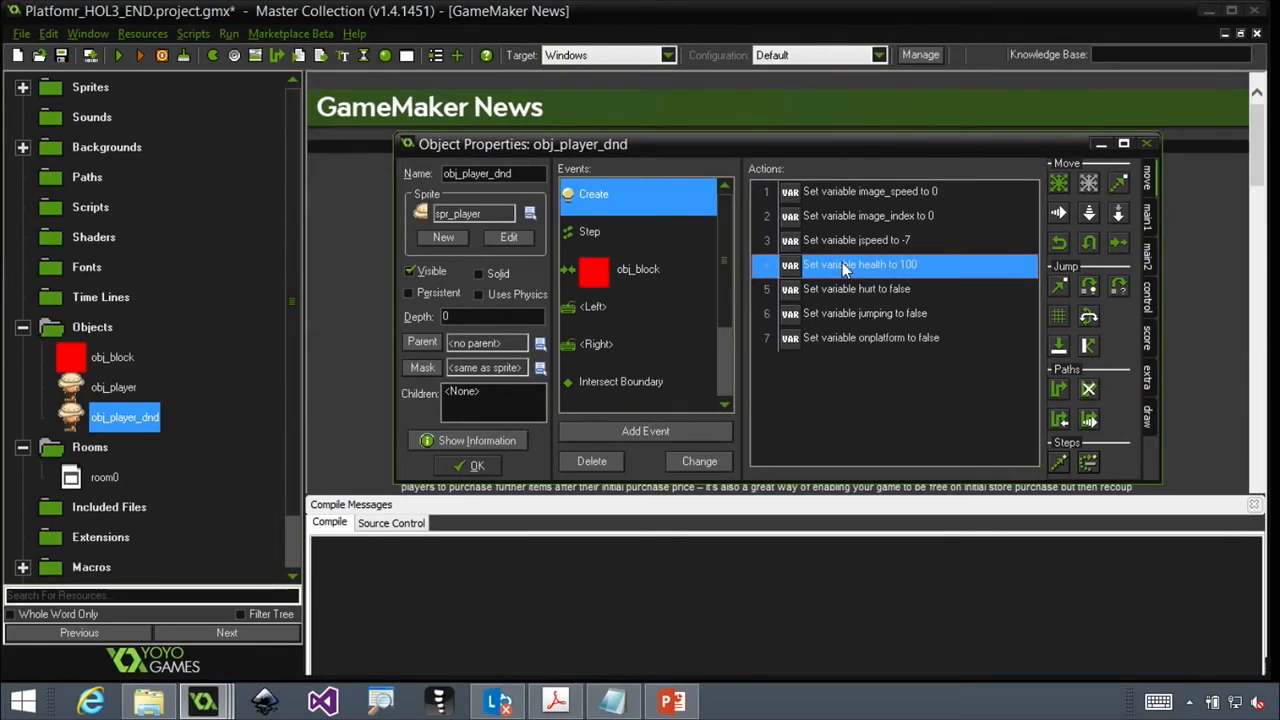
pyautogui.click(588, 232)
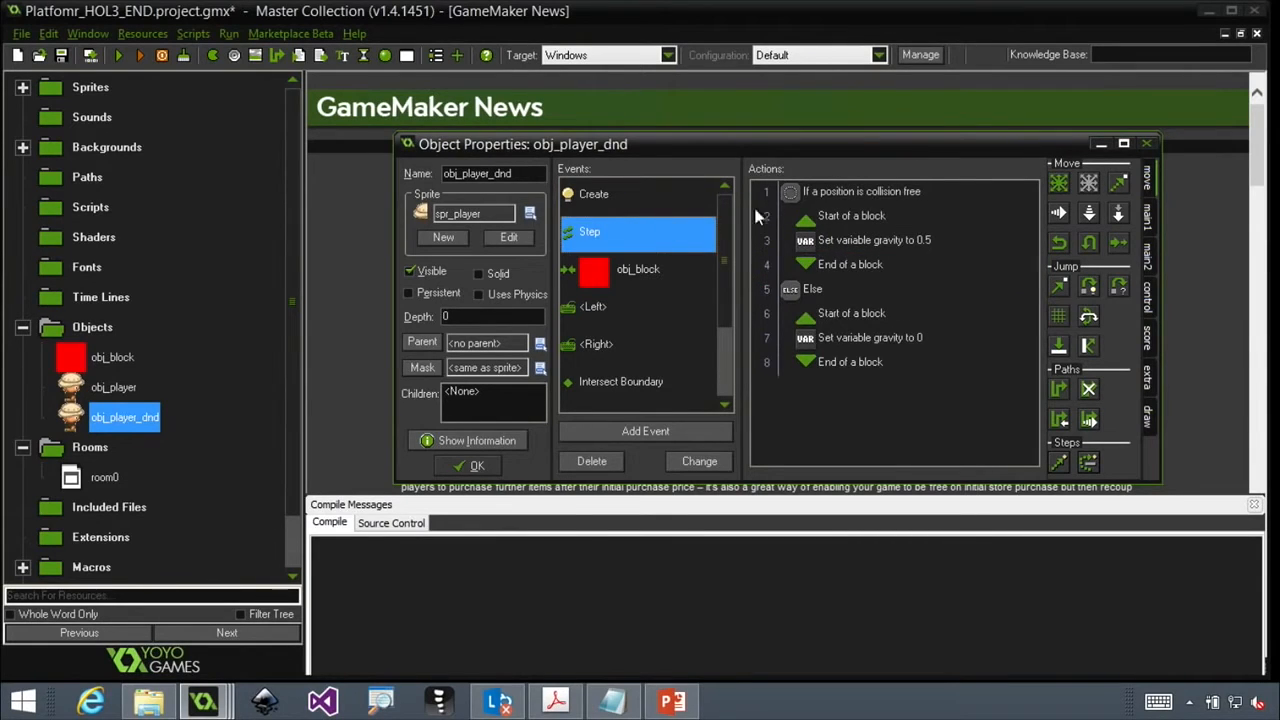
pyautogui.moveTo(824, 200)
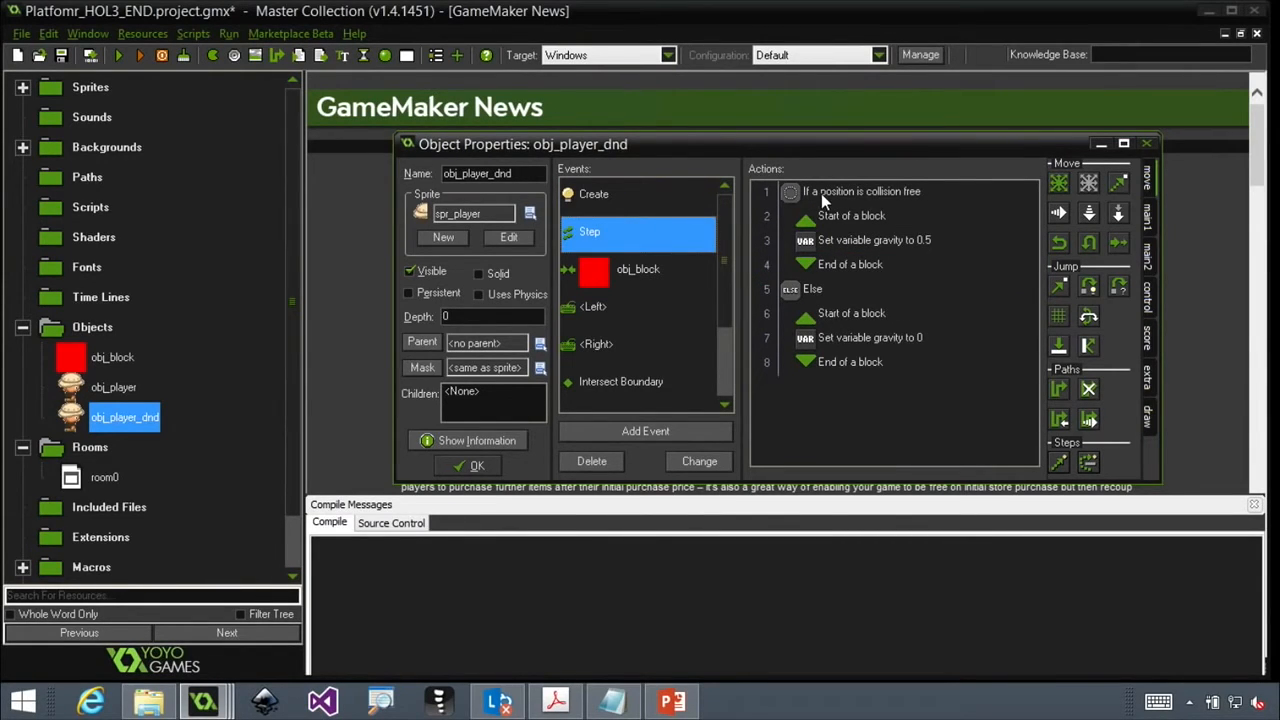
pyautogui.moveTo(870, 210)
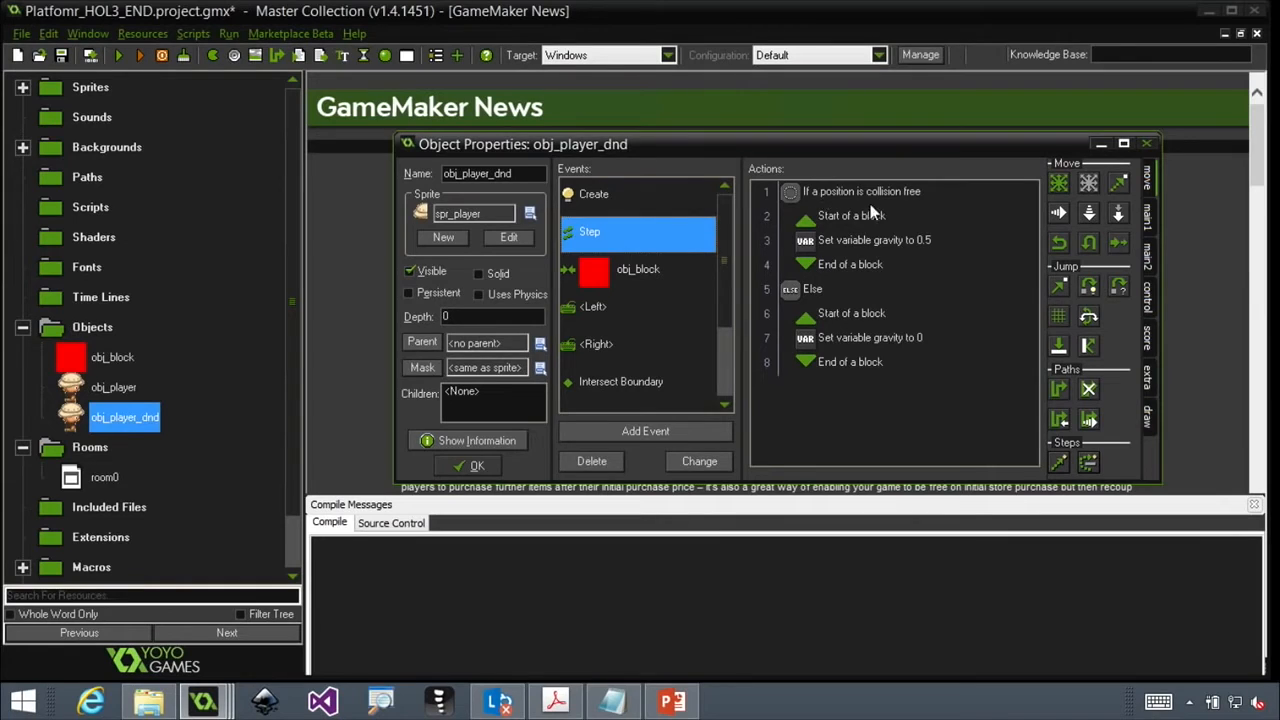
pyautogui.moveTo(600, 308)
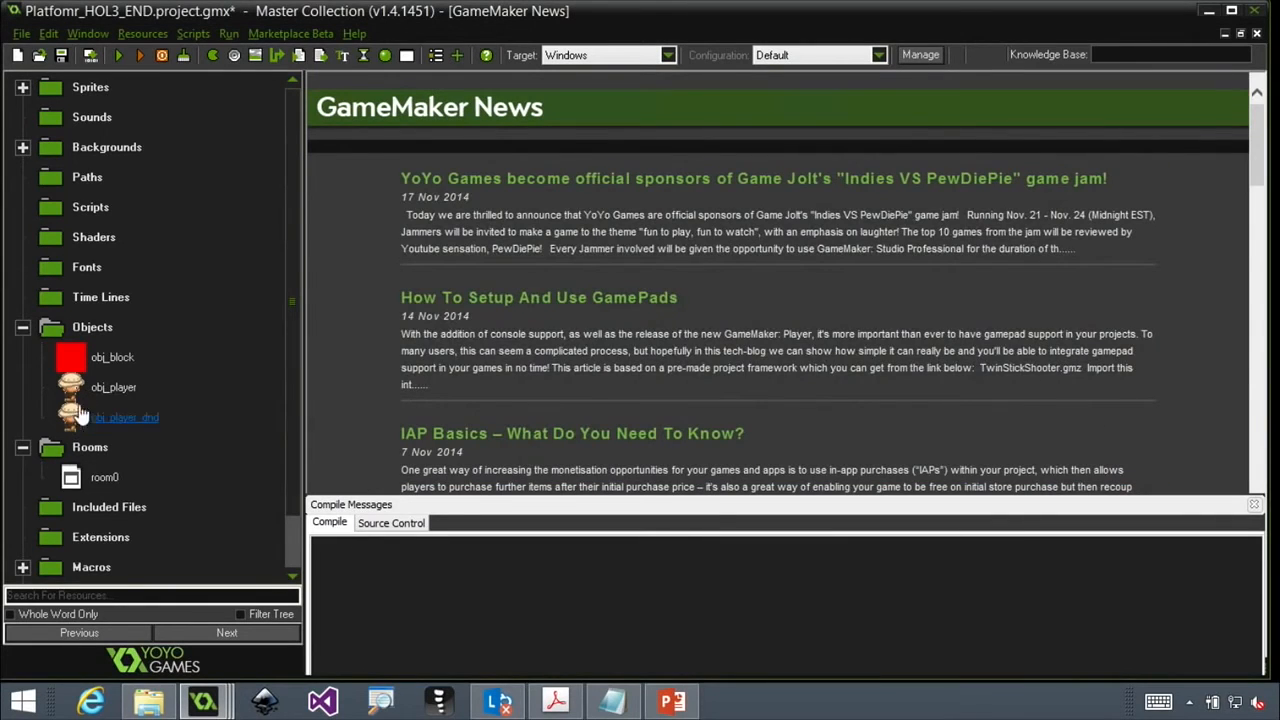
# Step: Reopen obj_player_dnd and review its Step and obj_block collision event actions
pyautogui.doubleClick(124, 418)
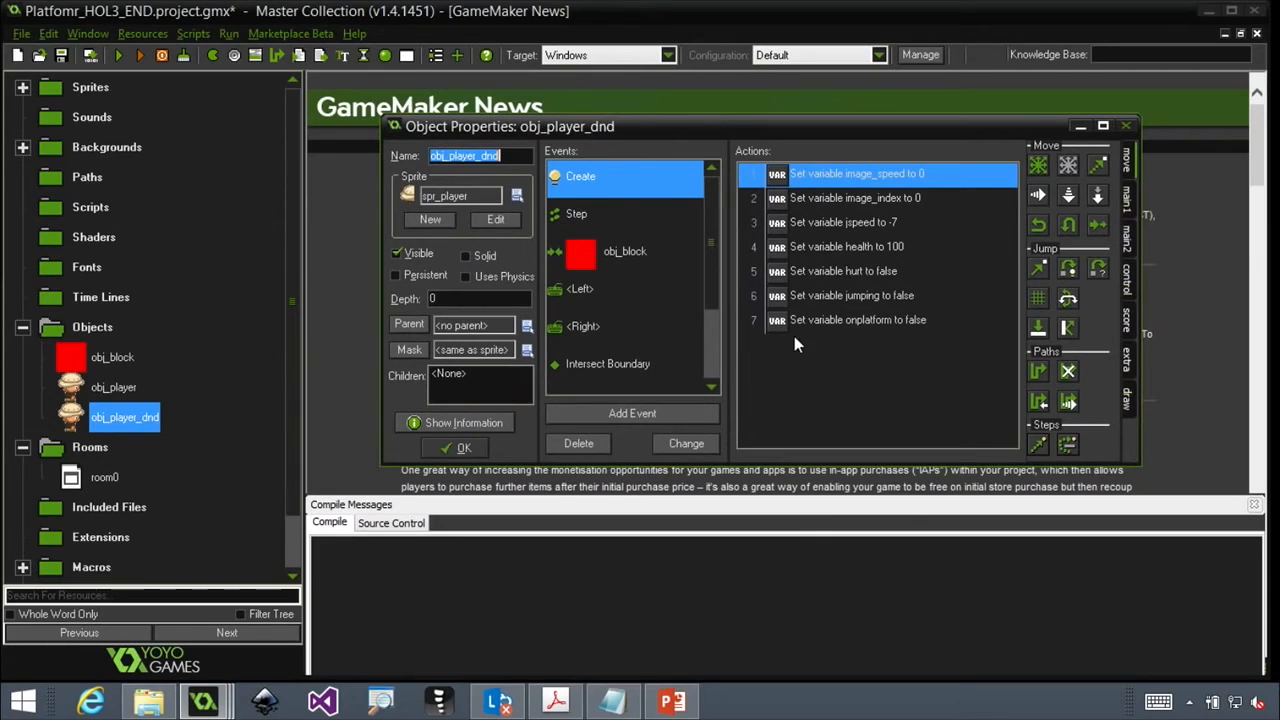
pyautogui.click(576, 212)
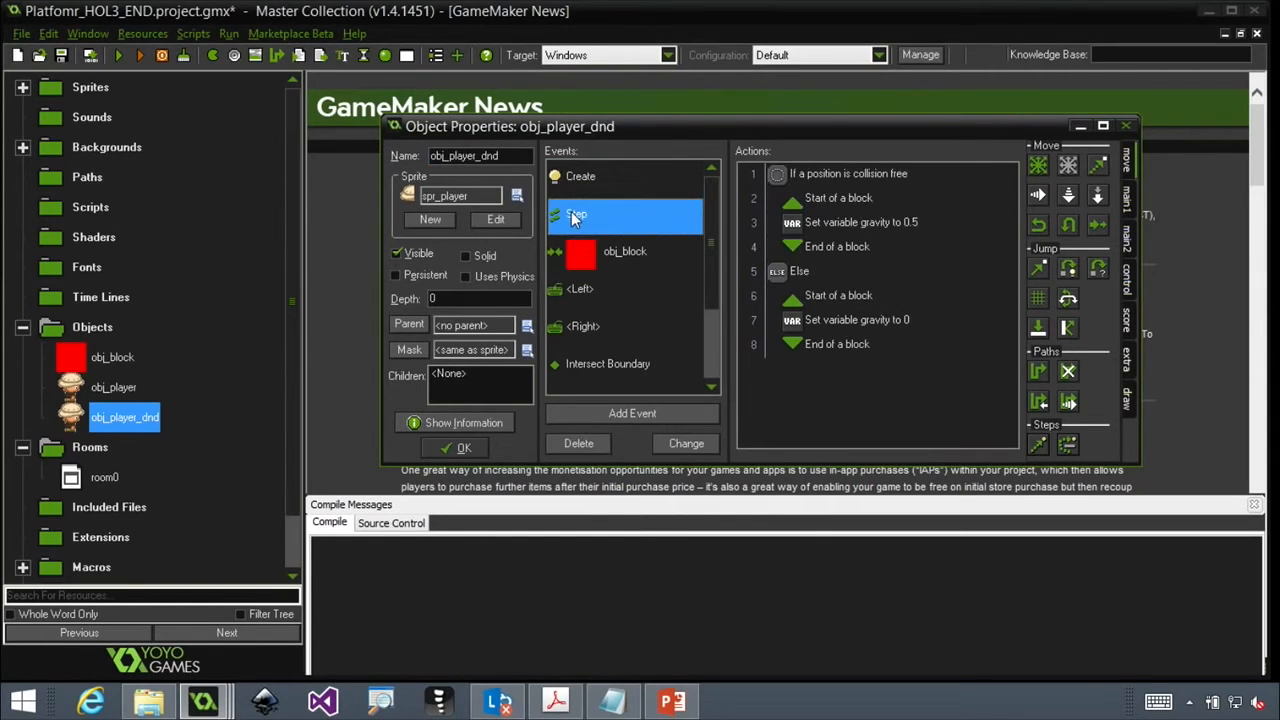
pyautogui.click(624, 252)
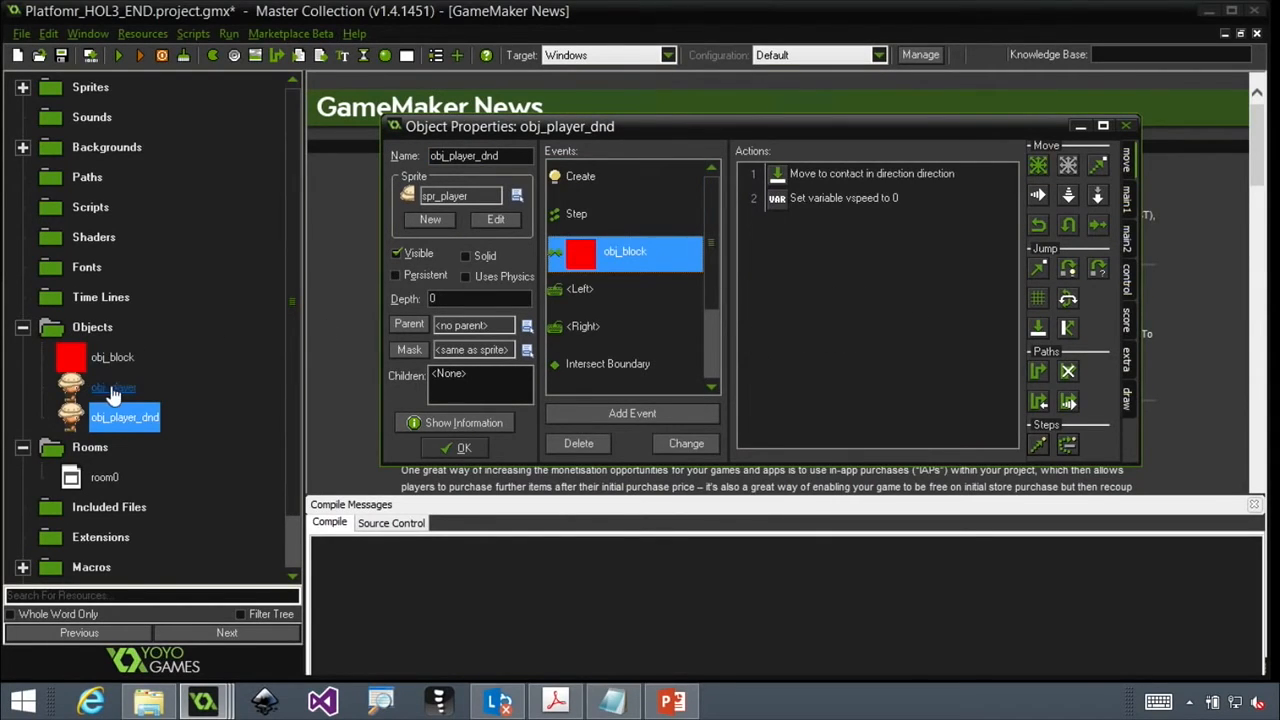
# Step: Show obj_player's properties beside obj_player_dnd for comparison
pyautogui.doubleClick(112, 388)
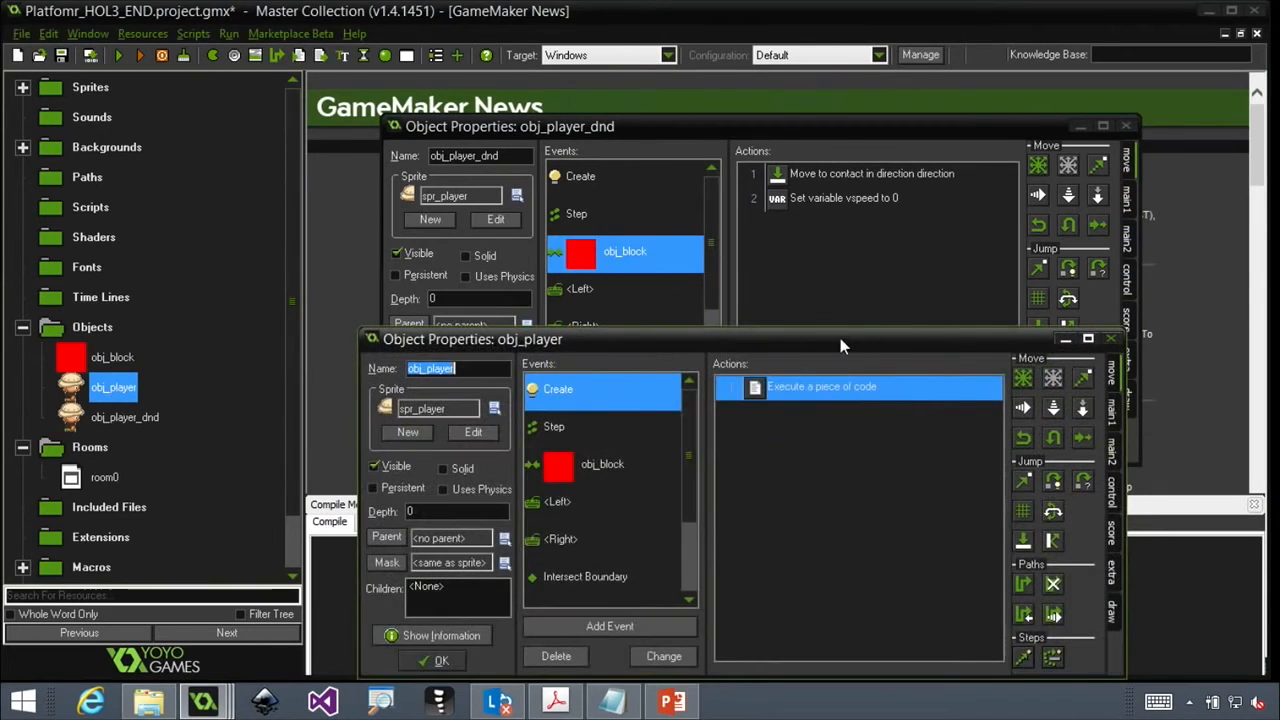
pyautogui.moveTo(472, 340); pyautogui.dragTo(452, 160)
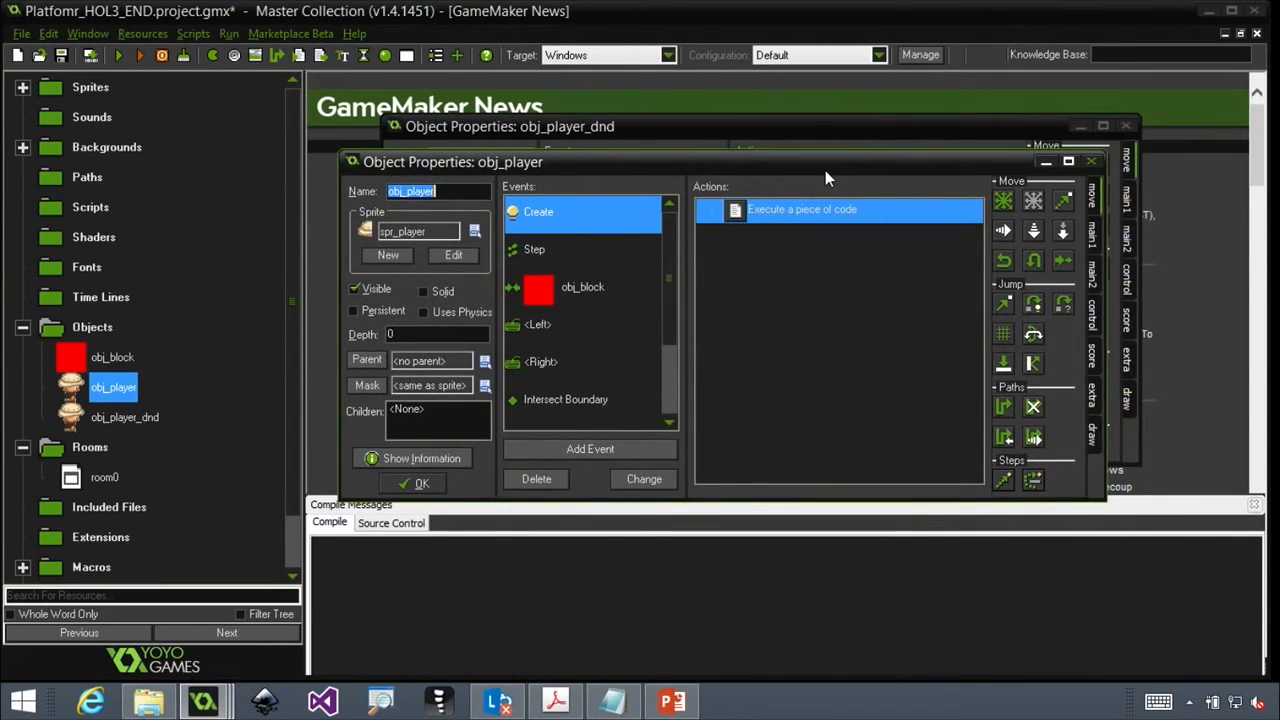
pyautogui.moveTo(678, 244)
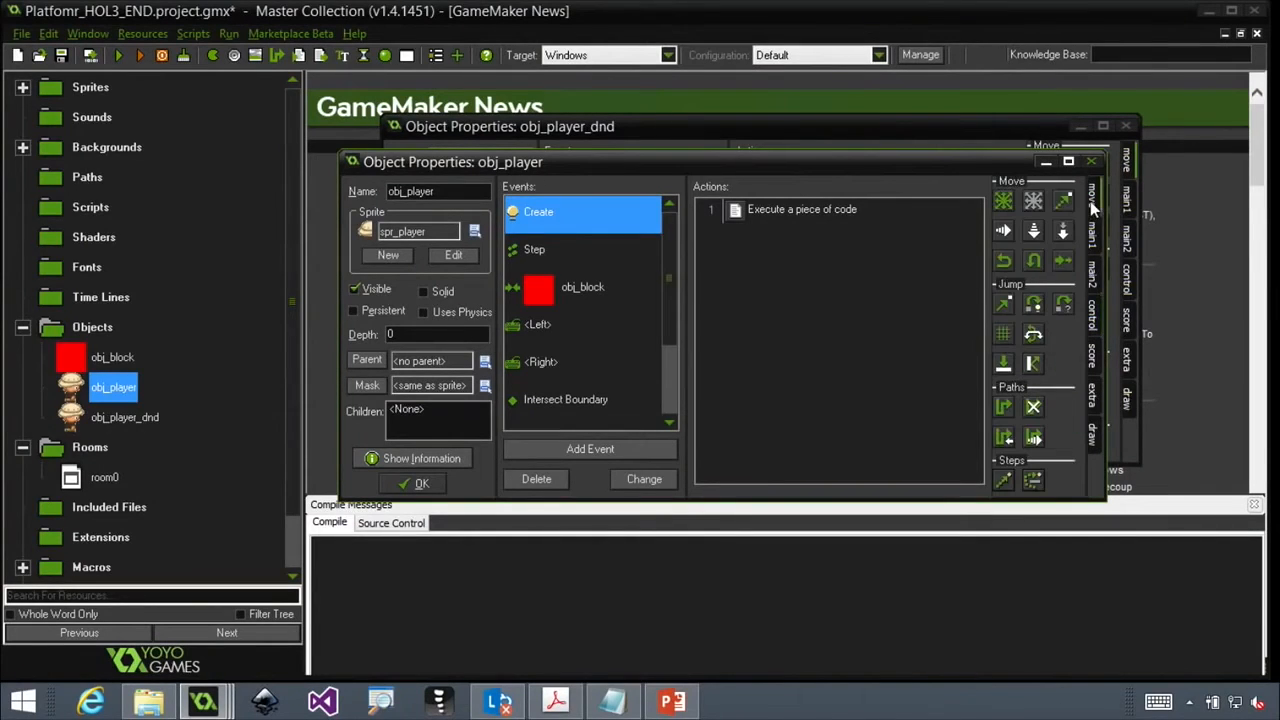
pyautogui.moveTo(1092, 248)
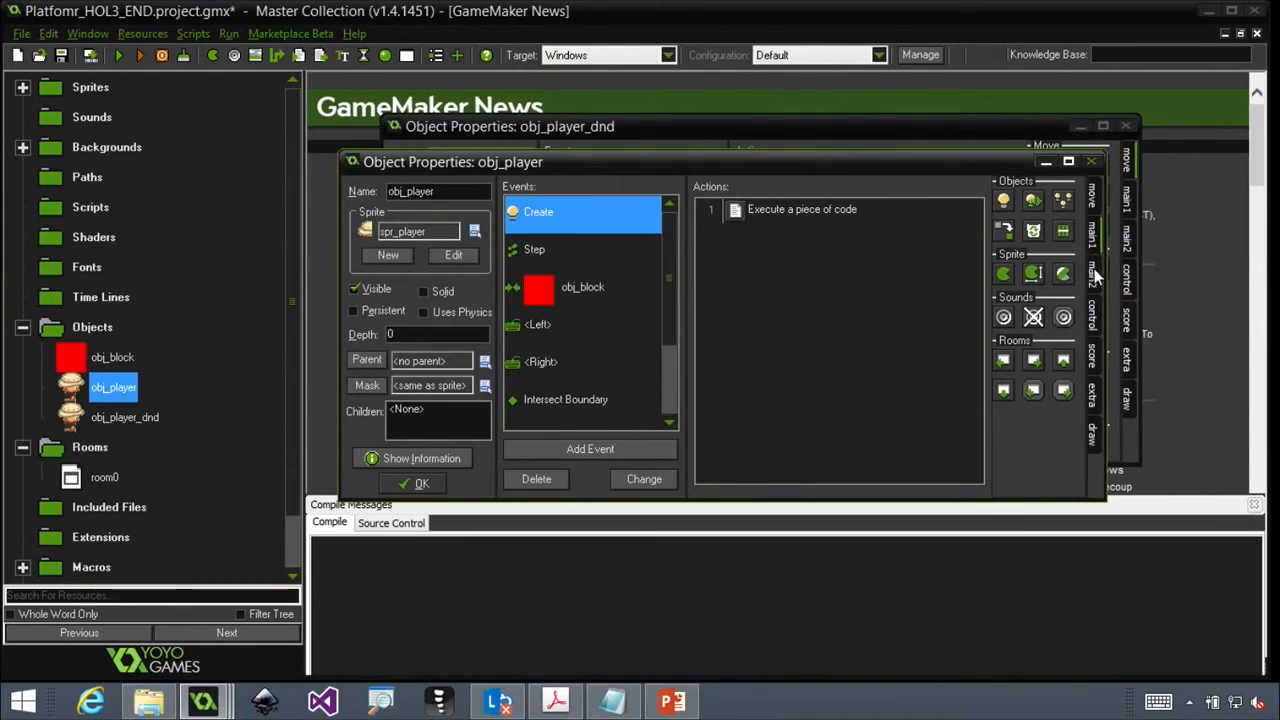
pyautogui.moveTo(1092, 322)
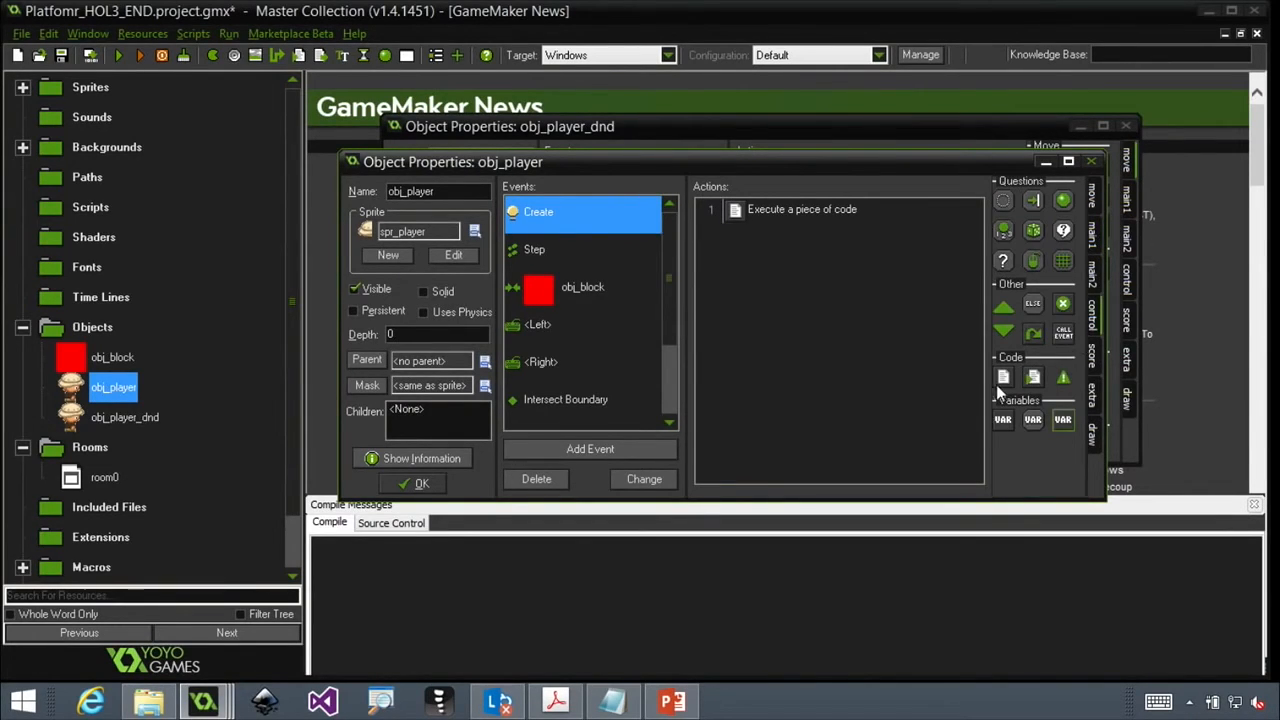
pyautogui.moveTo(1056, 396)
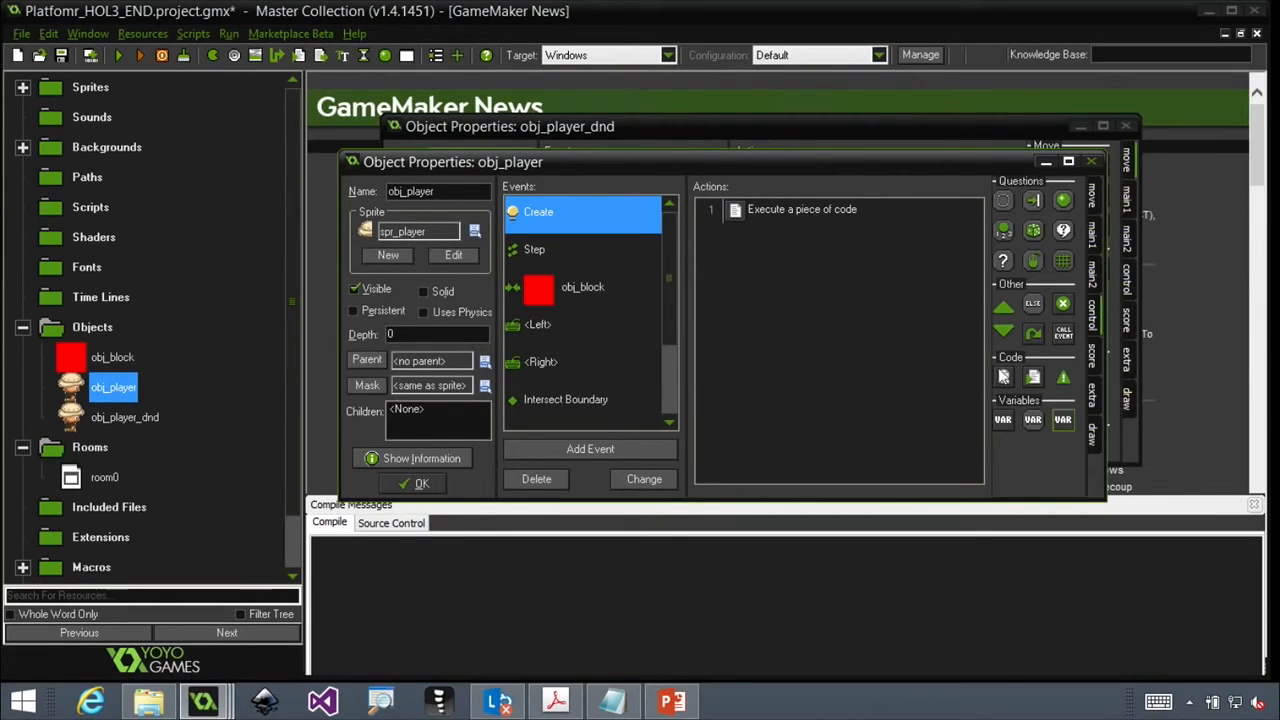
pyautogui.moveTo(1032, 378)
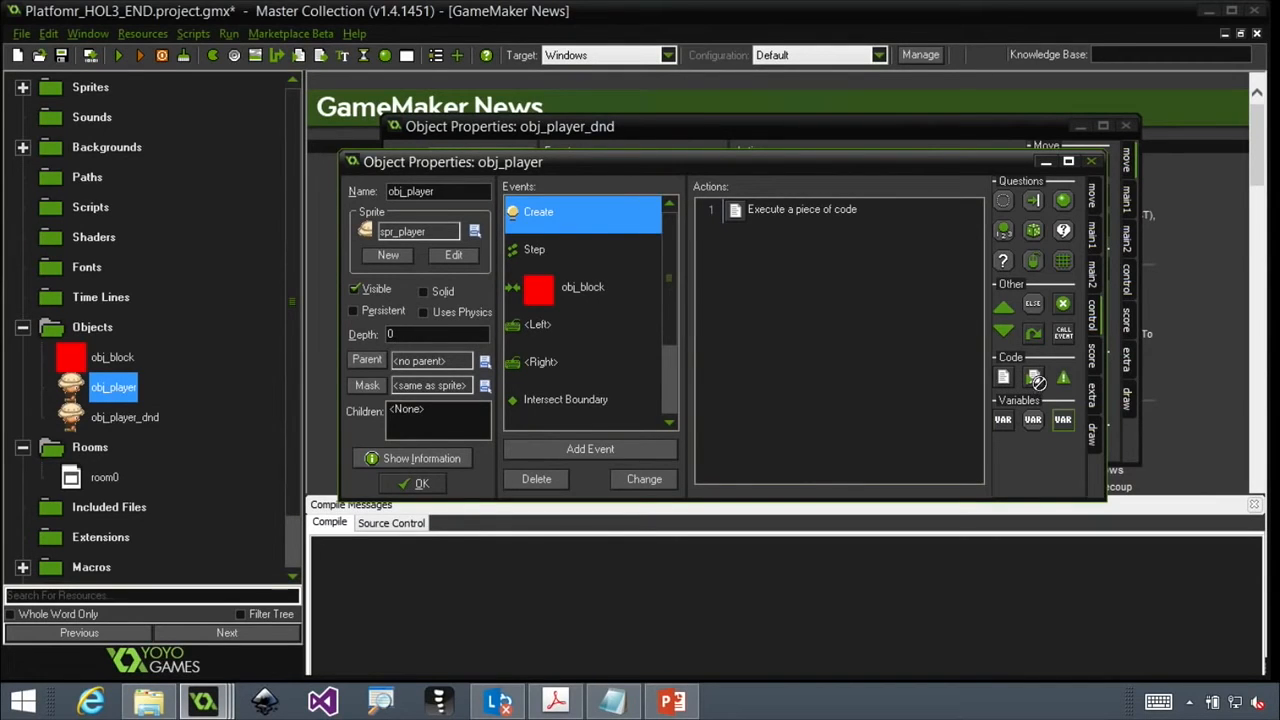
pyautogui.doubleClick(802, 210)
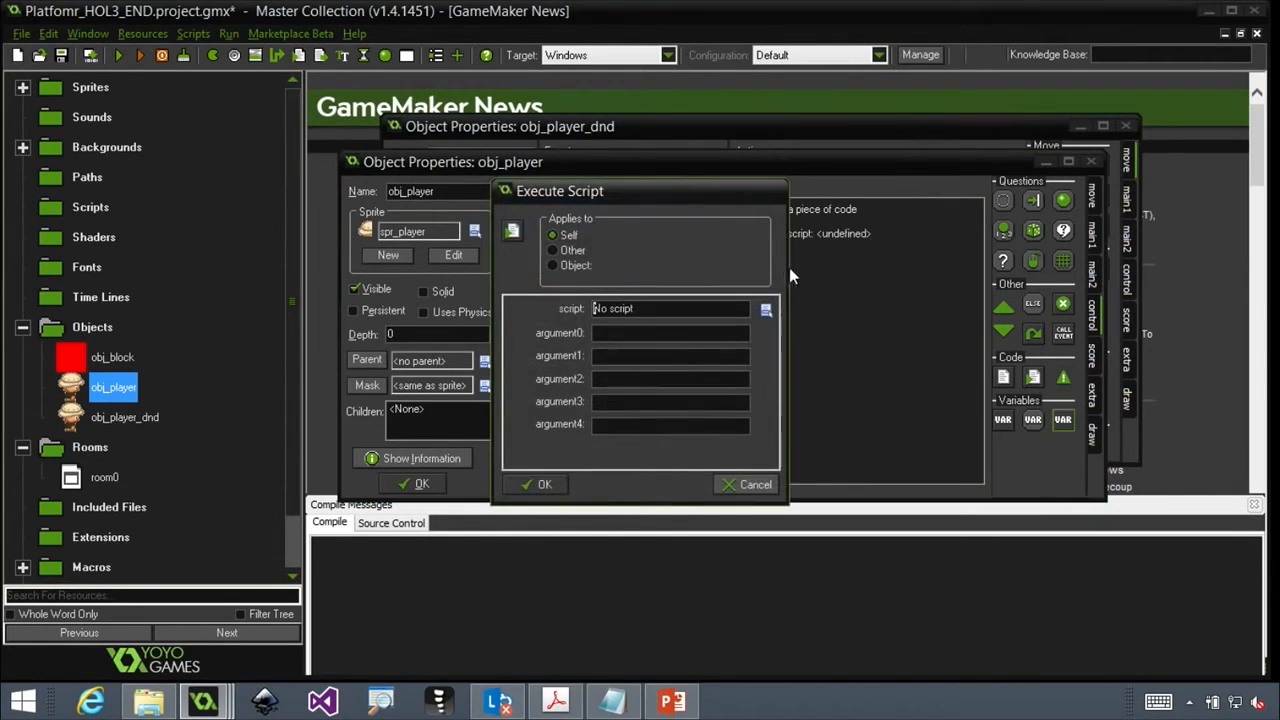
pyautogui.moveTo(848, 292)
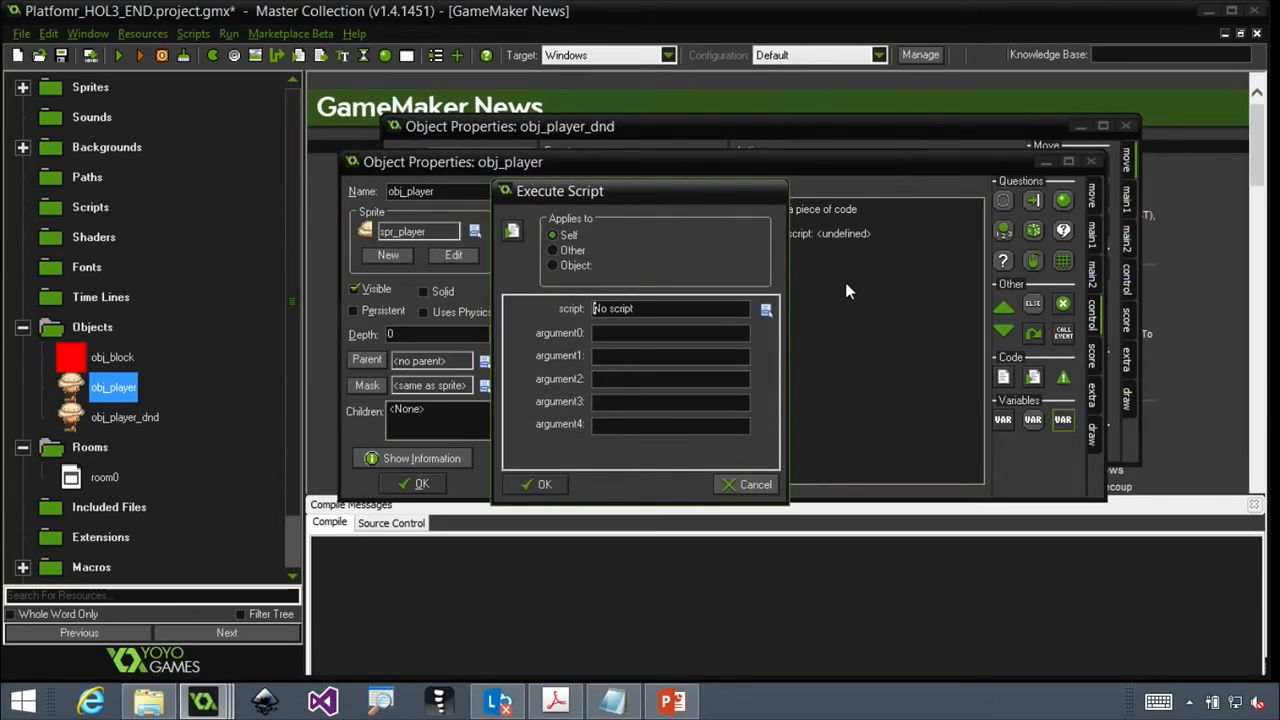
pyautogui.moveTo(164, 140)
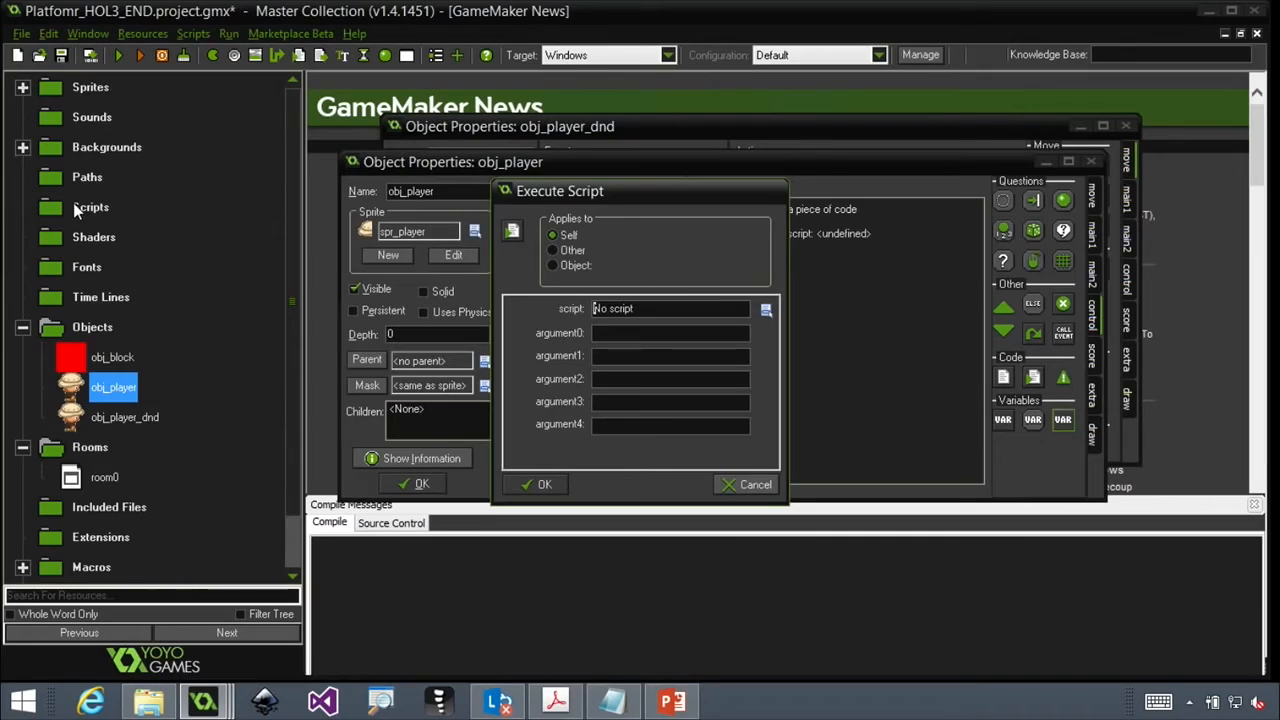
pyautogui.moveTo(770, 340)
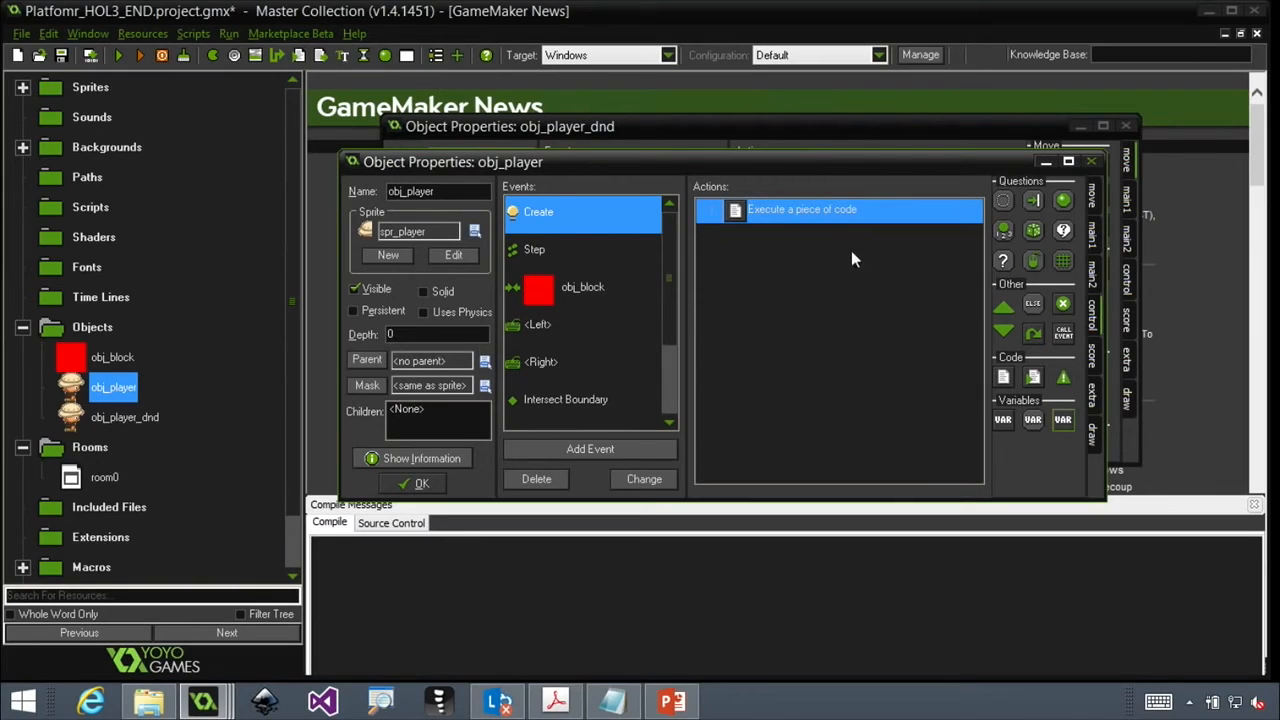
# Step: Read obj_player's Create code in a maximized editor, noting the image_index line, then show the Step event
pyautogui.doubleClick(840, 210)
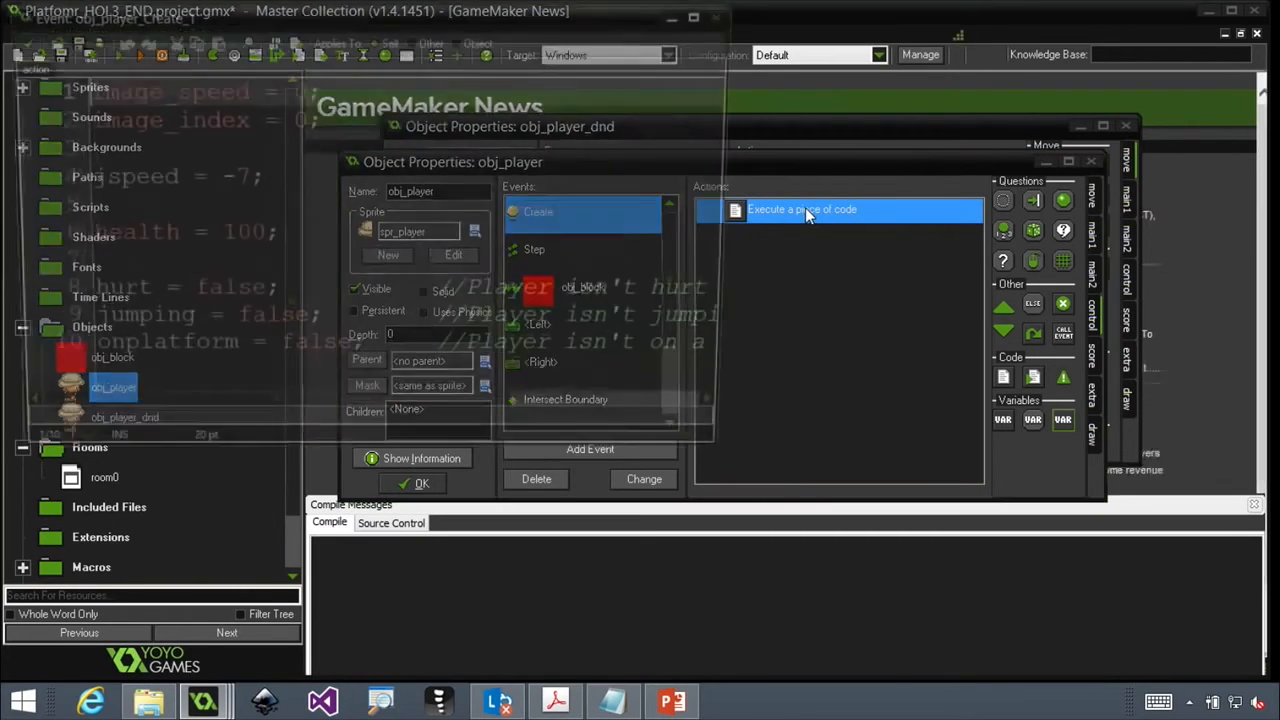
pyautogui.doubleClick(800, 210)
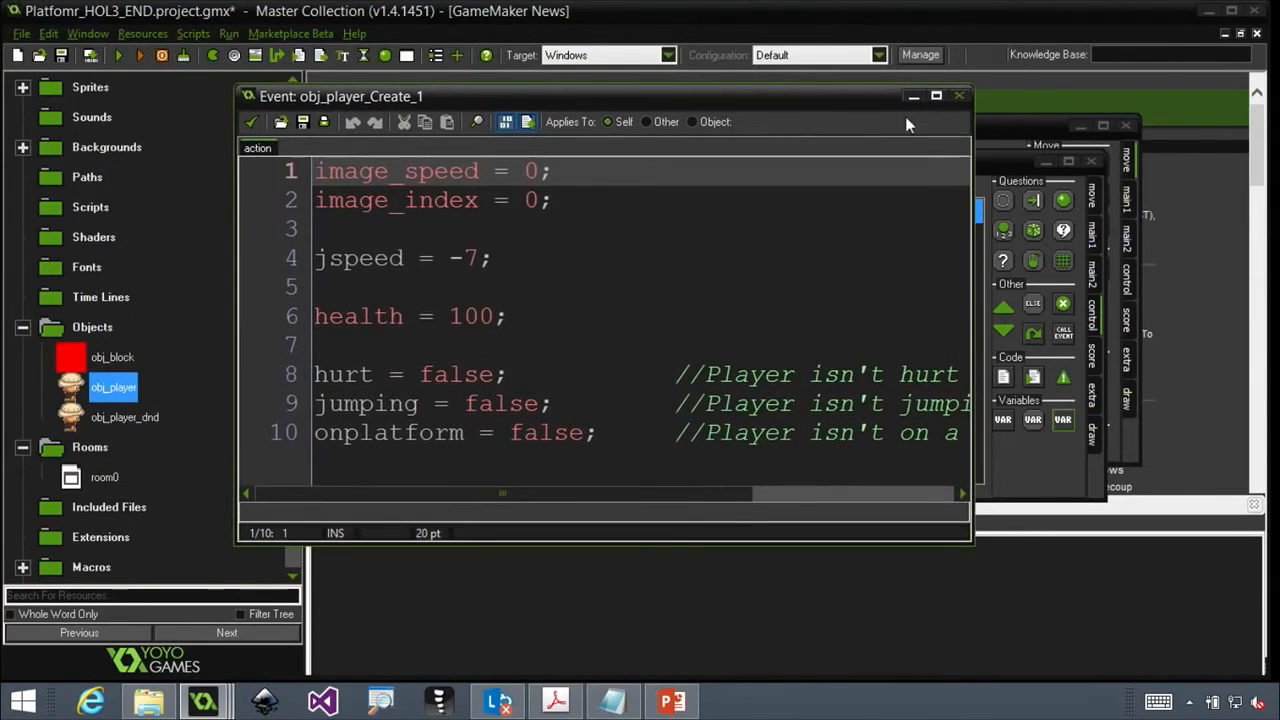
pyautogui.click(936, 96)
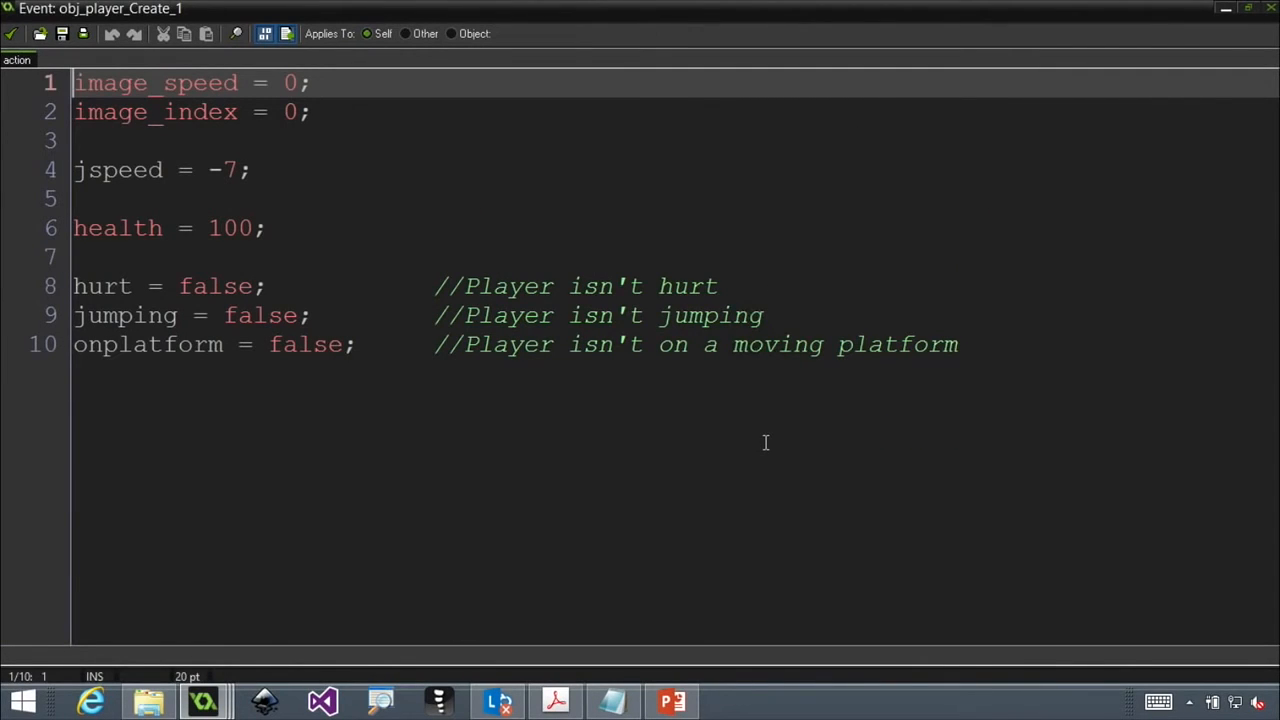
pyautogui.click(178, 84)
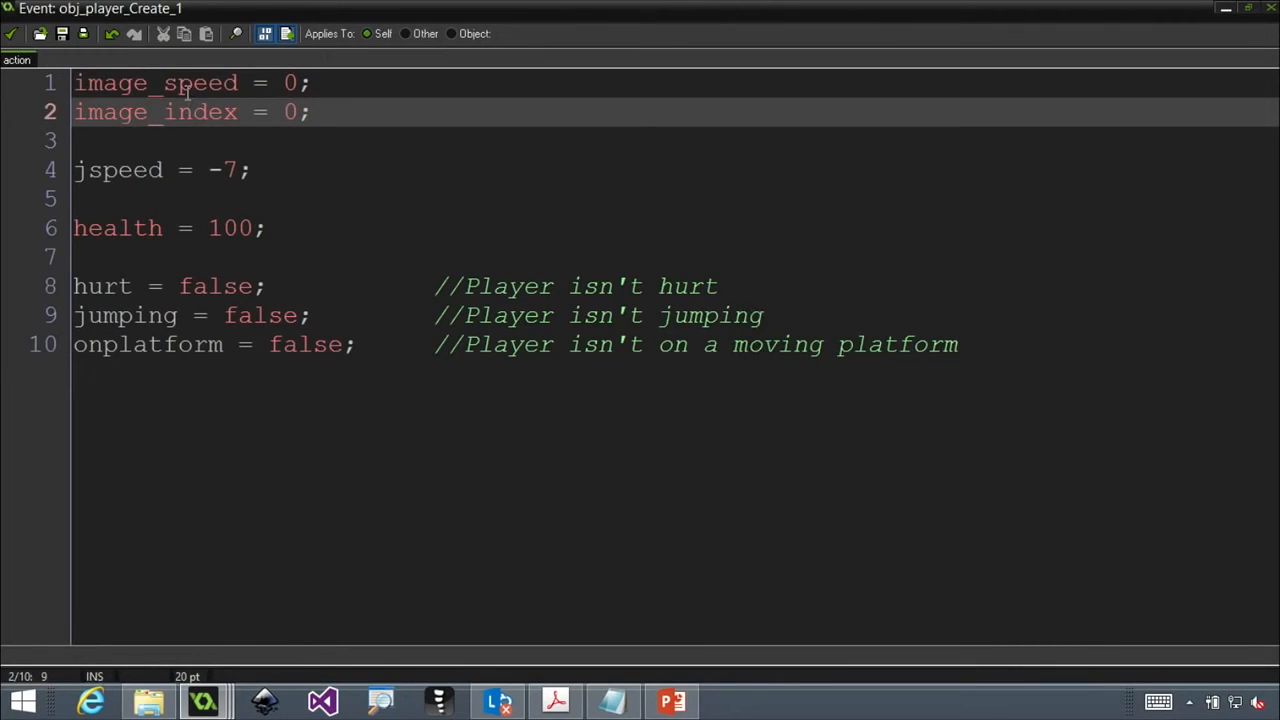
pyautogui.click(240, 140)
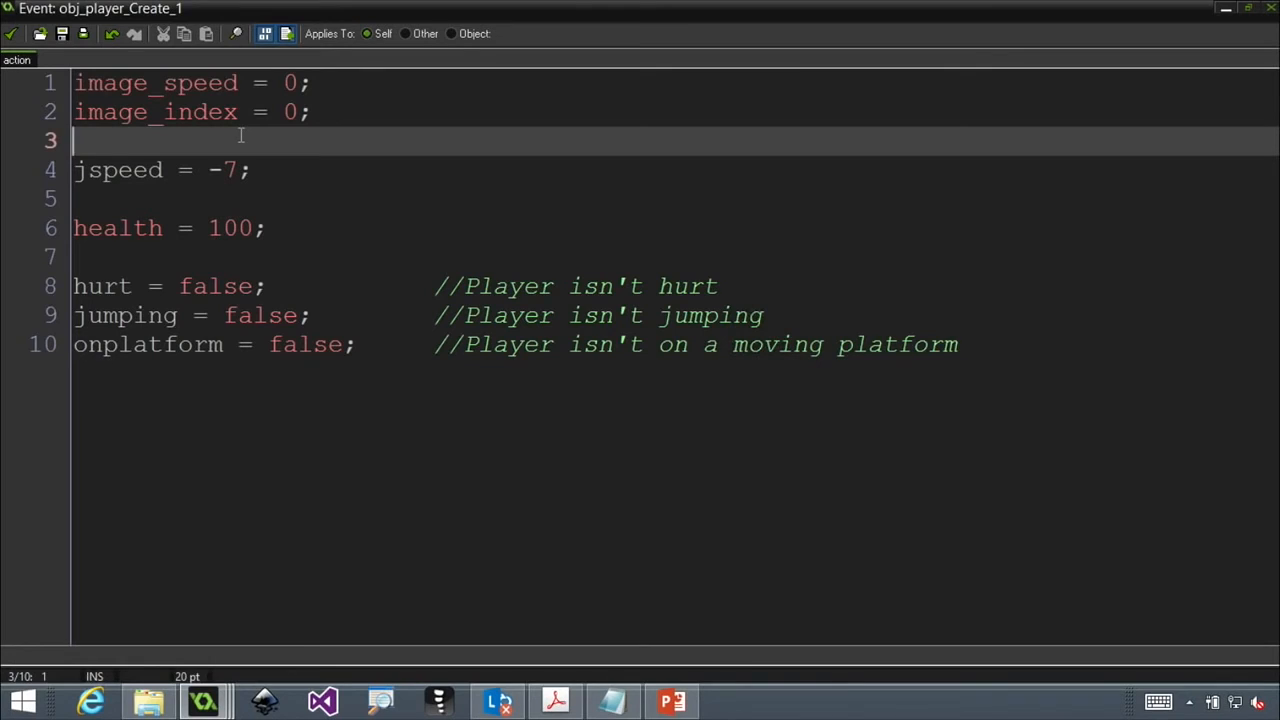
pyautogui.doubleClick(156, 112)
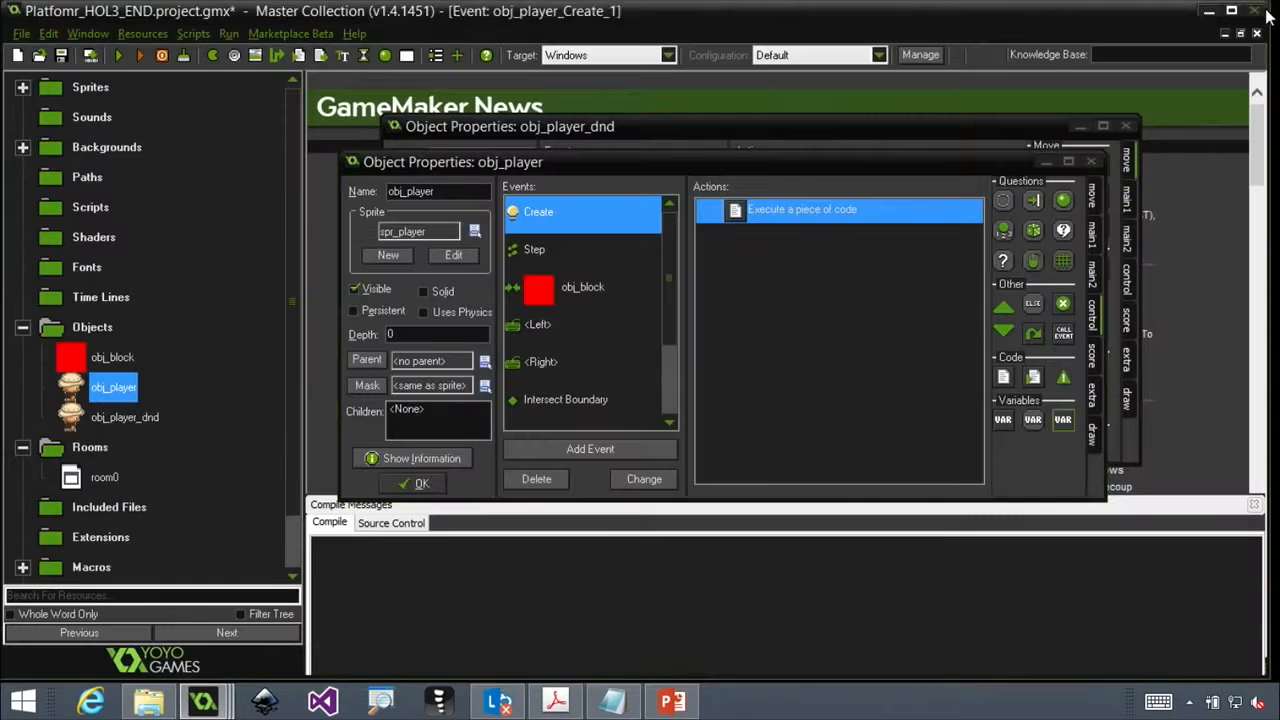
pyautogui.click(536, 248)
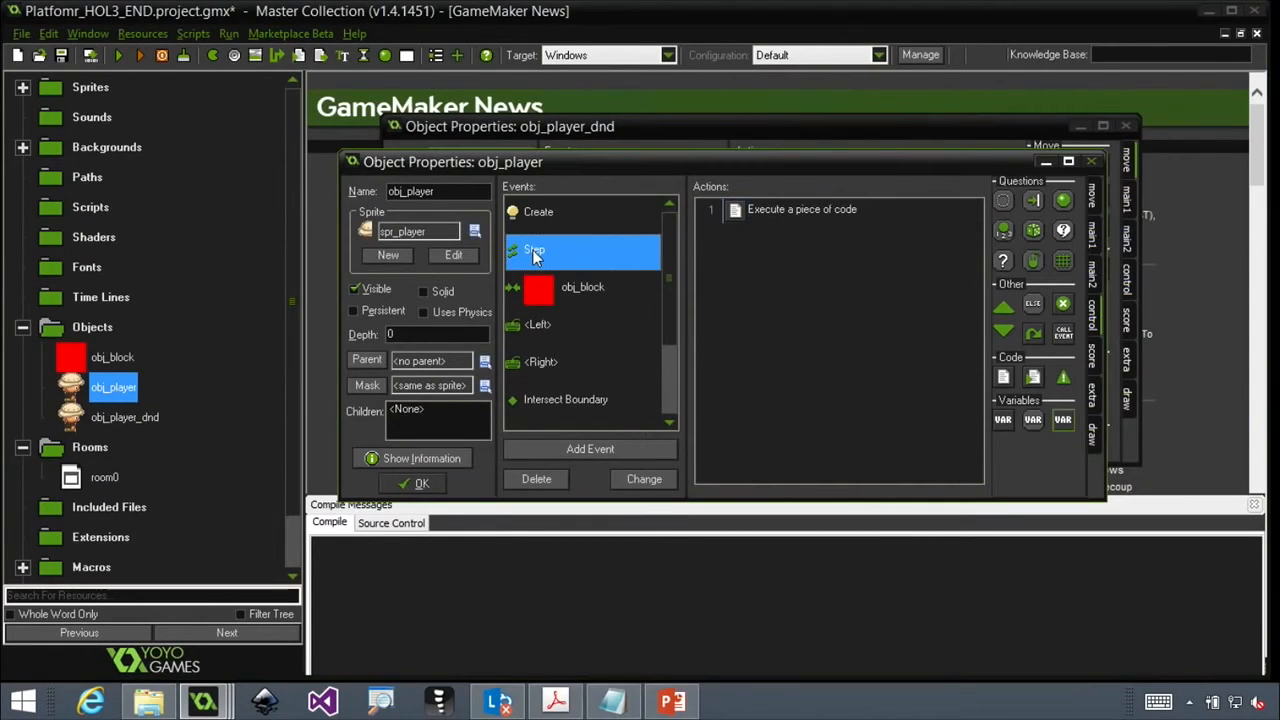
# Step: Read the Step code where gravity is 0.5 if place_free below, else 0, and look up place_free
pyautogui.doubleClick(802, 210)
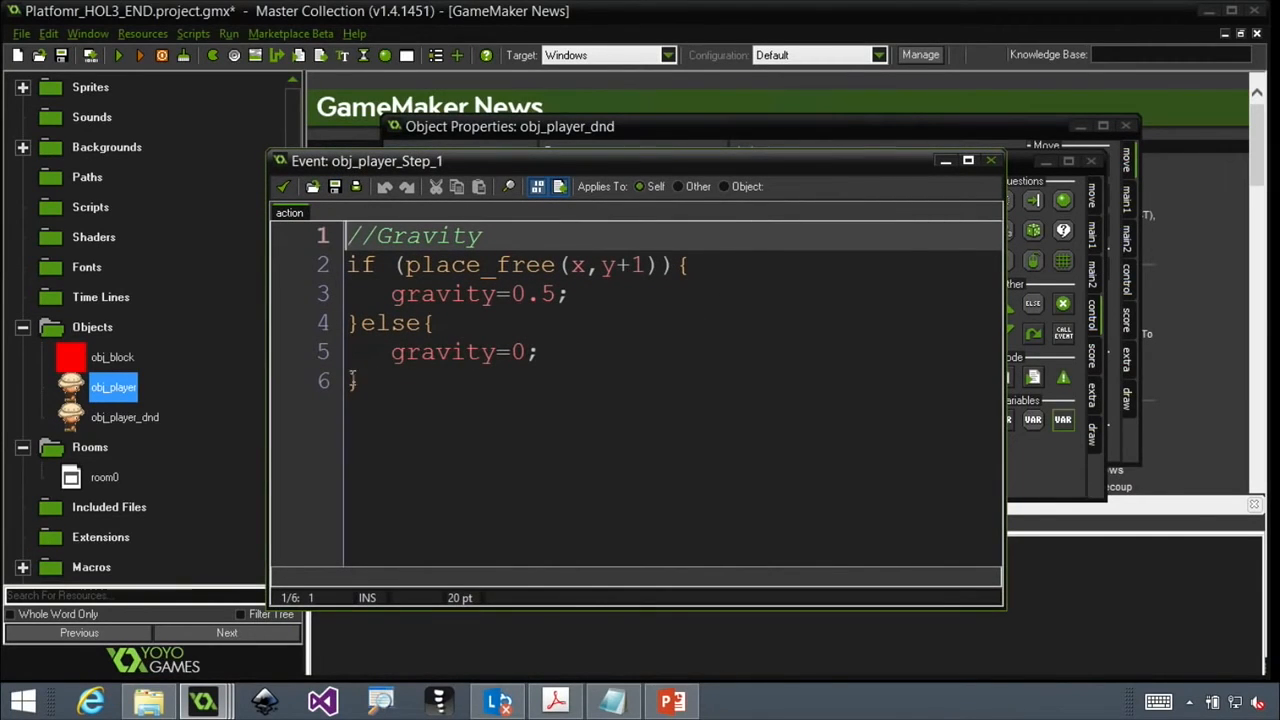
pyautogui.click(492, 264)
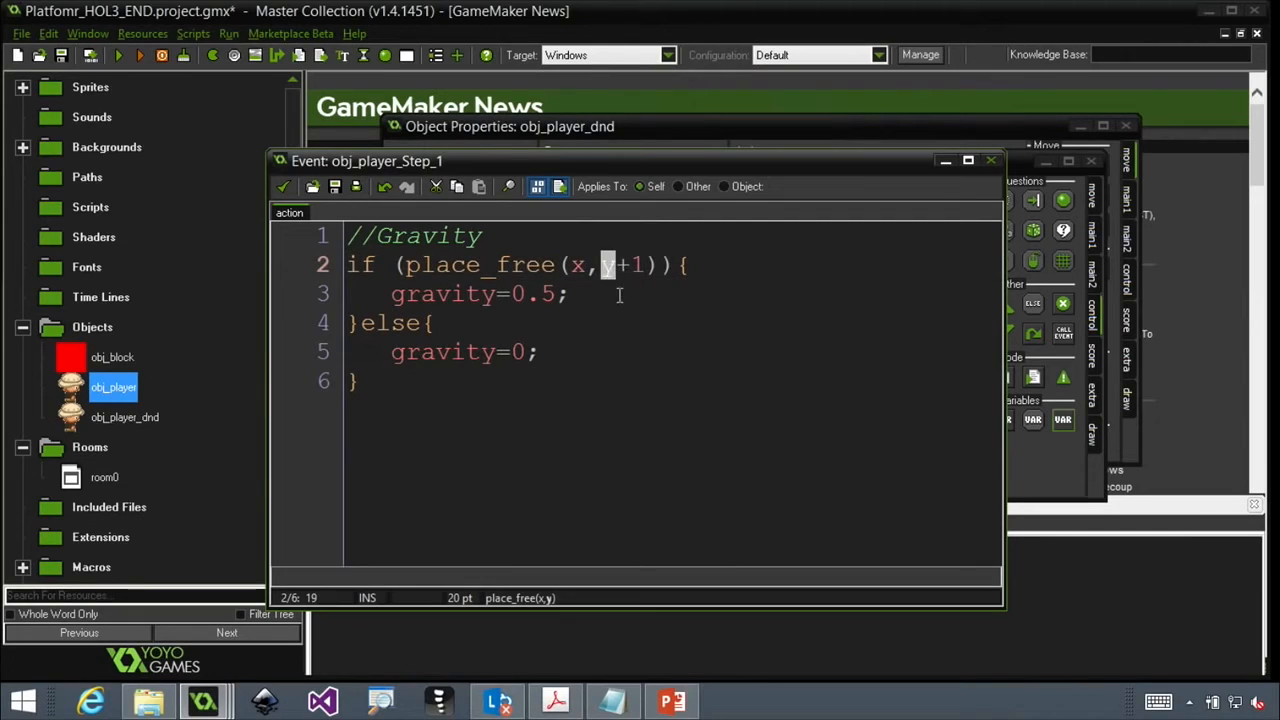
pyautogui.click(570, 294)
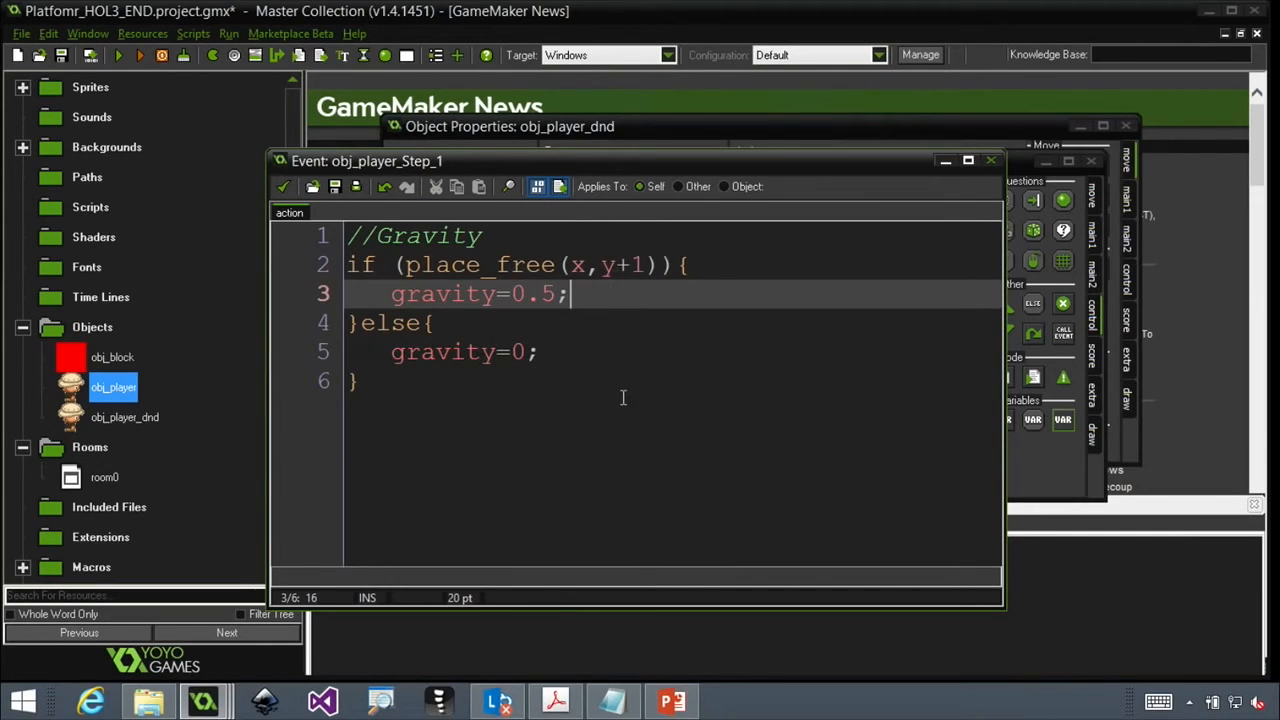
pyautogui.doubleClick(444, 292)
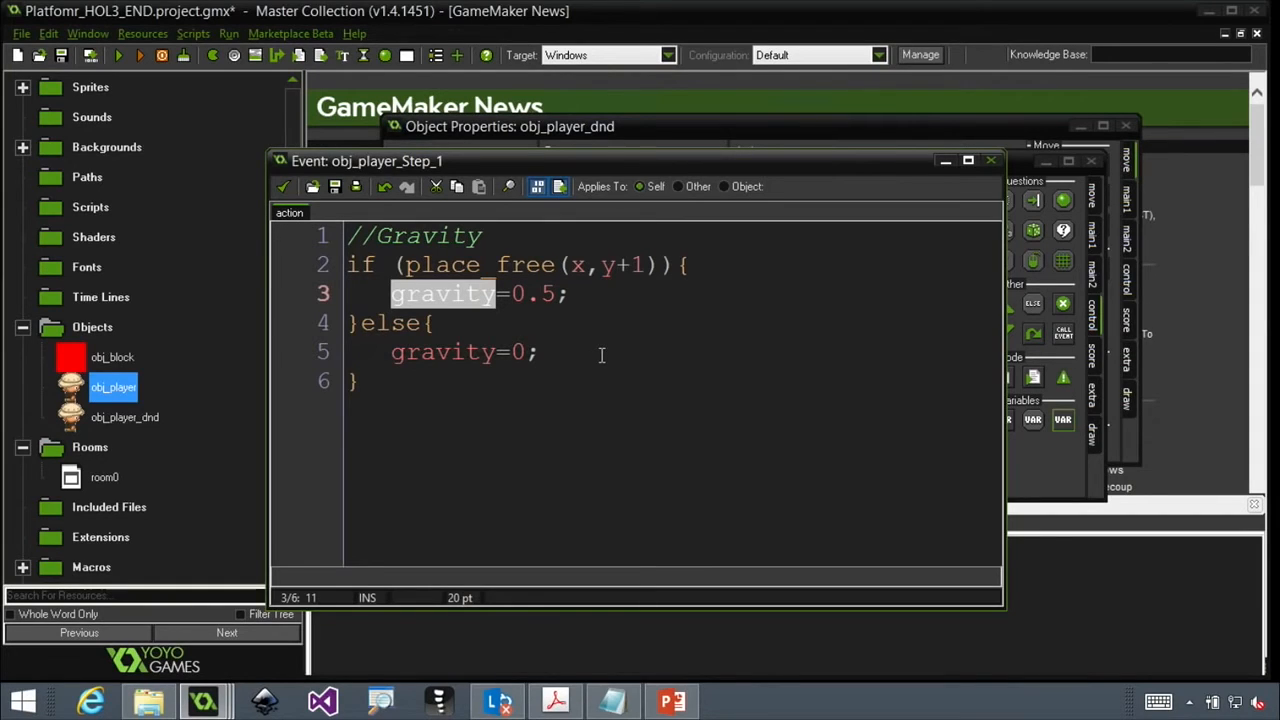
pyautogui.moveTo(524, 270)
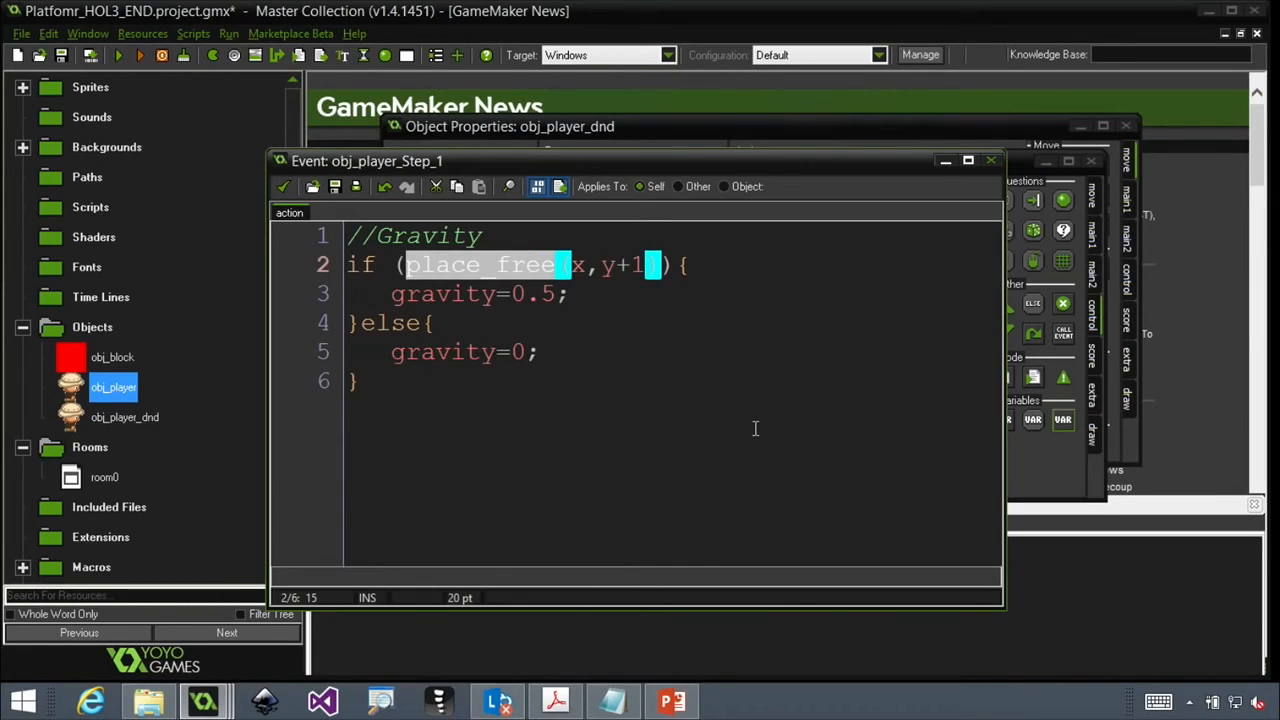
pyautogui.click(460, 352)
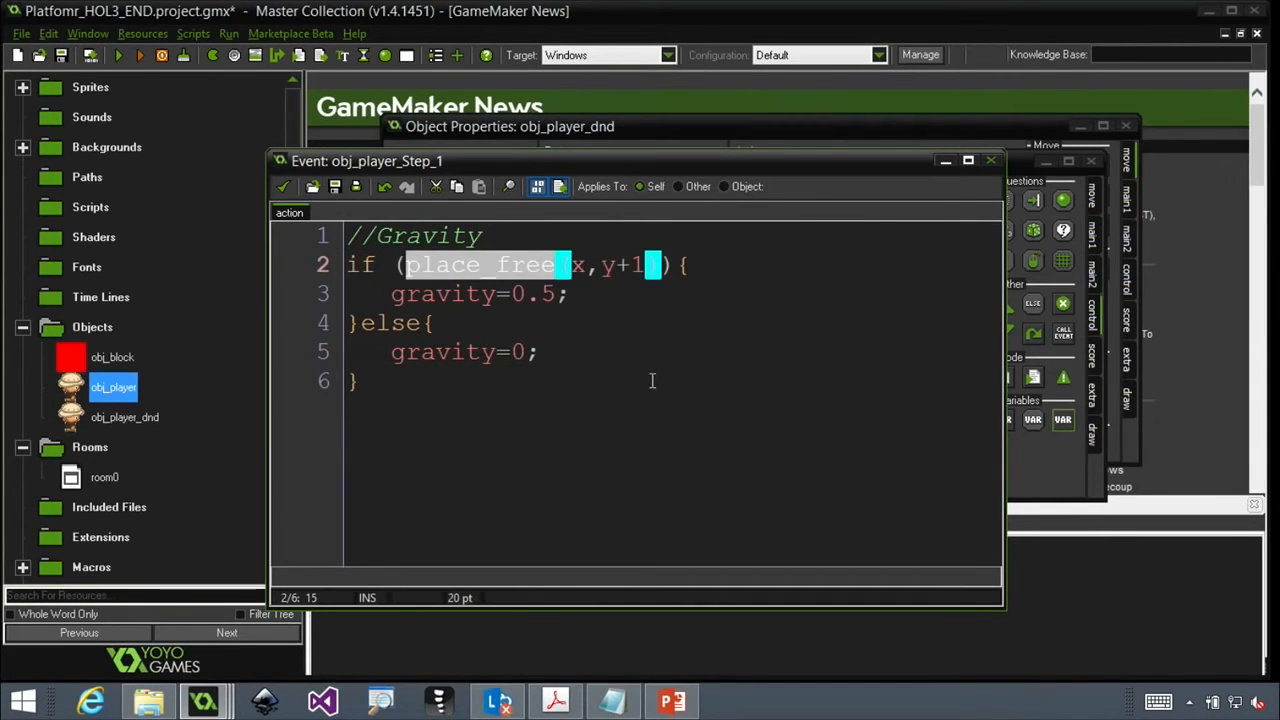
pyautogui.moveTo(476, 278)
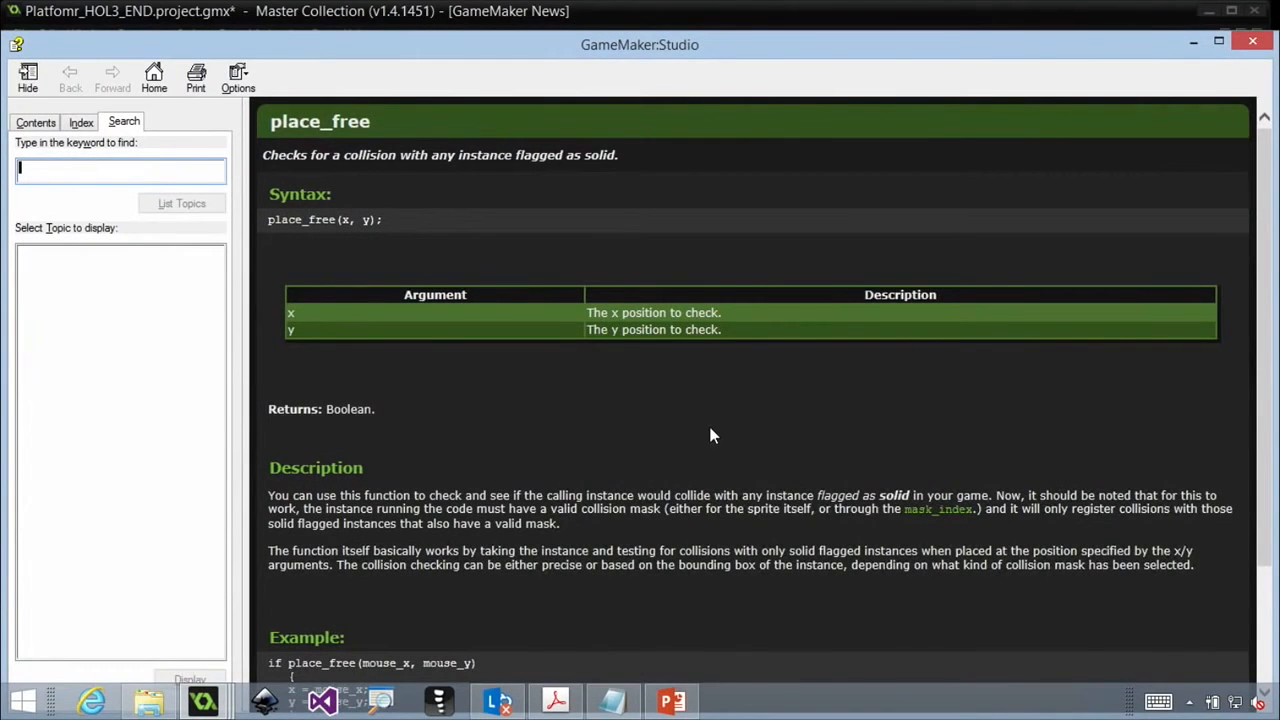
# Step: Scroll the place_free help page between its syntax, description and usage example
pyautogui.scroll(-3)
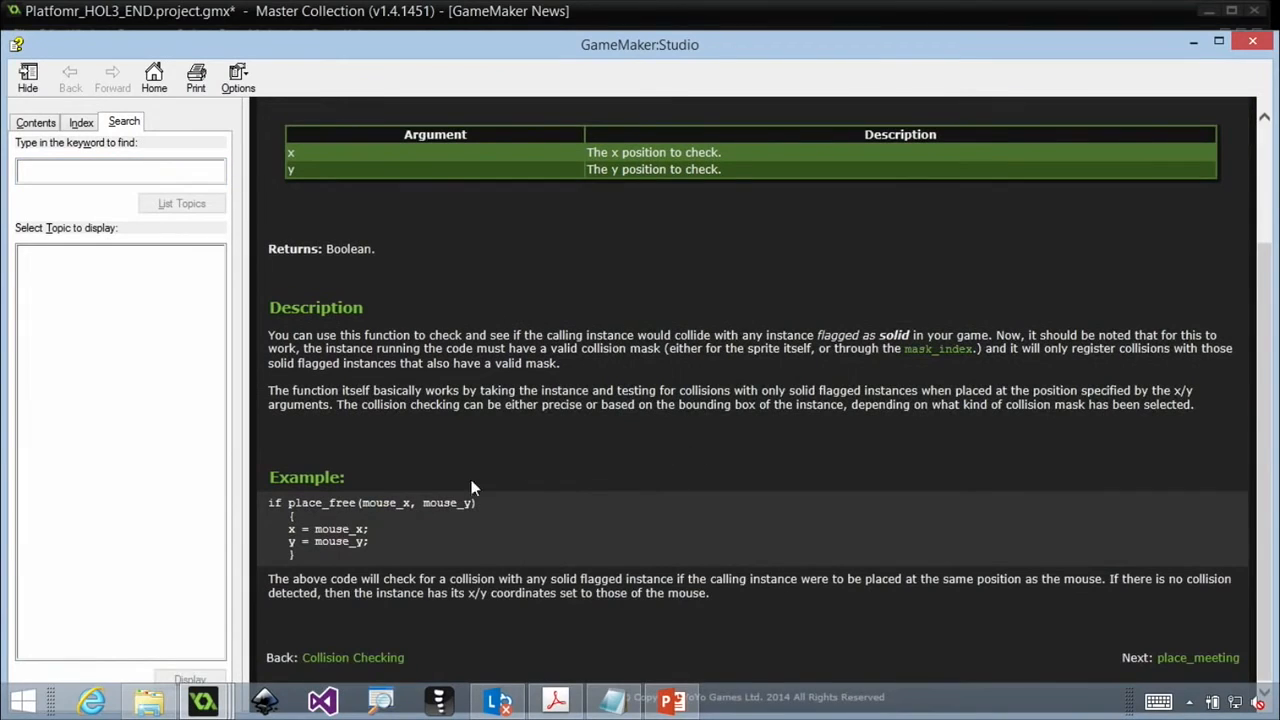
pyautogui.scroll(3)
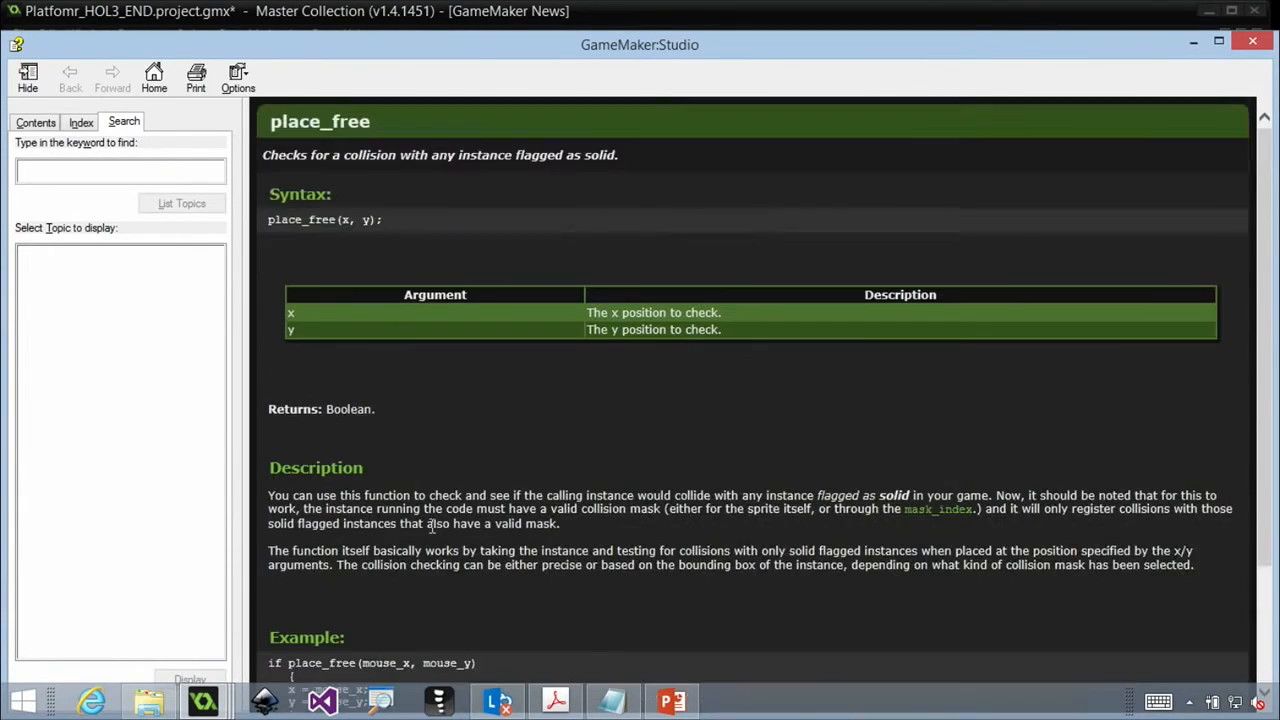
pyautogui.scroll(-3)
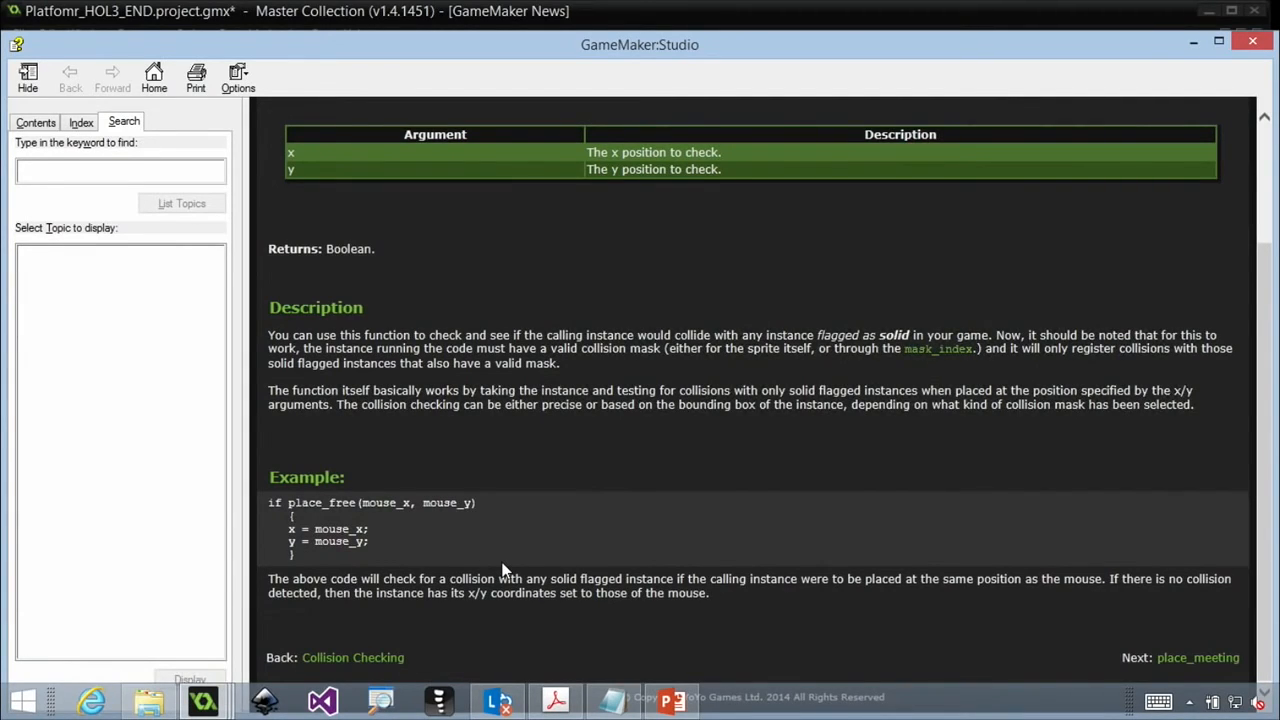
pyautogui.moveTo(836, 384)
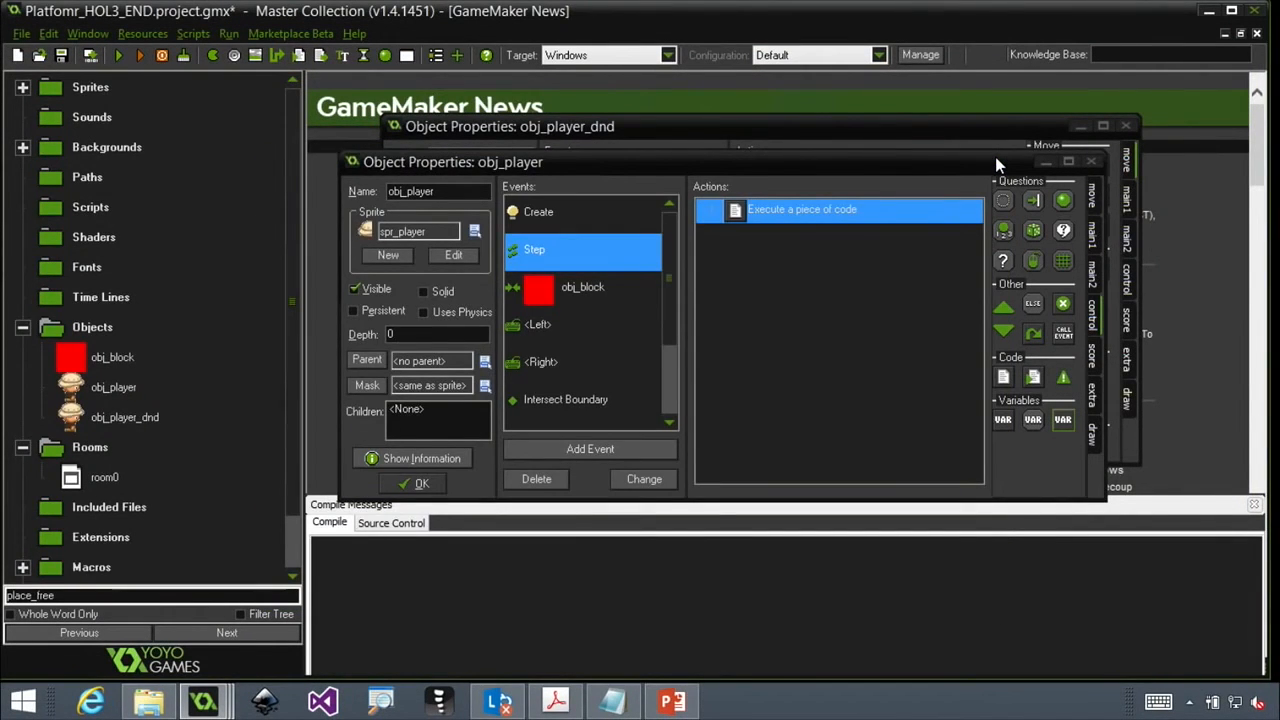
pyautogui.moveTo(1028, 184)
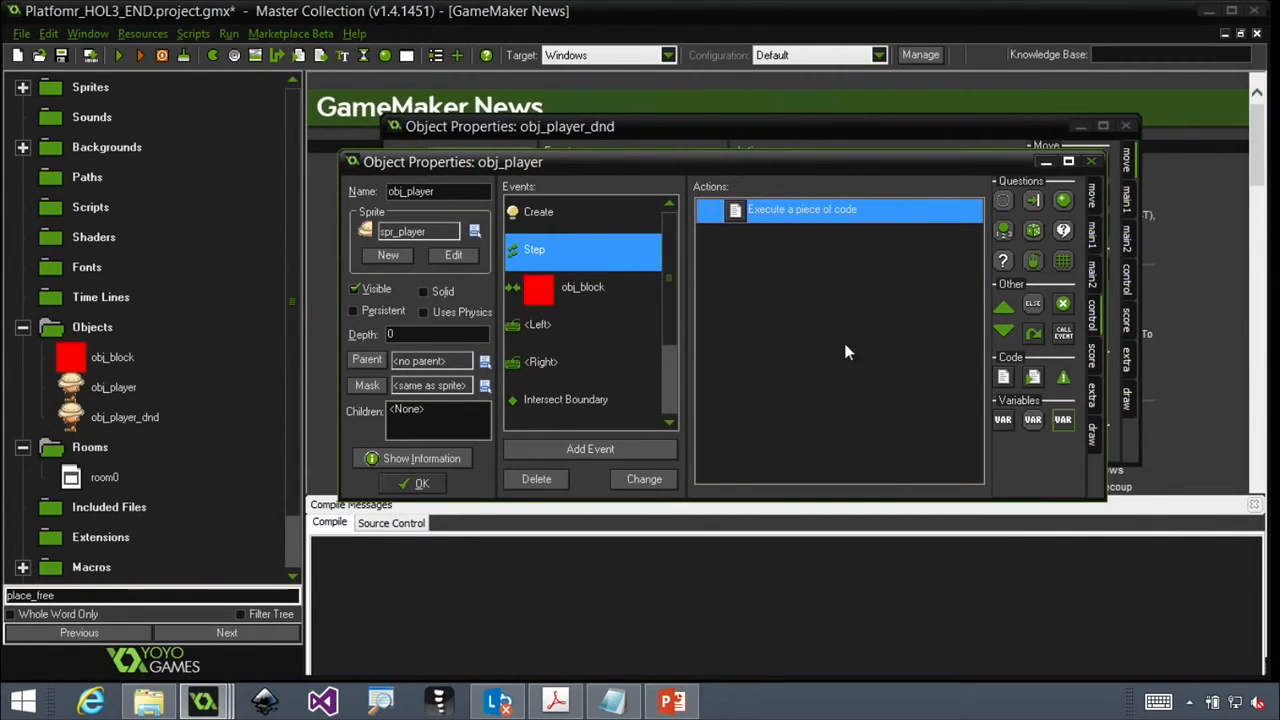
pyautogui.moveTo(1036, 390)
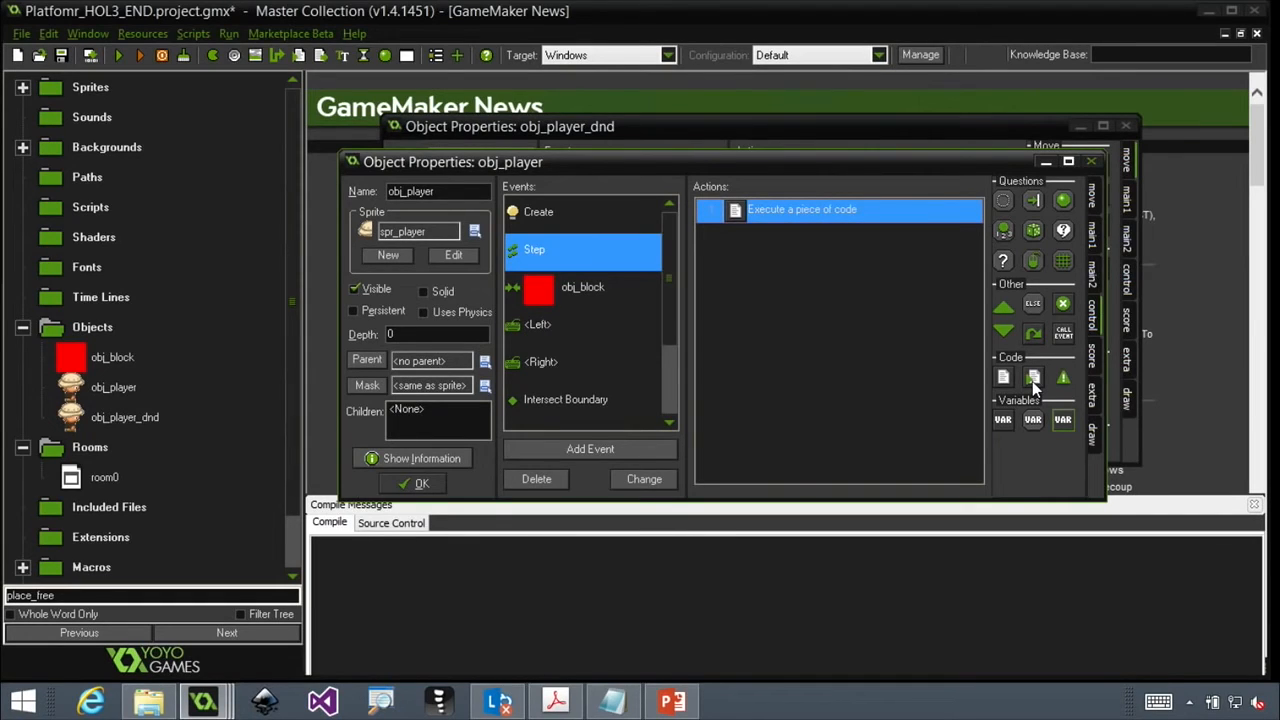
pyautogui.moveTo(764, 272)
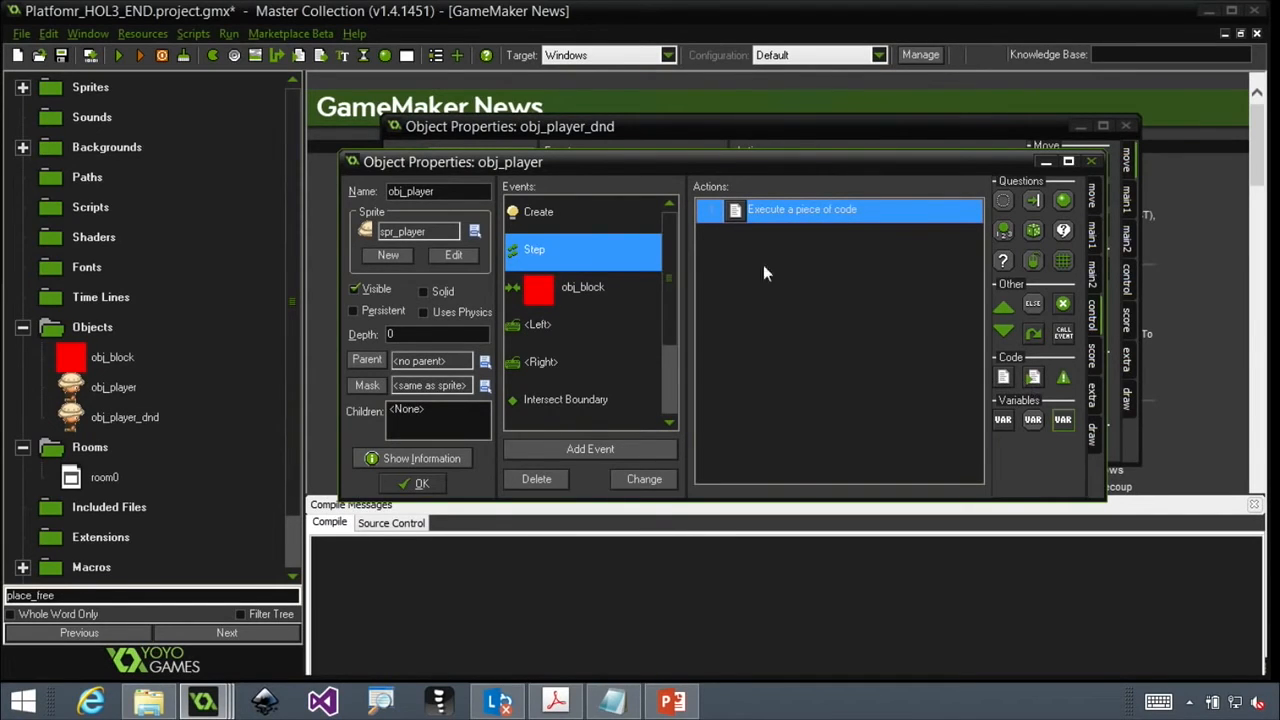
# Step: Inspect obj_player's press Up and release Left events and read the press Up code action
pyautogui.scroll(-3)
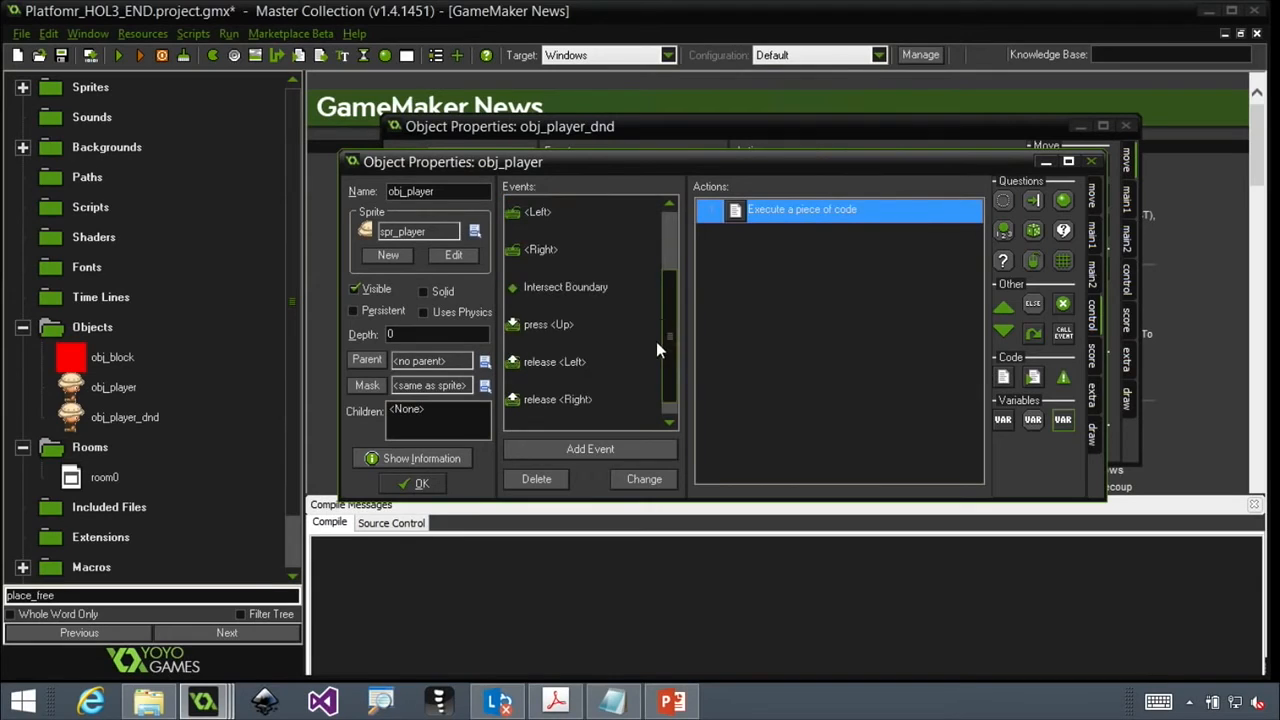
pyautogui.click(548, 324)
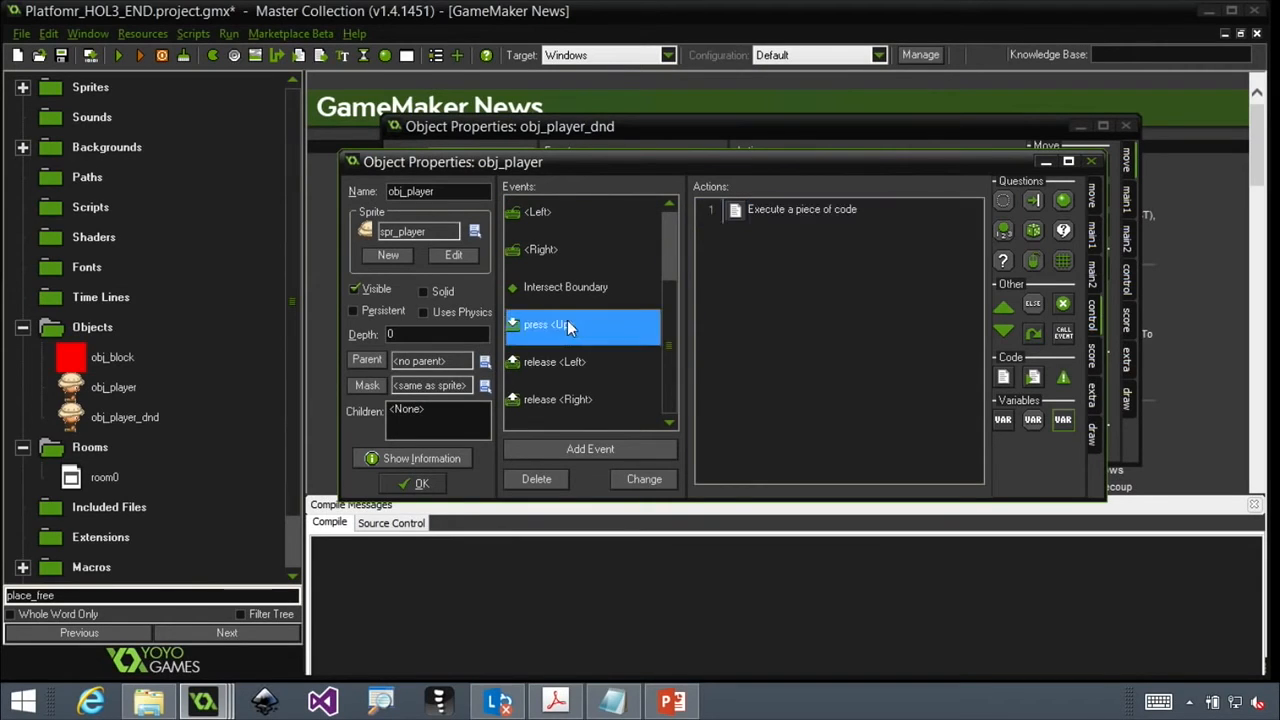
pyautogui.click(554, 360)
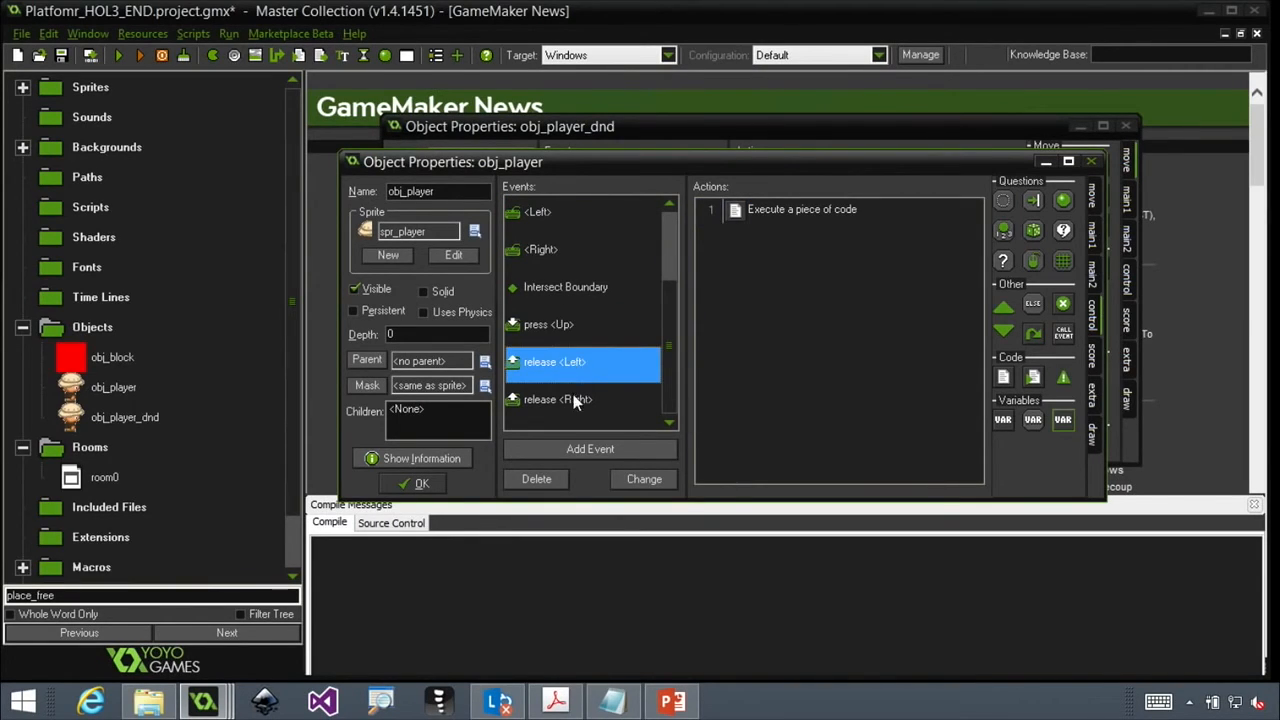
pyautogui.click(548, 324)
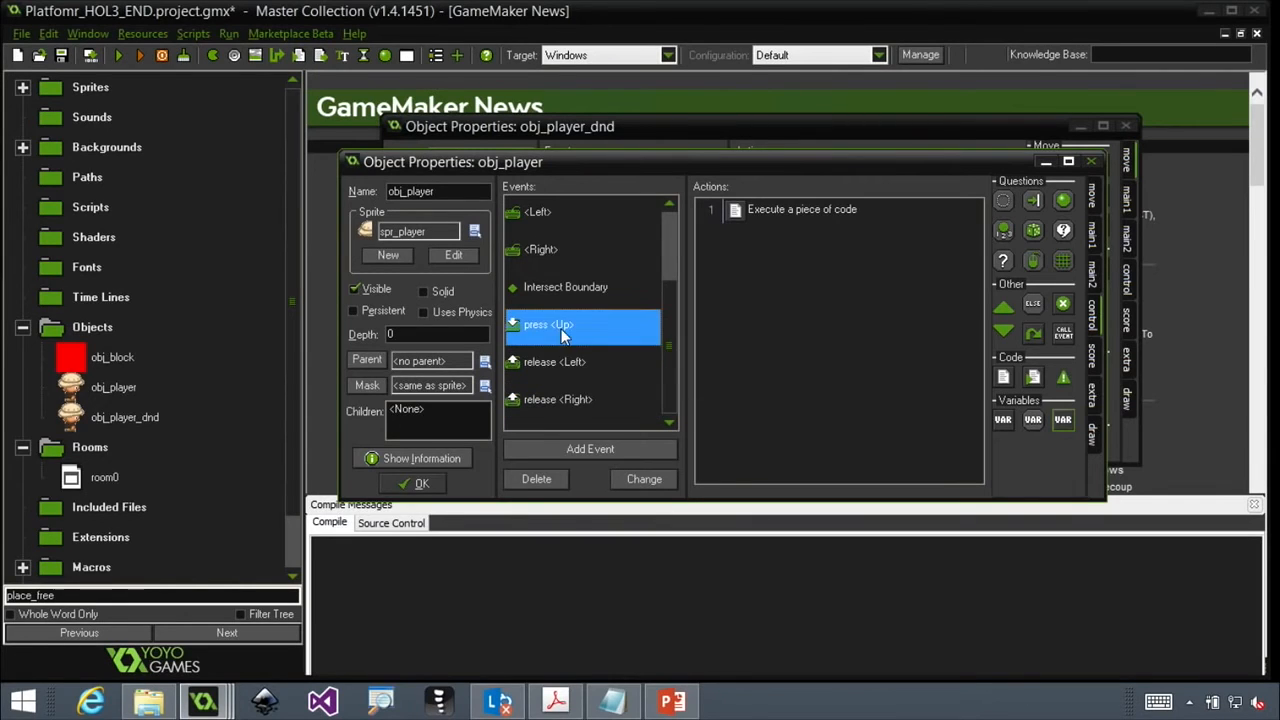
pyautogui.click(802, 210)
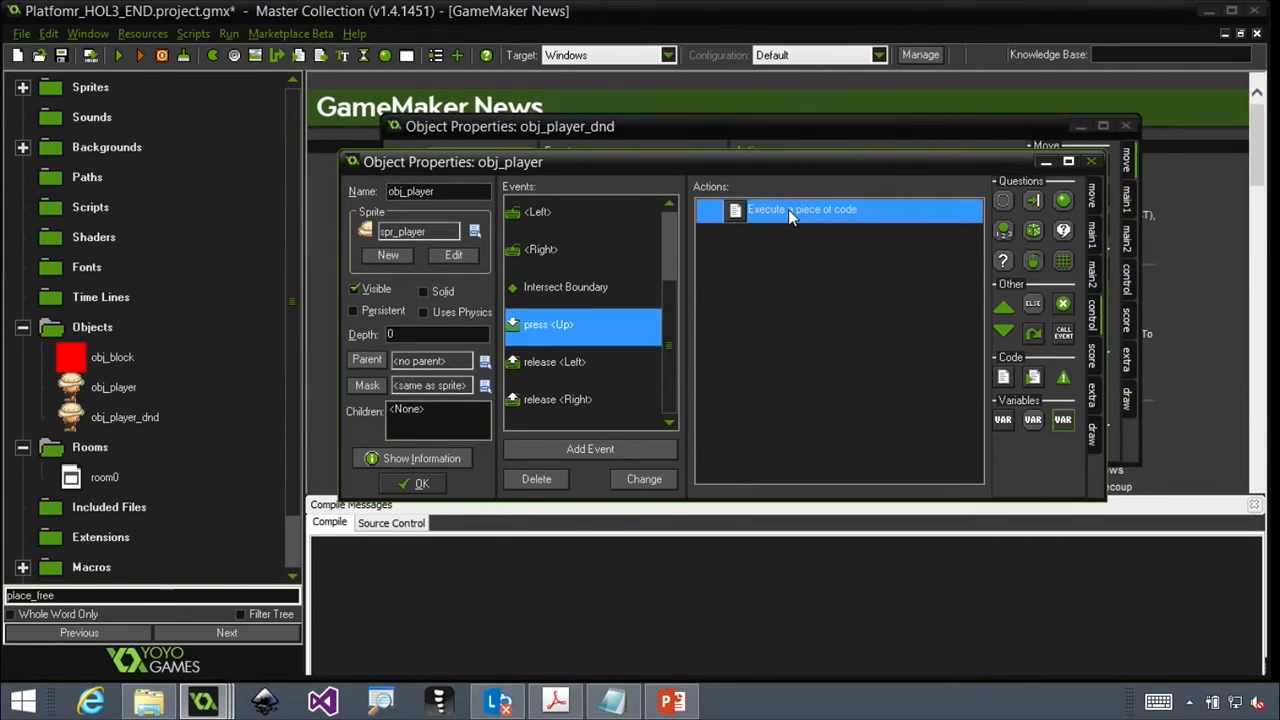
pyautogui.doubleClick(800, 210)
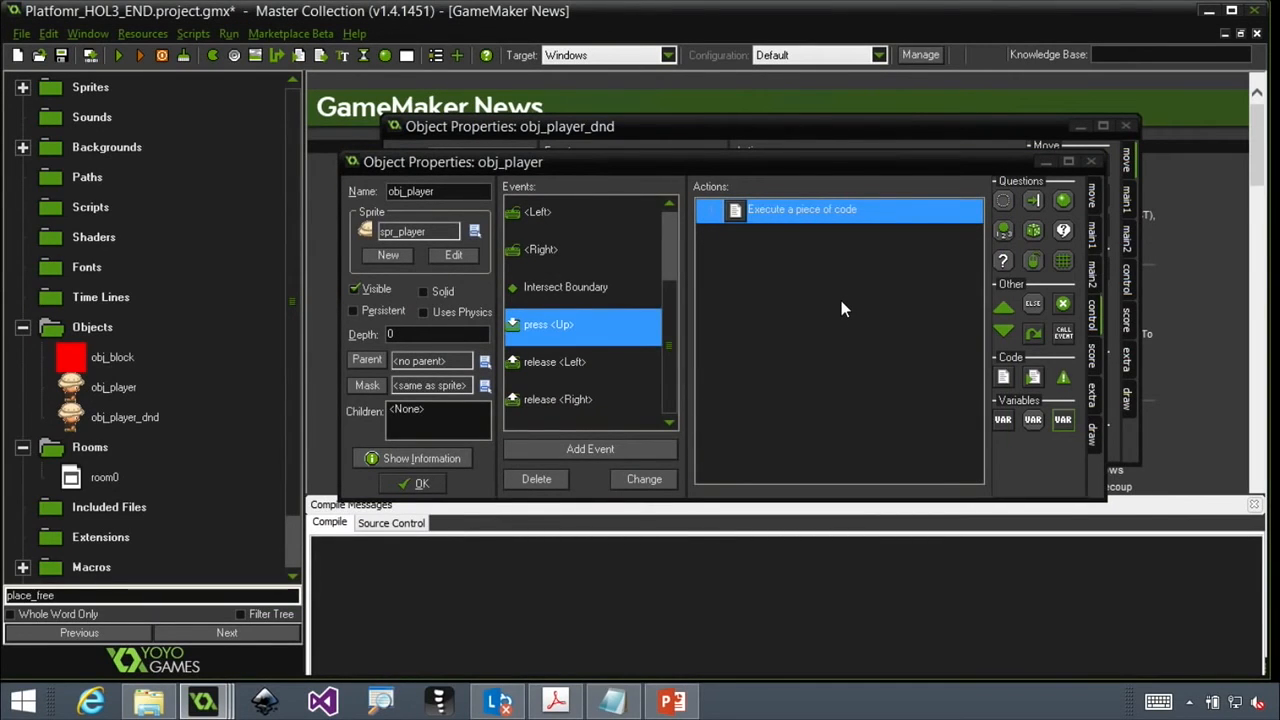
pyautogui.scroll(3)
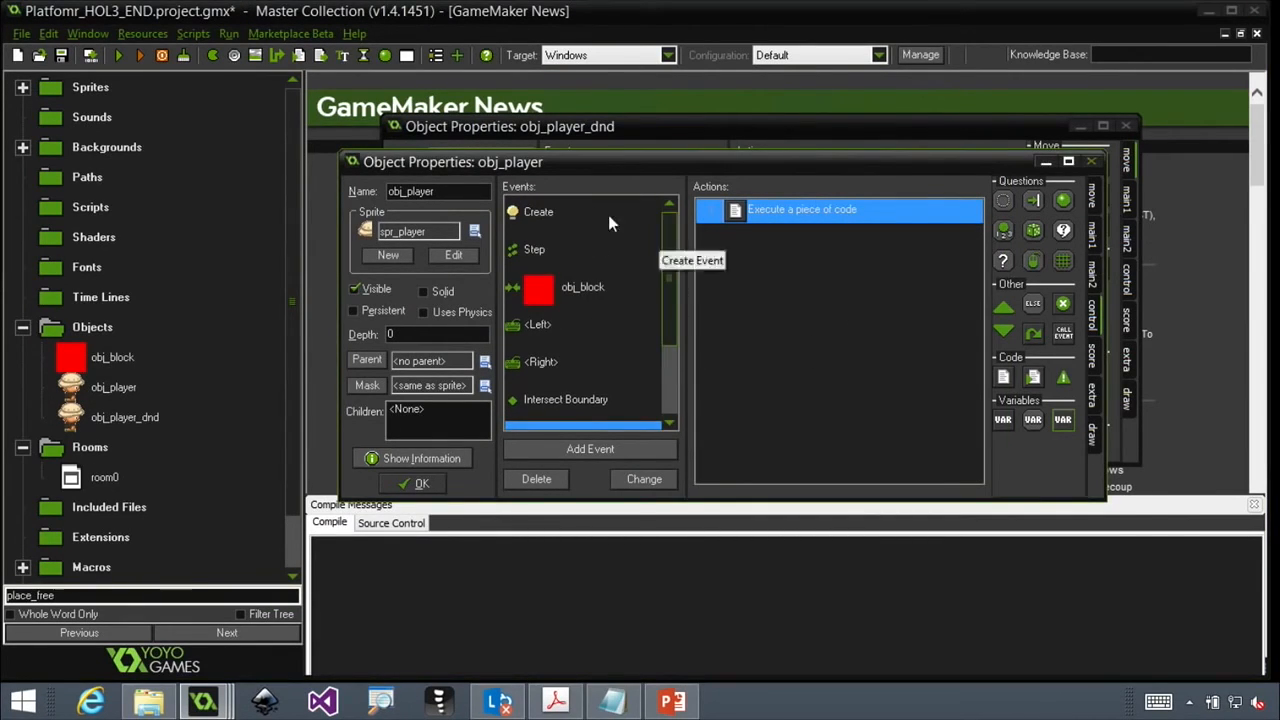
pyautogui.moveTo(678, 276)
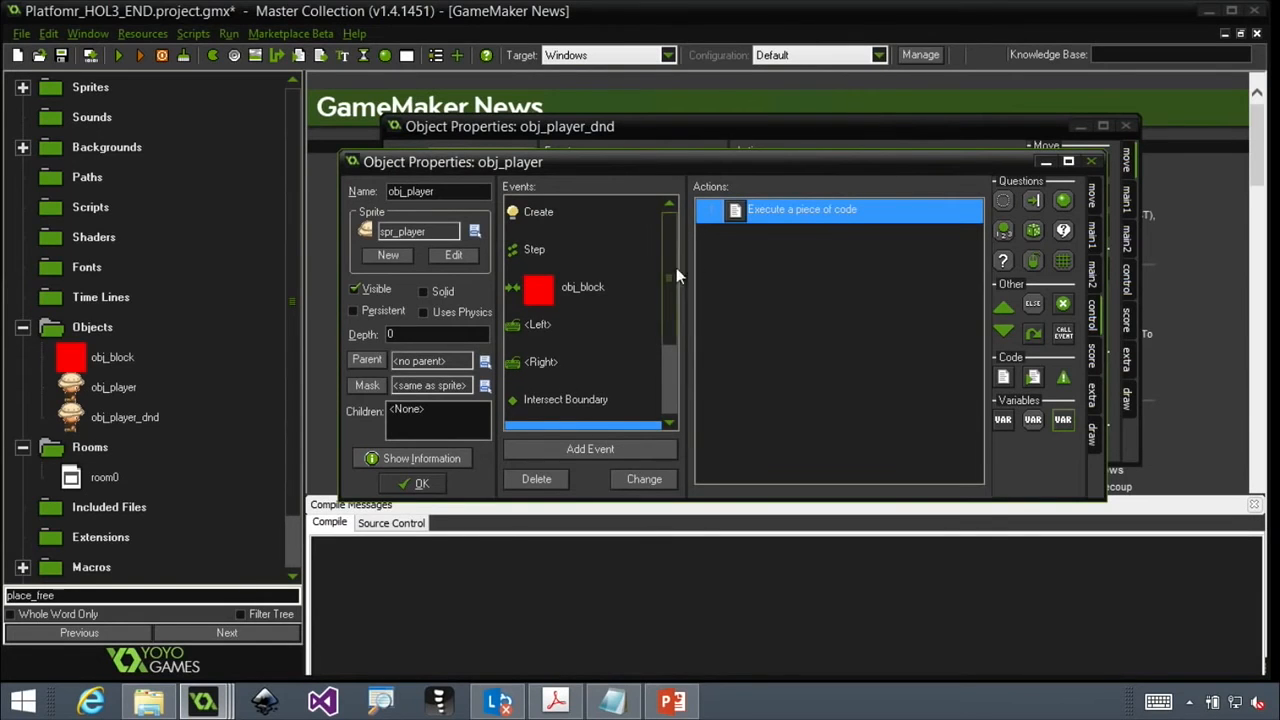
pyautogui.moveTo(810, 224)
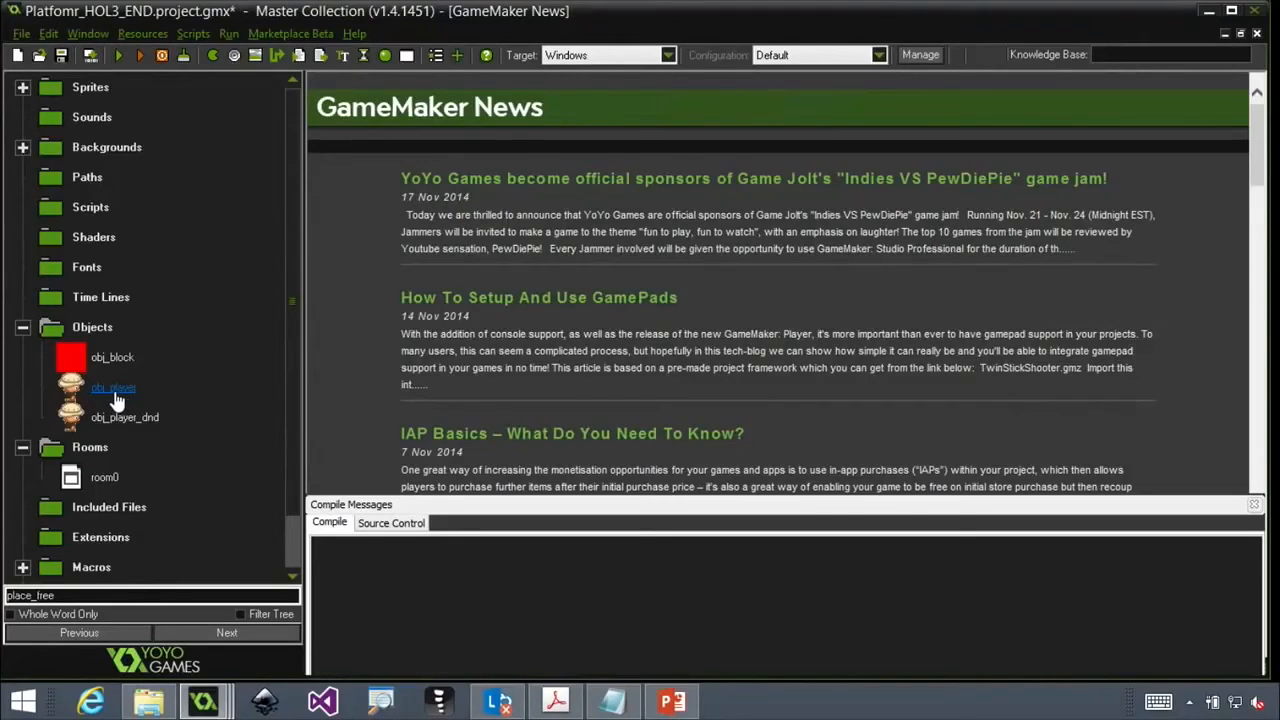
# Step: Show obj_player_dnd's Step event with its collision-free check setting gravity to 0.5 or 0
pyautogui.doubleClick(124, 418)
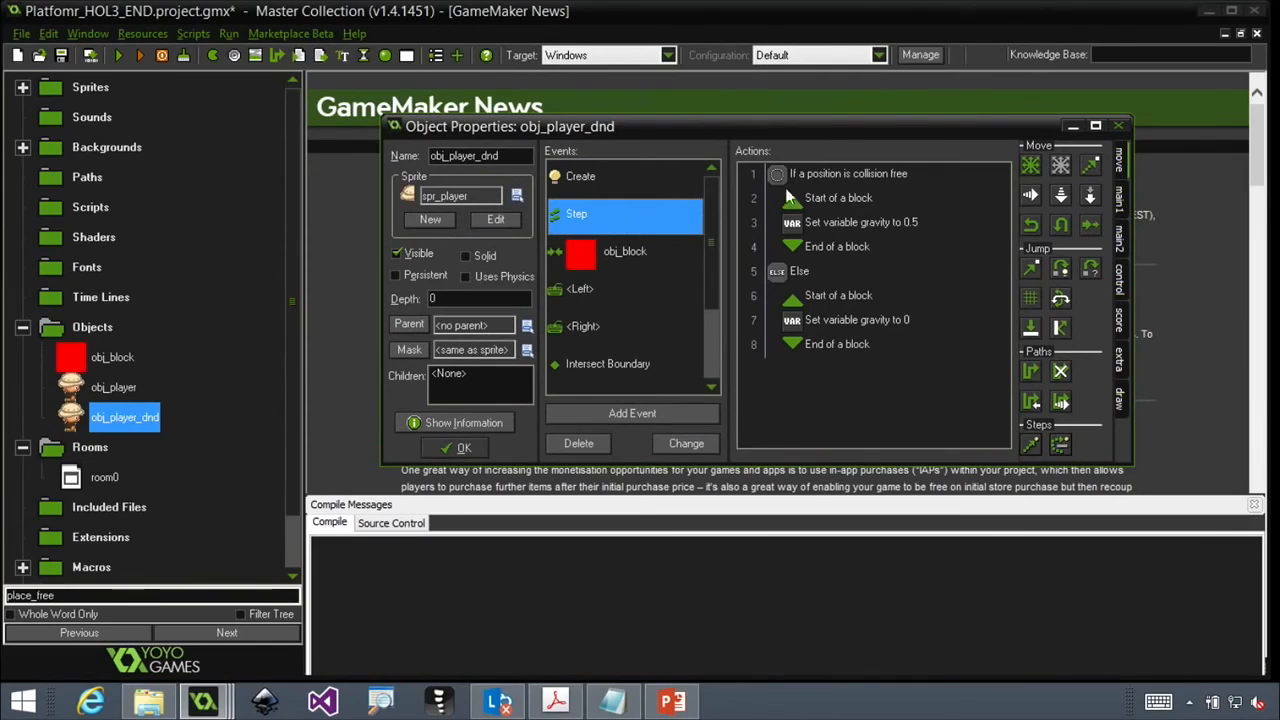
pyautogui.moveTo(948, 390)
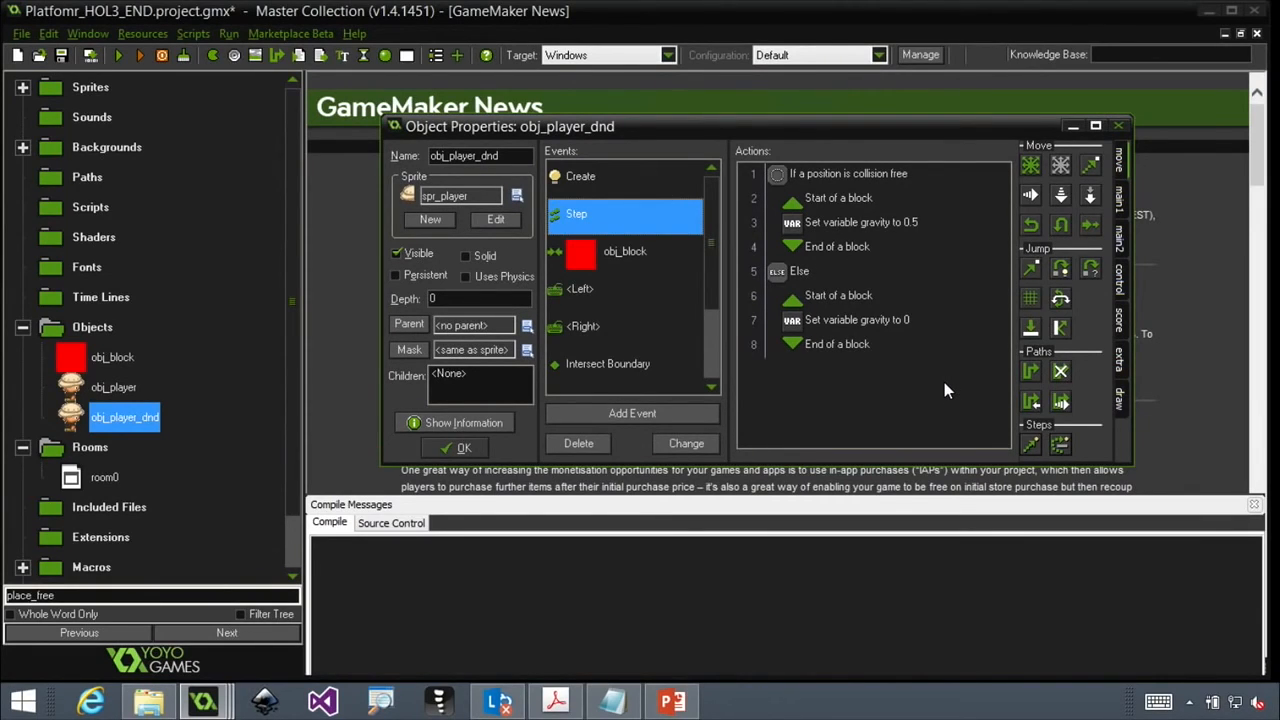
pyautogui.moveTo(938, 330)
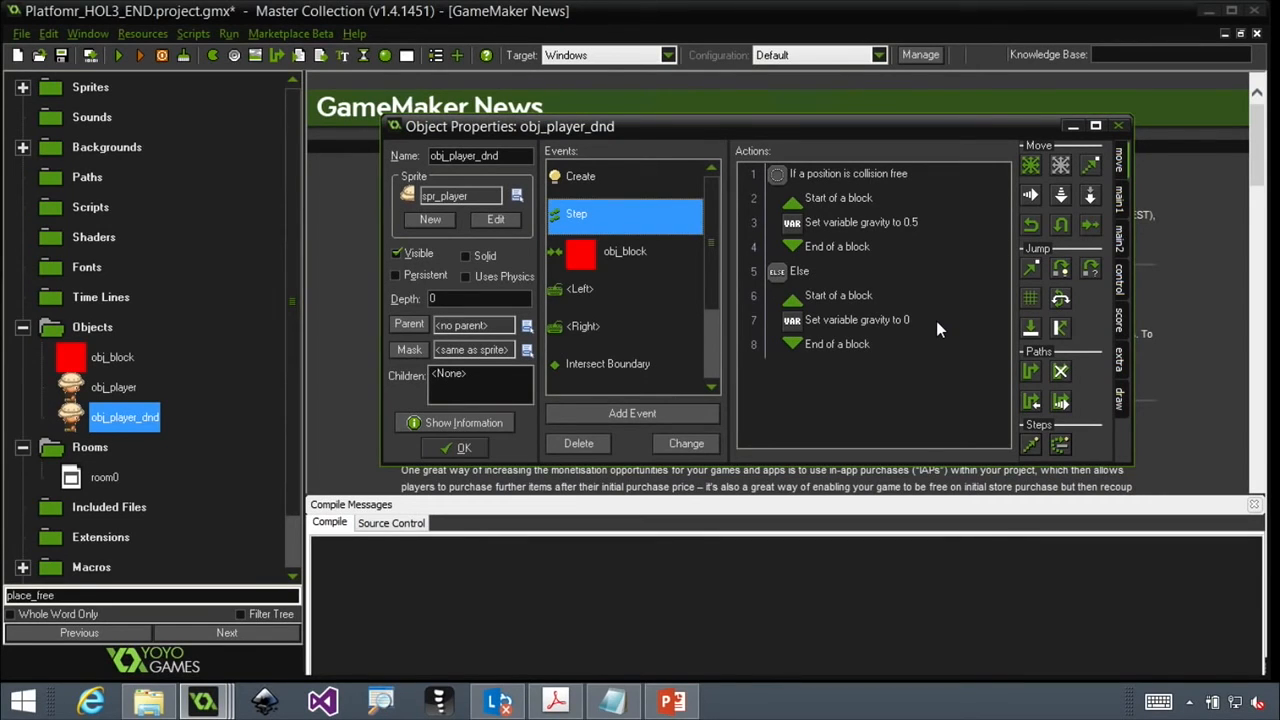
pyautogui.moveTo(870, 352)
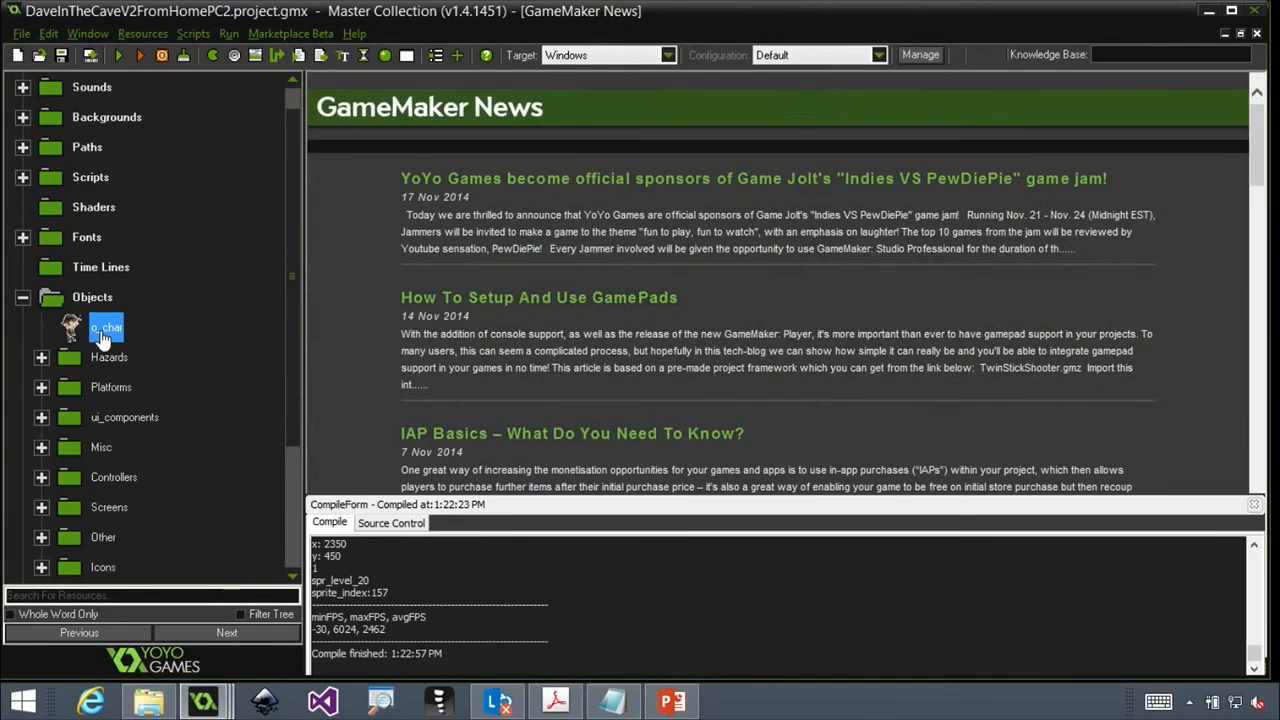
# Step: Show o_char's Step event code from Dave in the Cave in a maximized editor
pyautogui.doubleClick(108, 328)
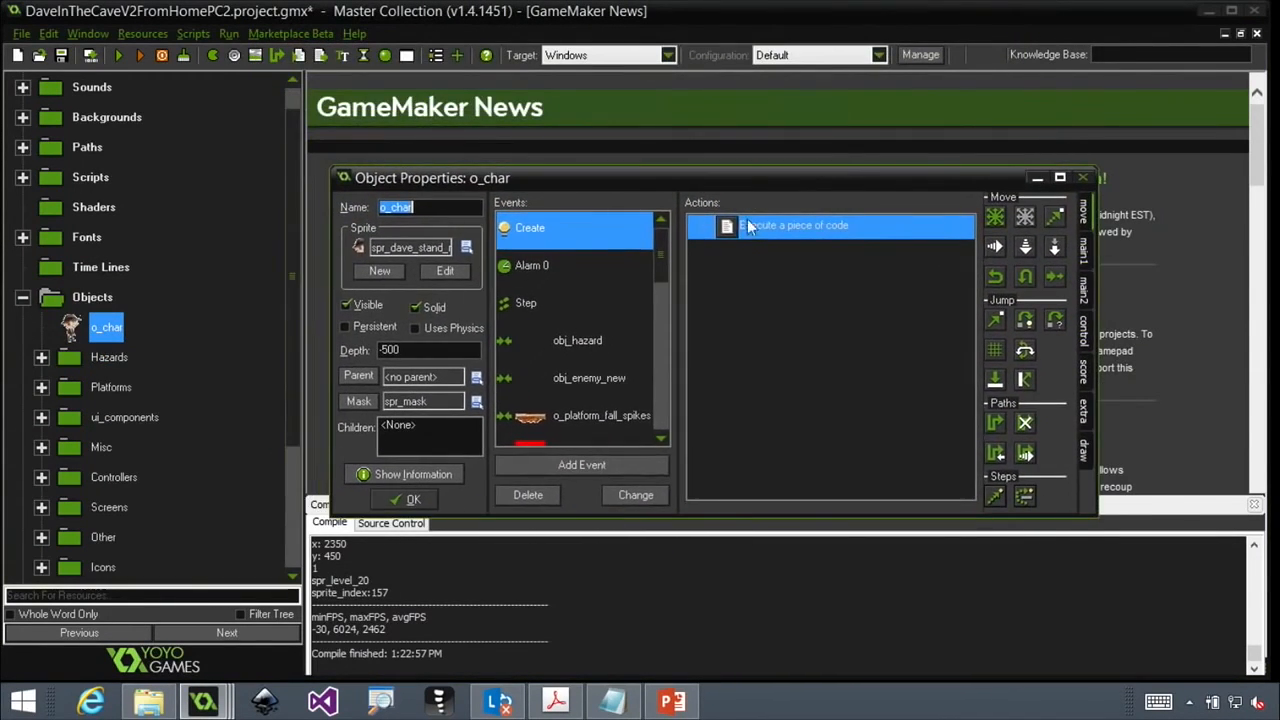
pyautogui.click(524, 304)
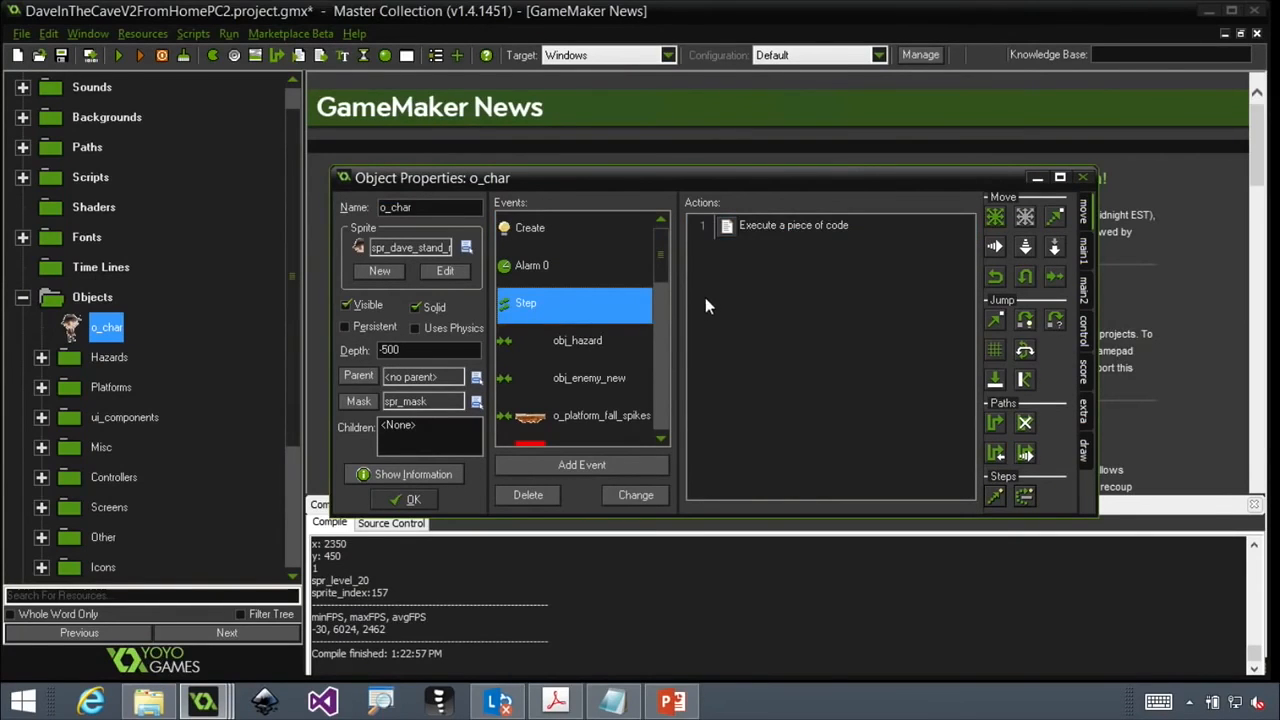
pyautogui.click(792, 224)
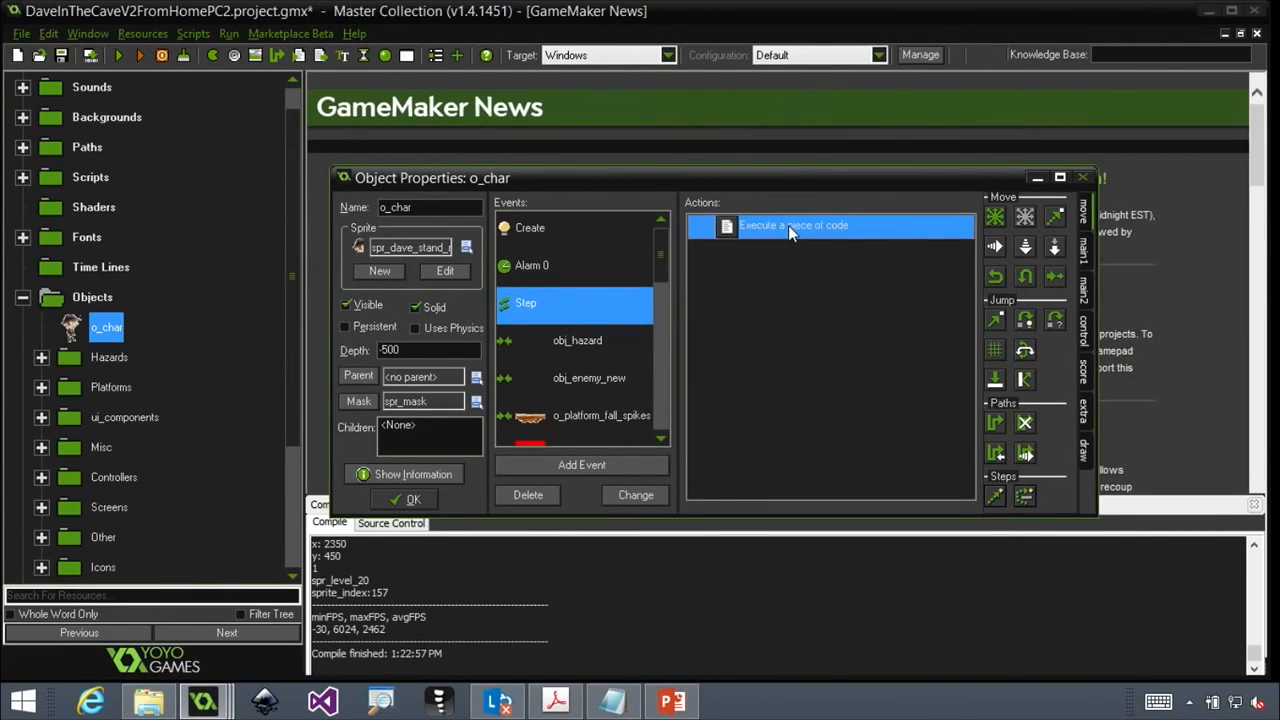
pyautogui.doubleClick(792, 224)
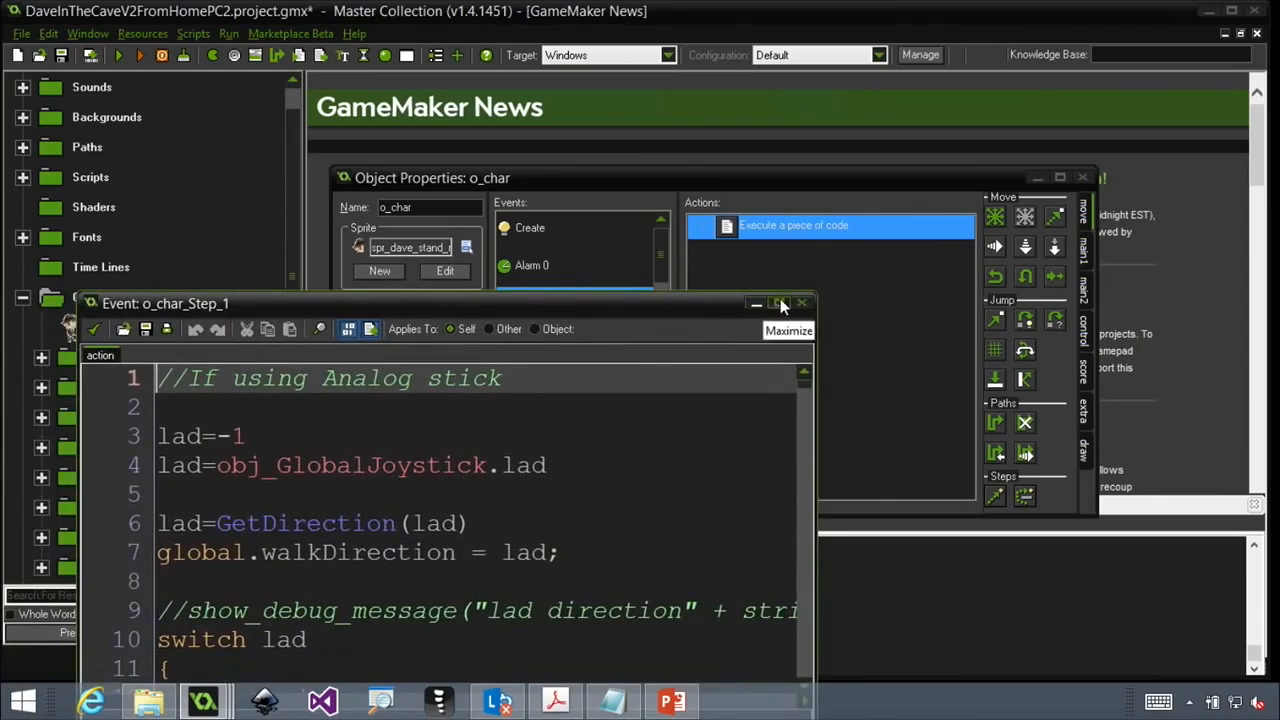
pyautogui.click(780, 304)
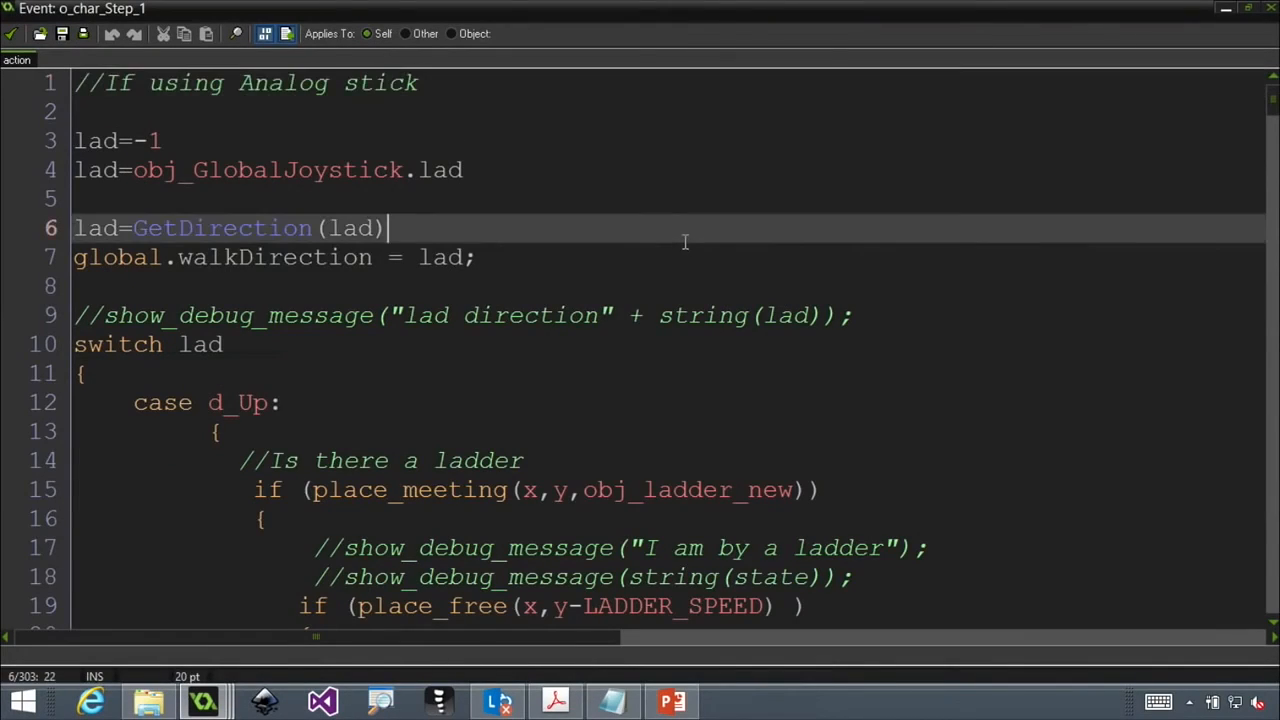
# Step: Scroll through the long Step script's ladder and walking cases and note obj_GlobalJoystick on line 4
pyautogui.scroll(-3)
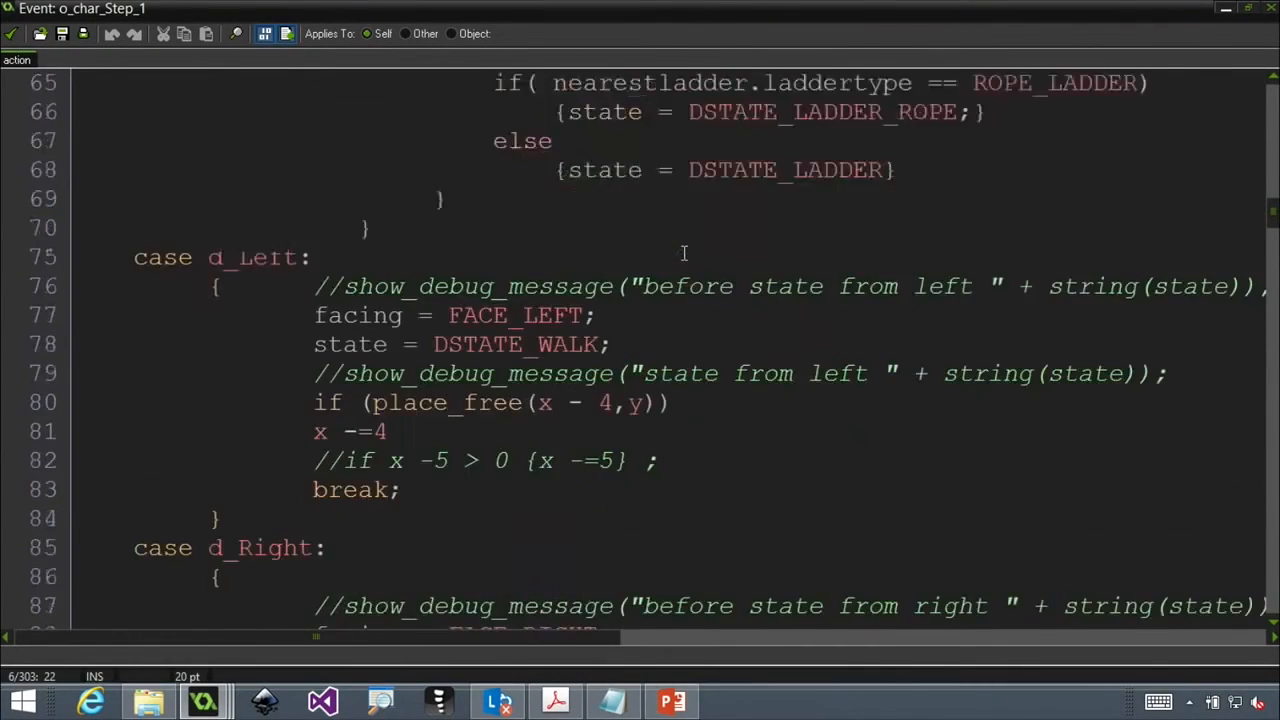
pyautogui.scroll(-3)
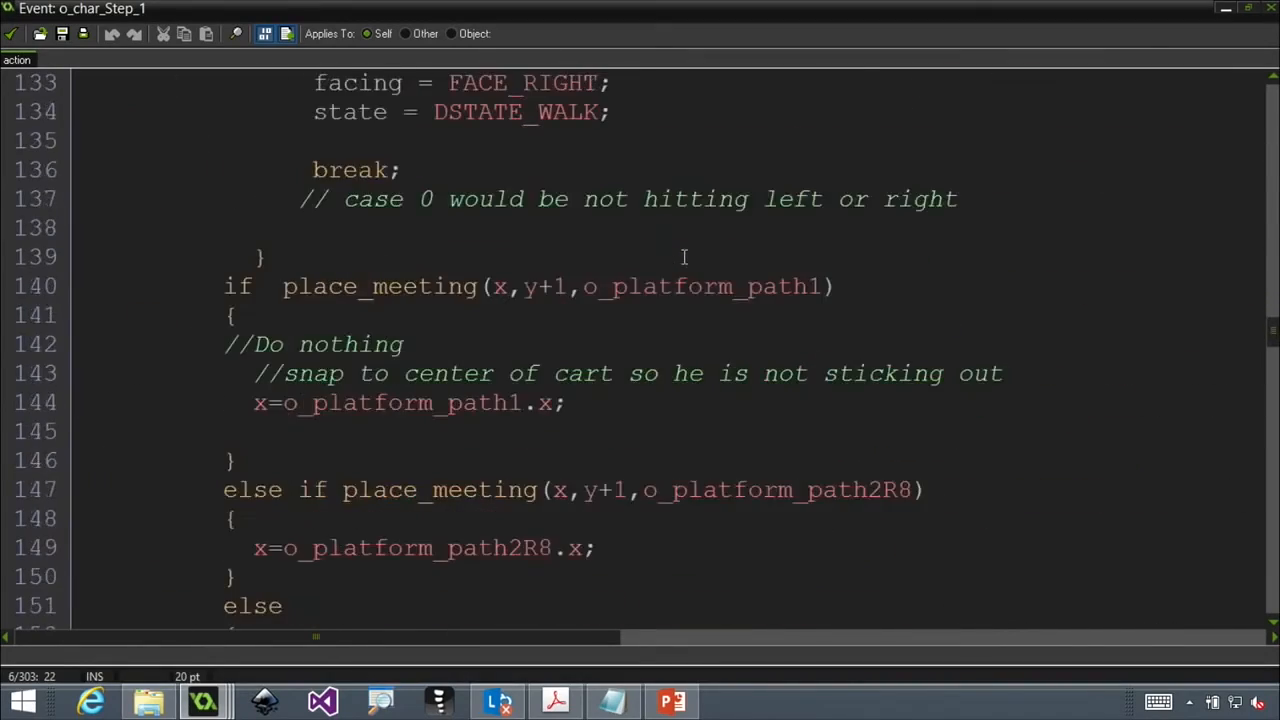
pyautogui.scroll(-3)
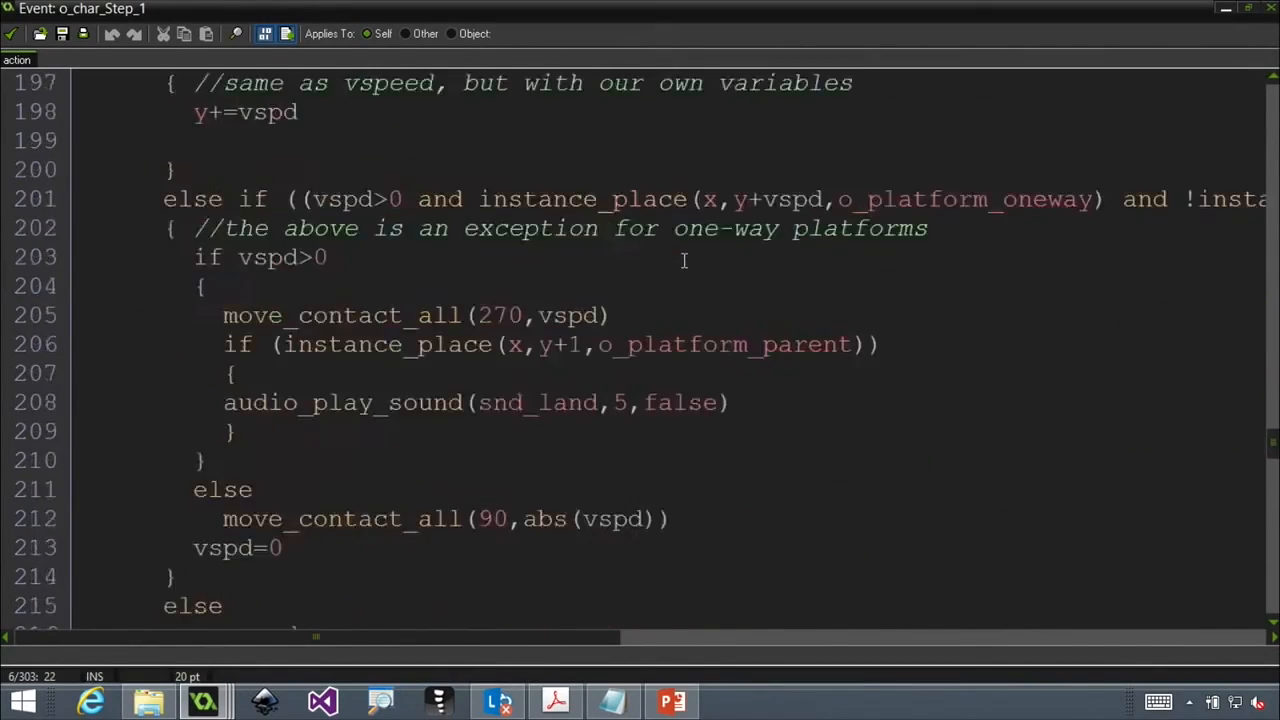
pyautogui.scroll(-3)
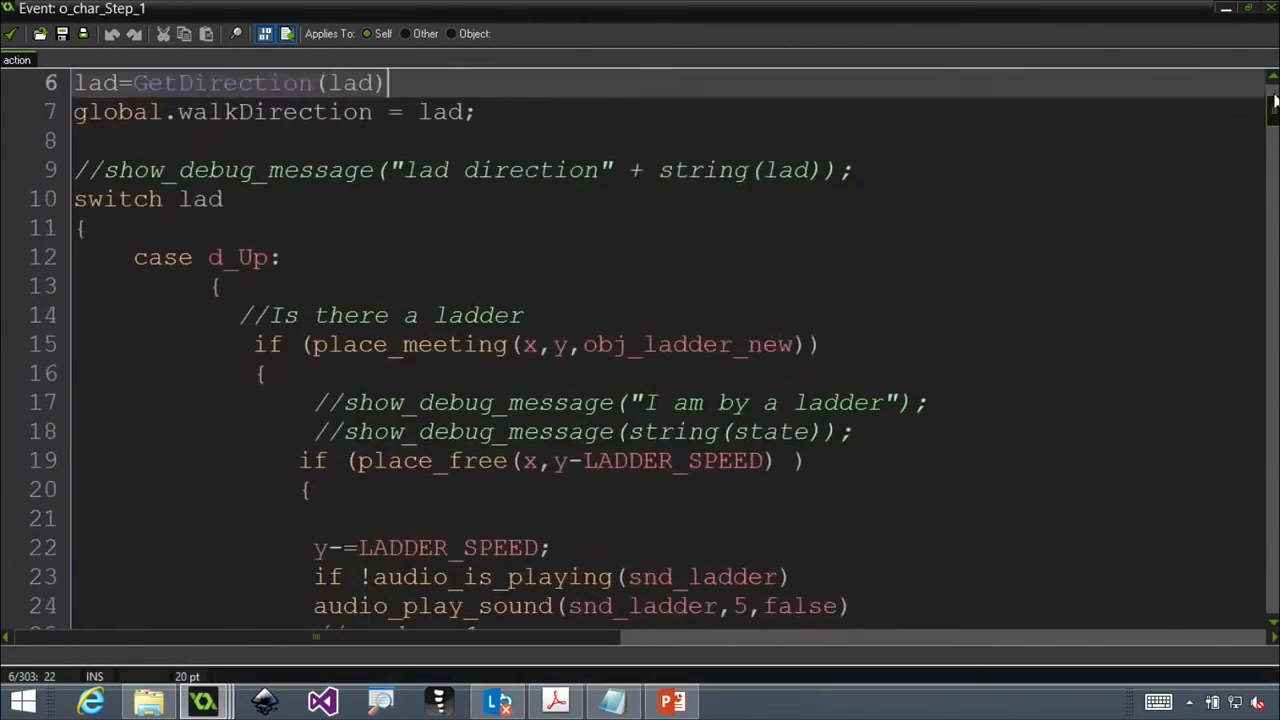
pyautogui.scroll(3)
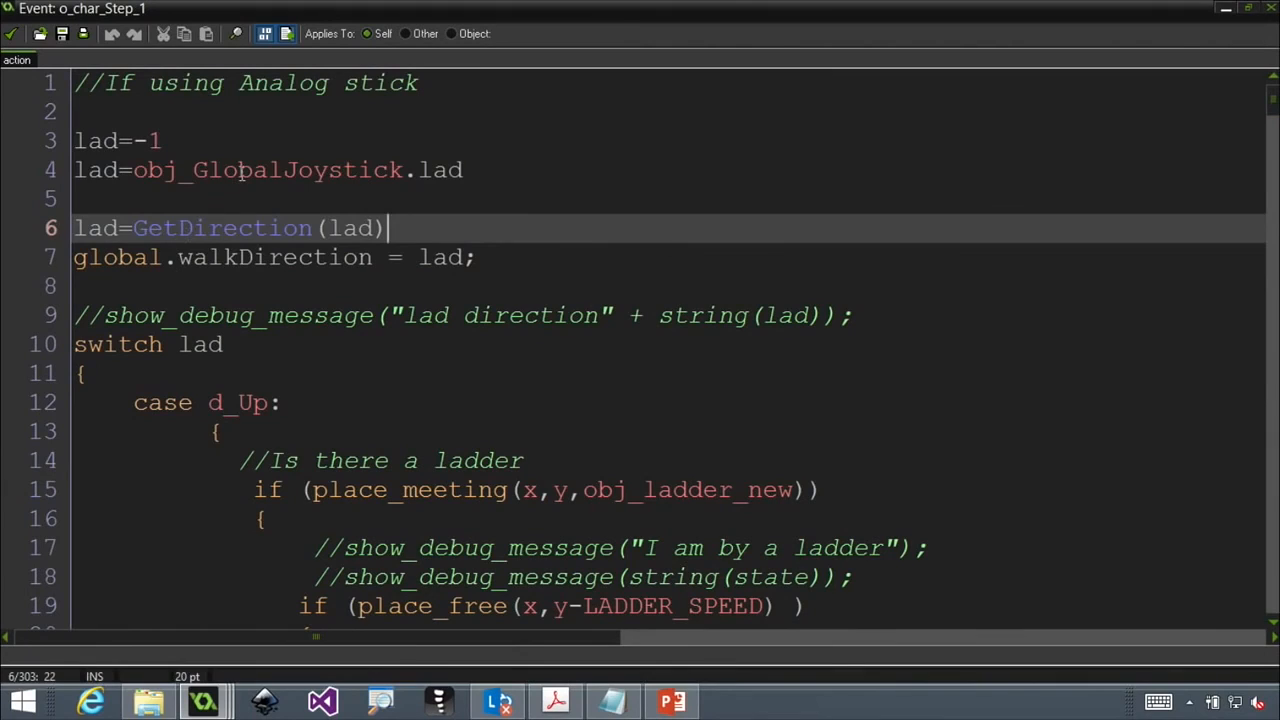
pyautogui.doubleClick(268, 168)
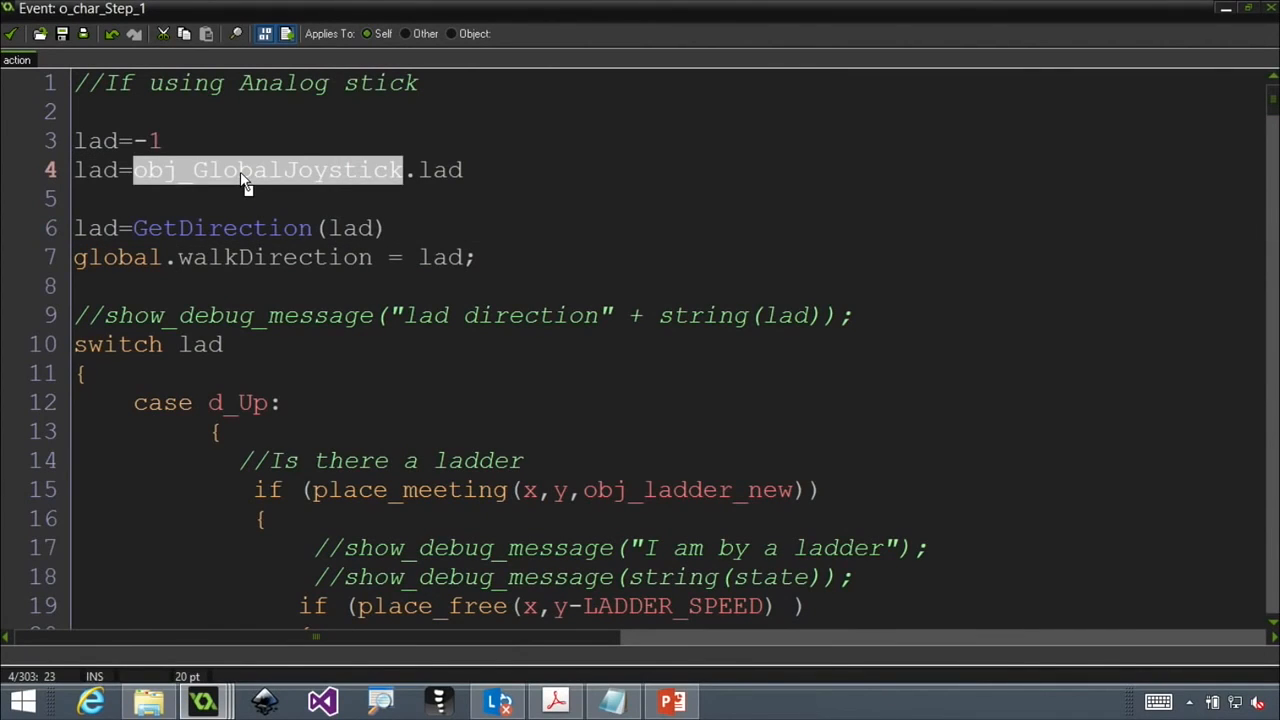
pyautogui.moveTo(1228, 16)
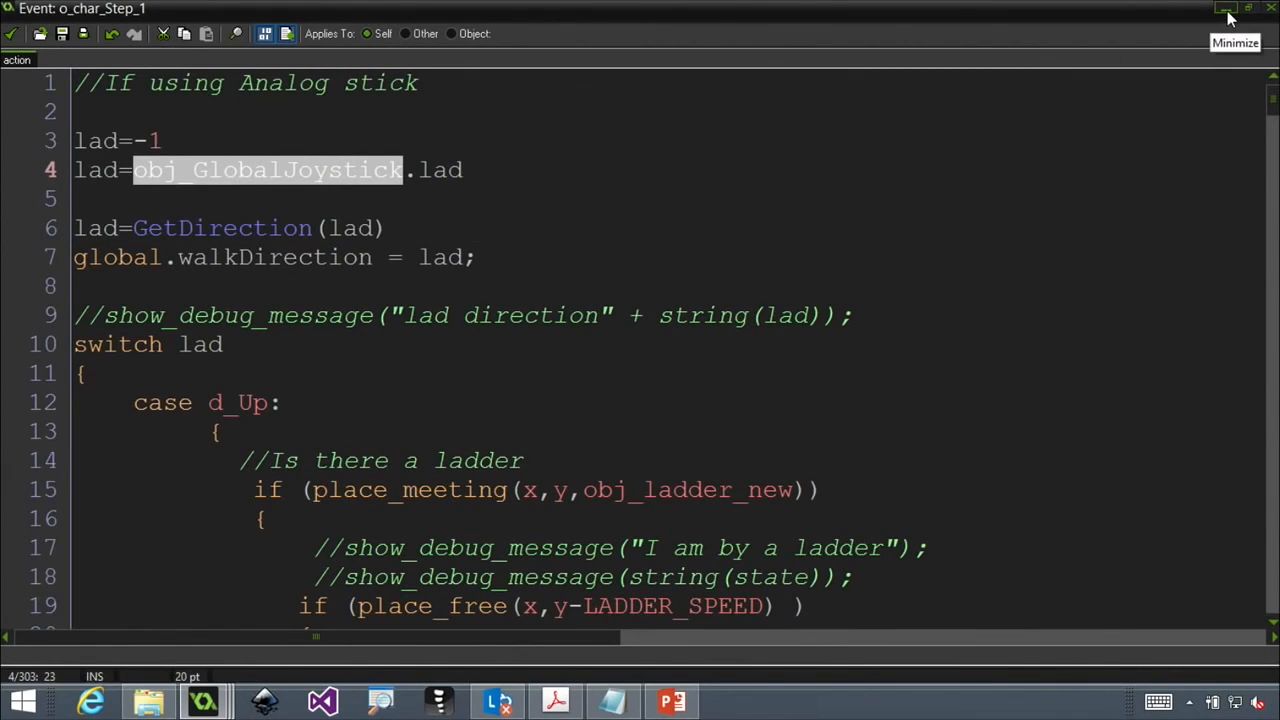
pyautogui.click(1228, 8)
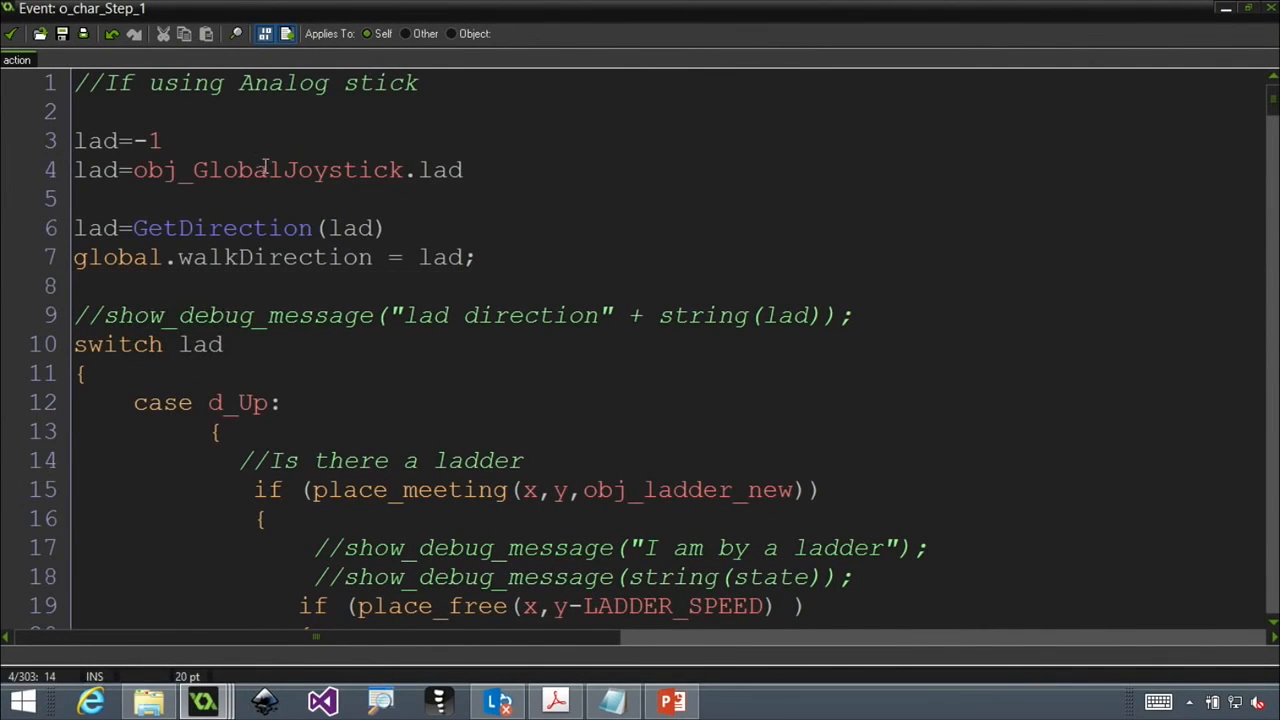
pyautogui.doubleClick(268, 170)
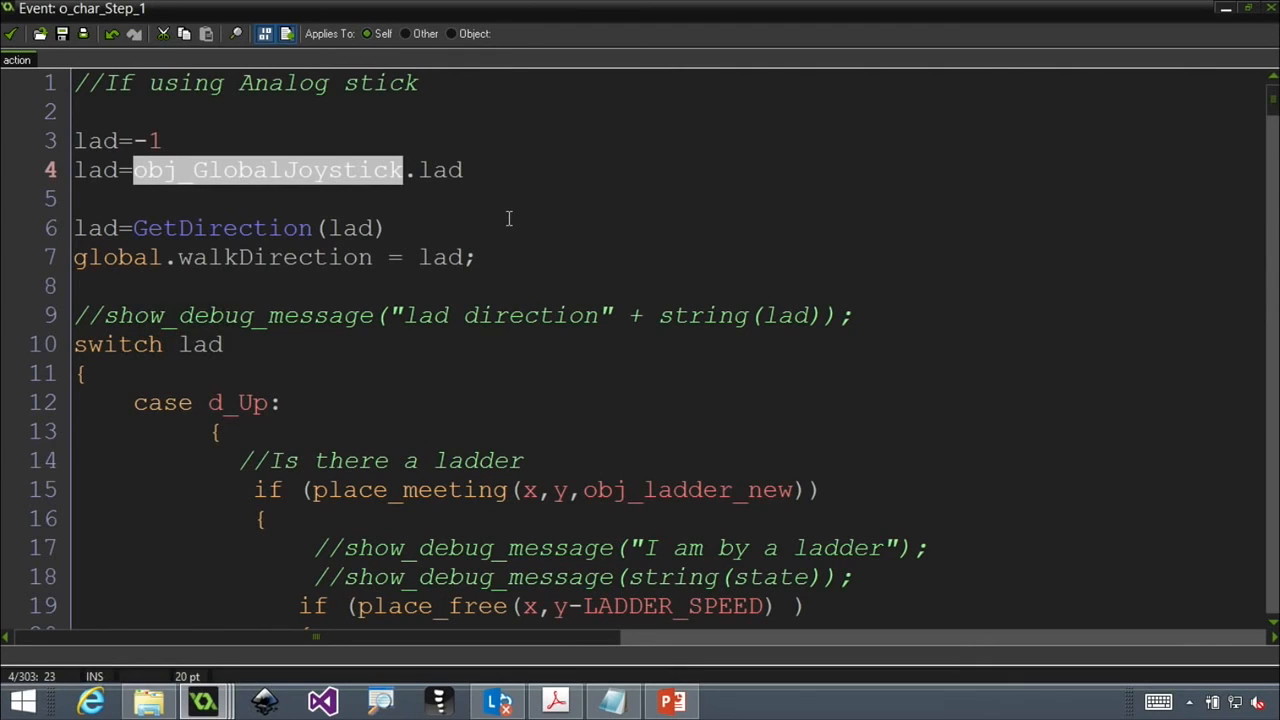
pyautogui.moveTo(512, 136)
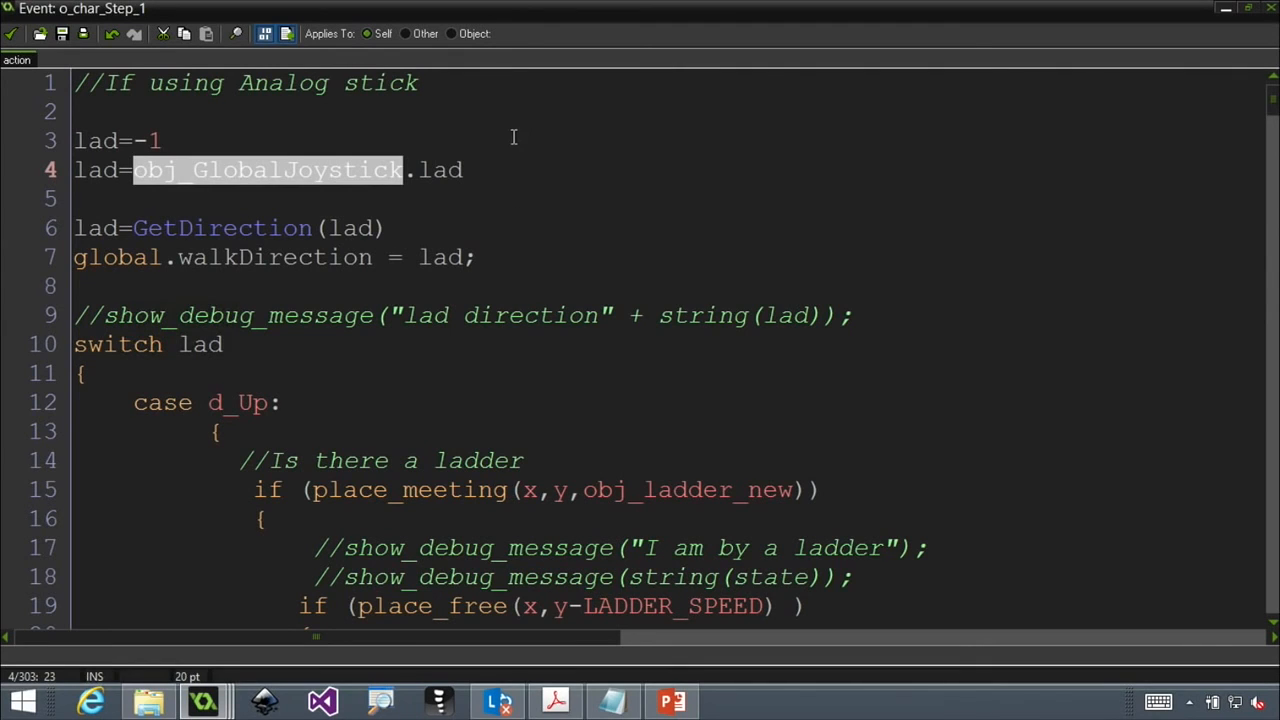
pyautogui.scroll(-3)
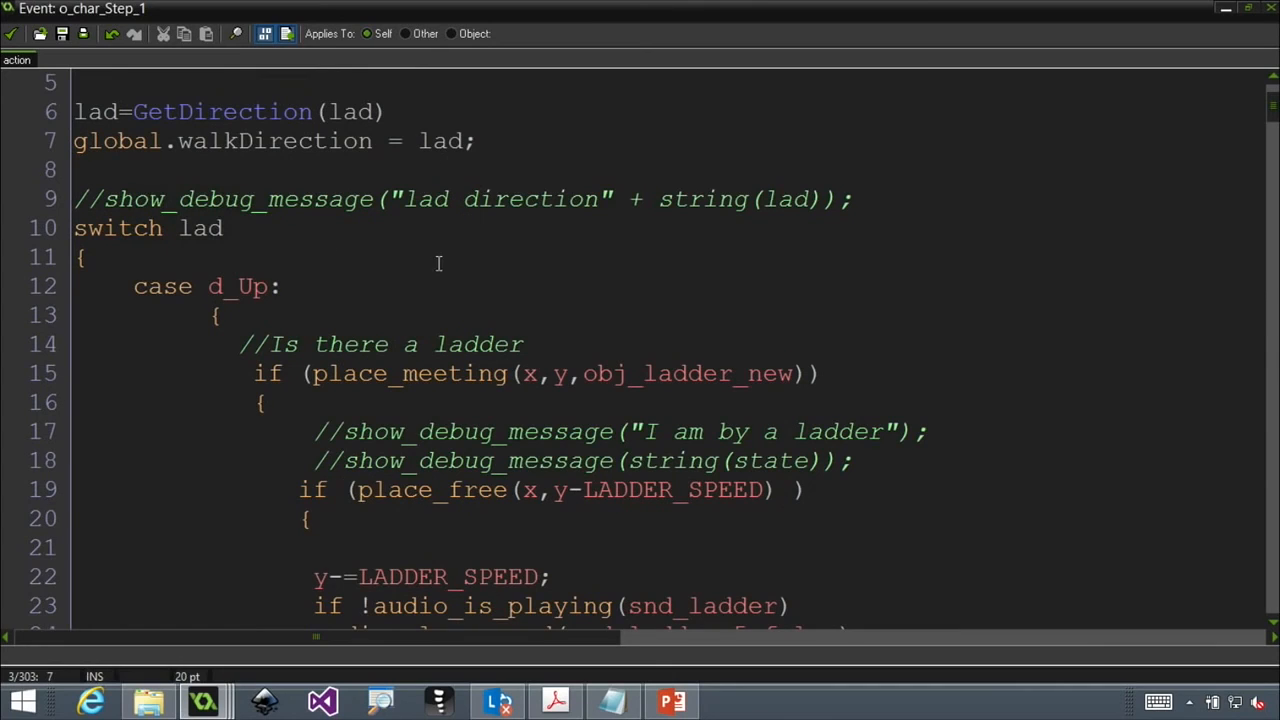